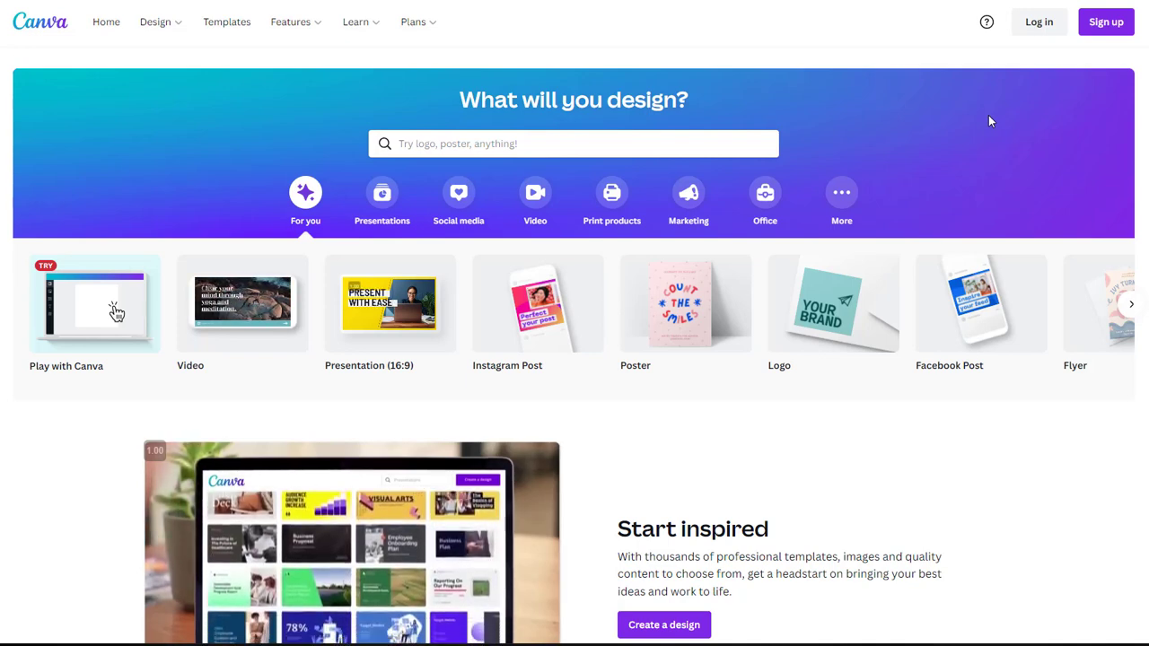
mouse_move(1038, 173)
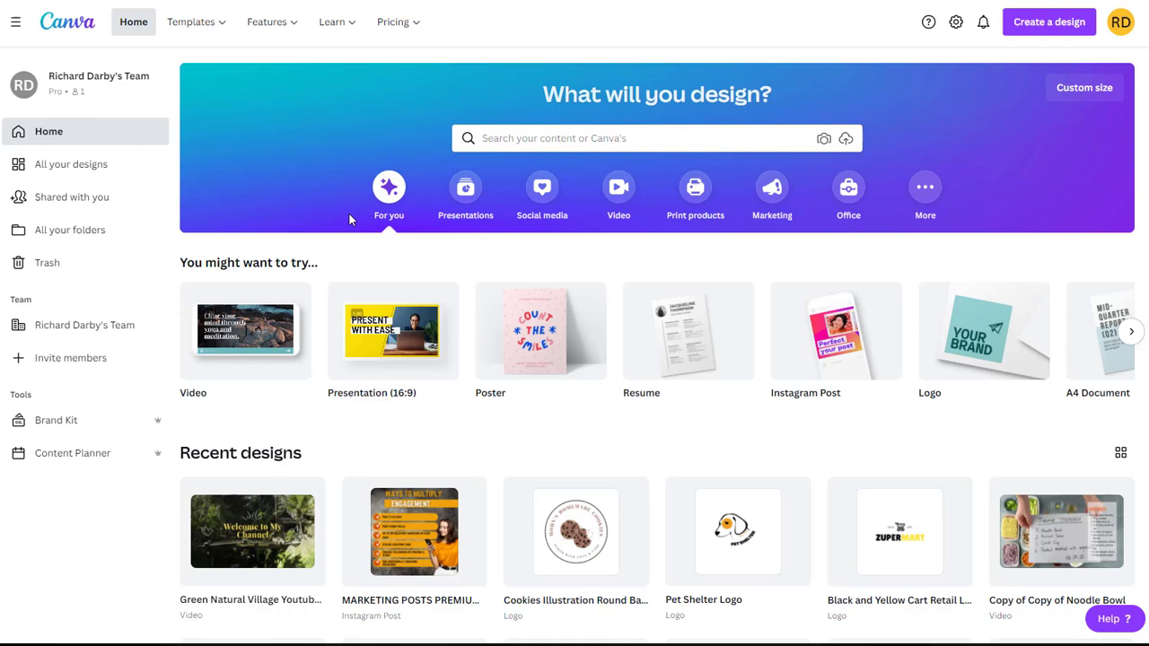
mouse_move(535, 356)
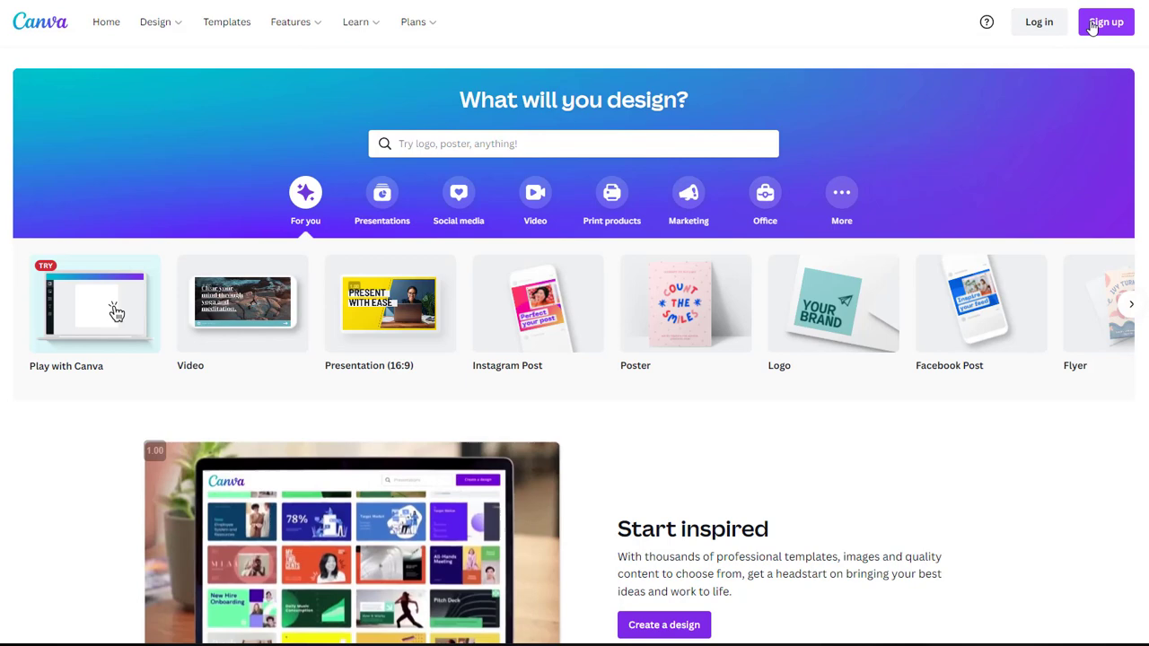
Log in to Canva and browse the features overview from the top menu.
left_click(1106, 21)
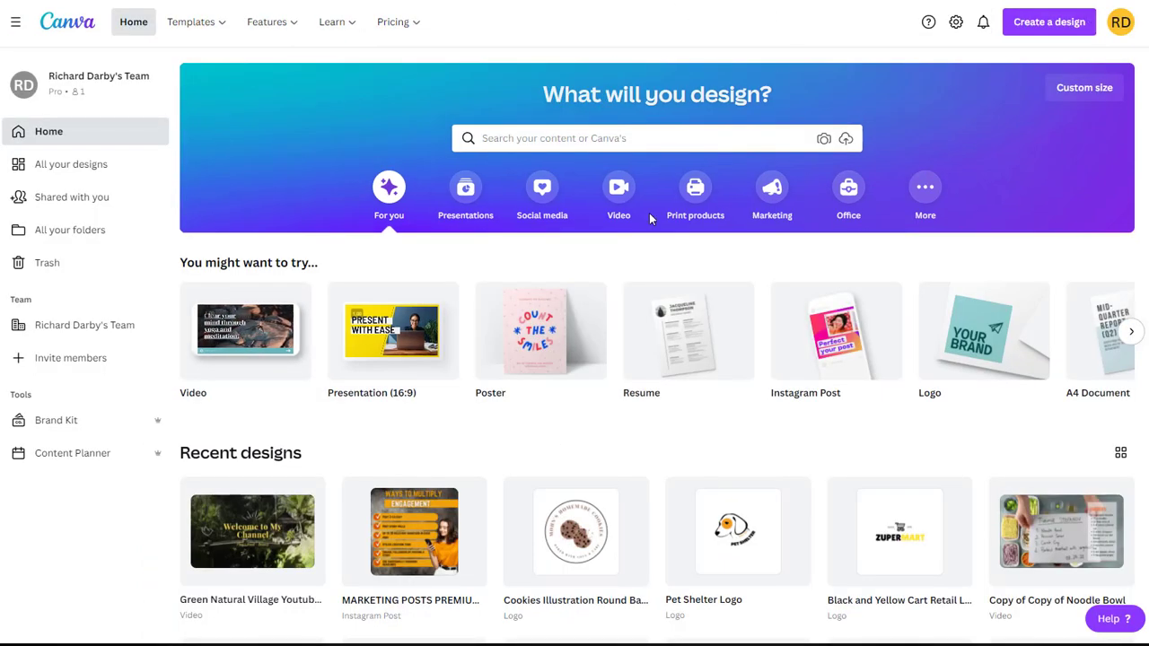
mouse_move(835, 286)
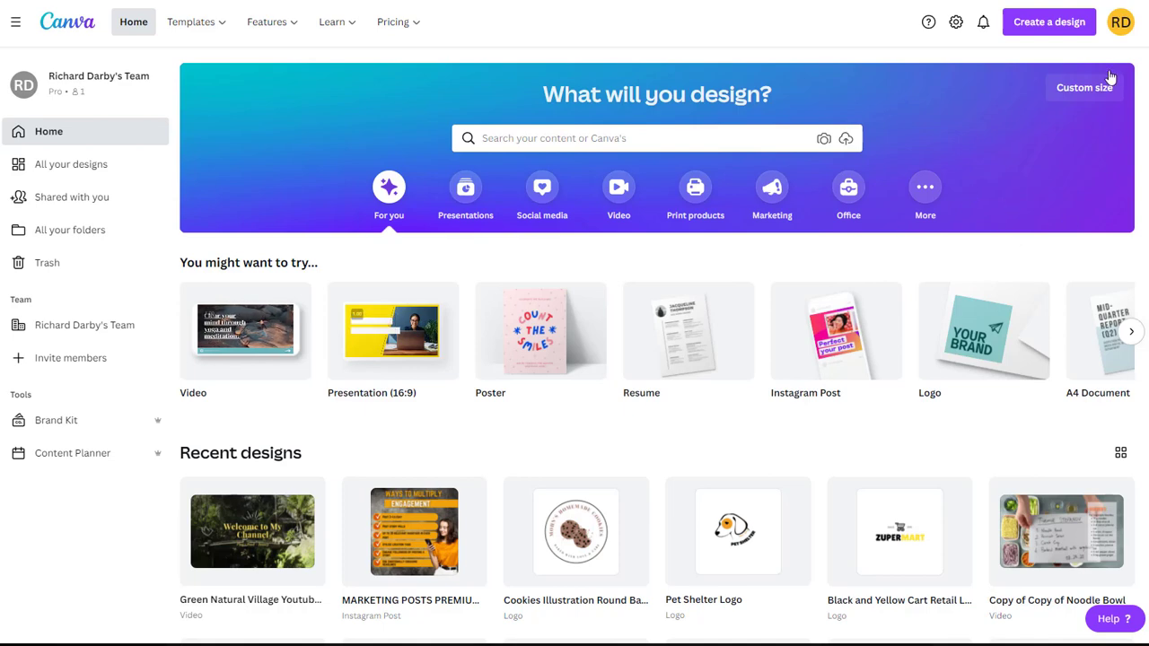
left_click(332, 21)
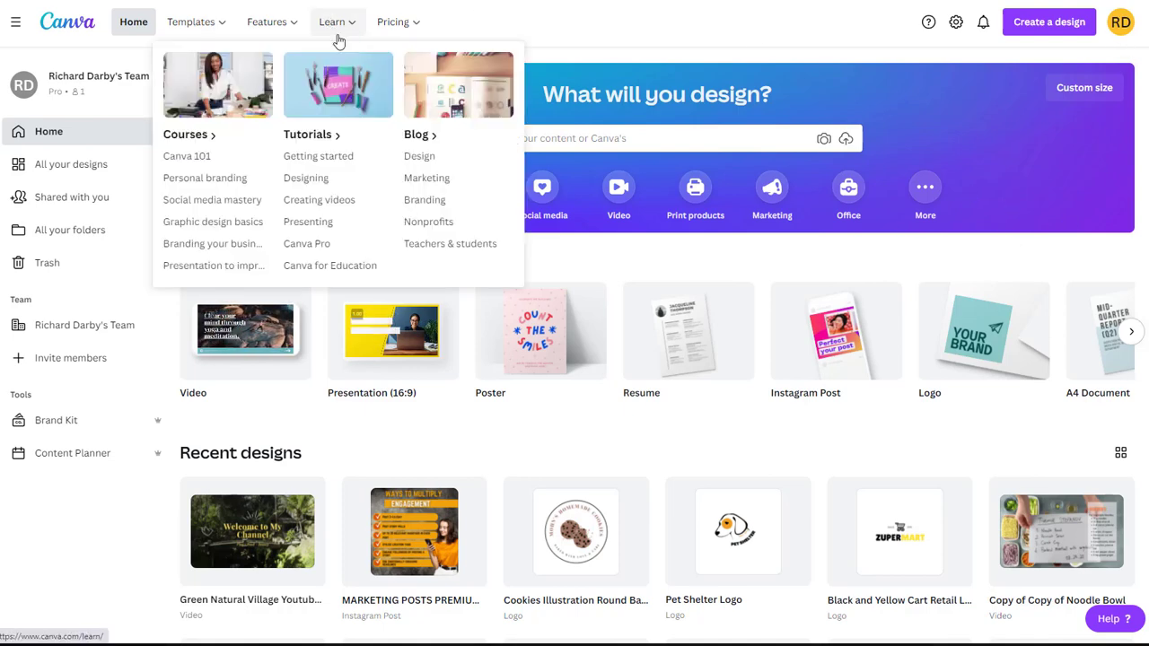
mouse_move(212, 200)
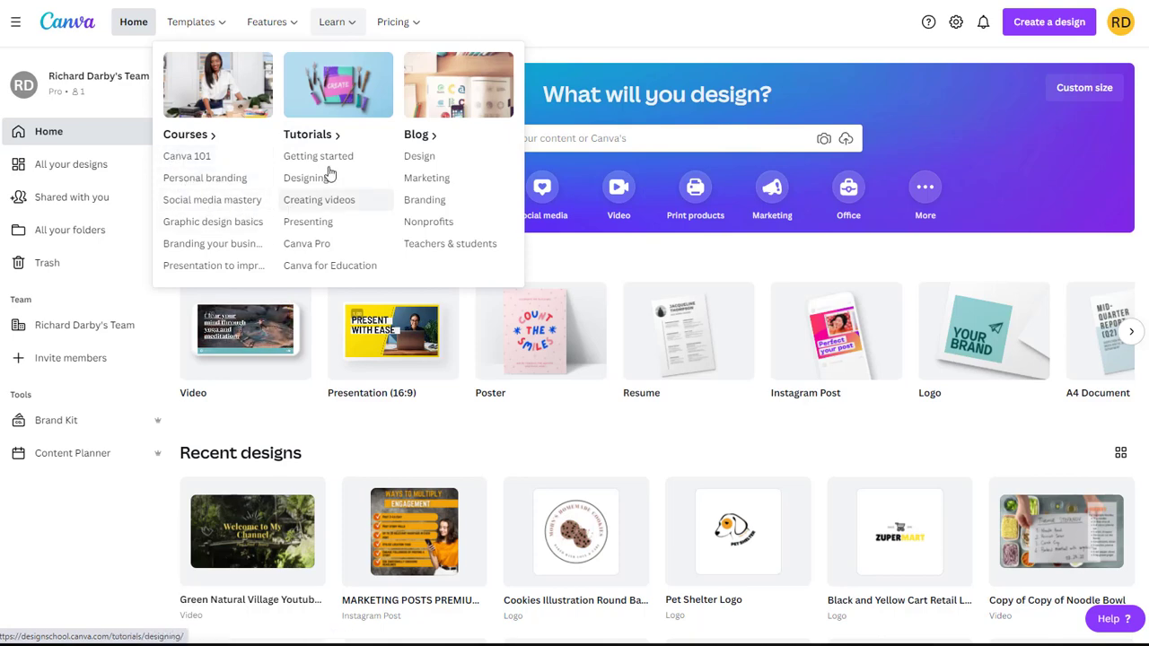
mouse_move(314, 178)
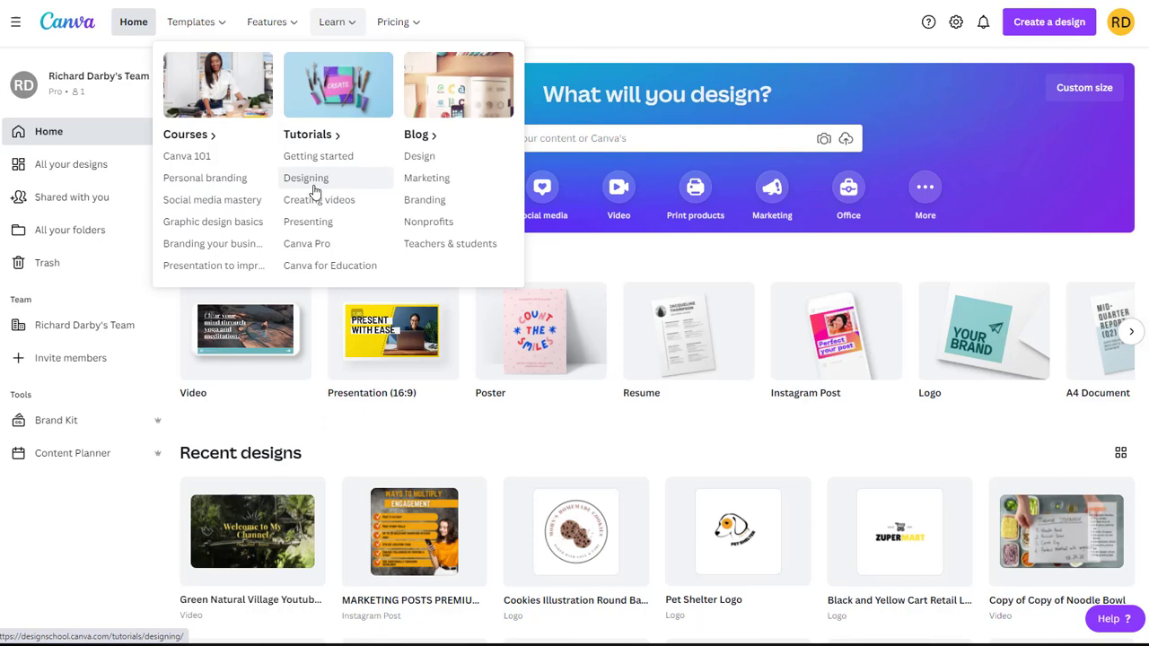
left_click(265, 21)
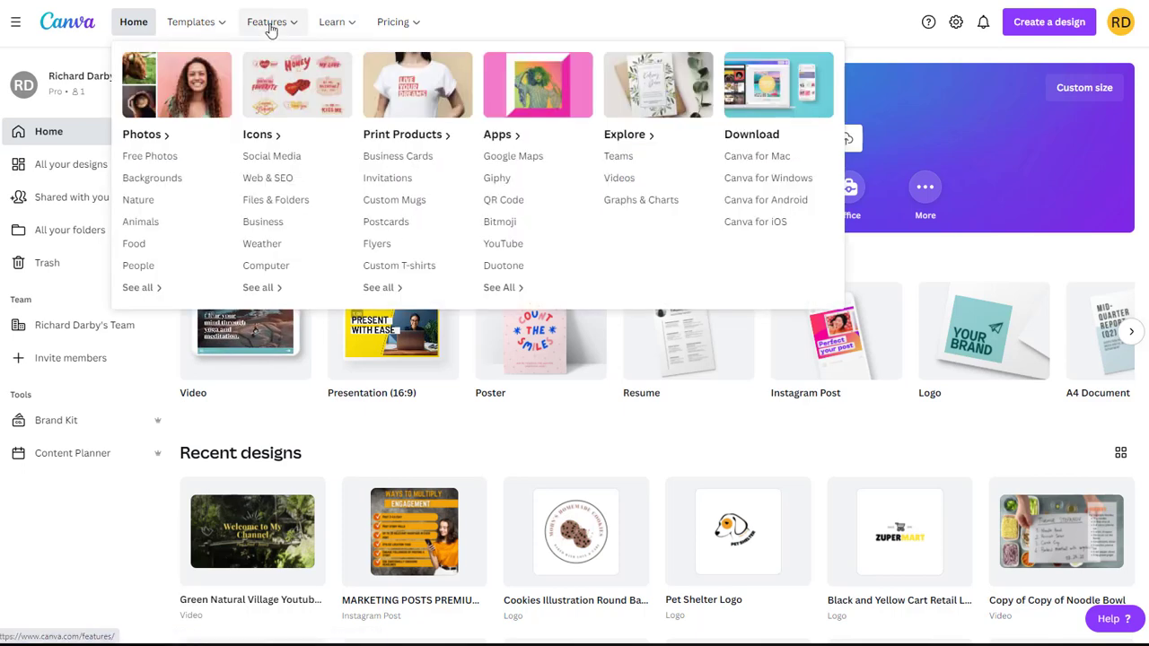
left_click(133, 22)
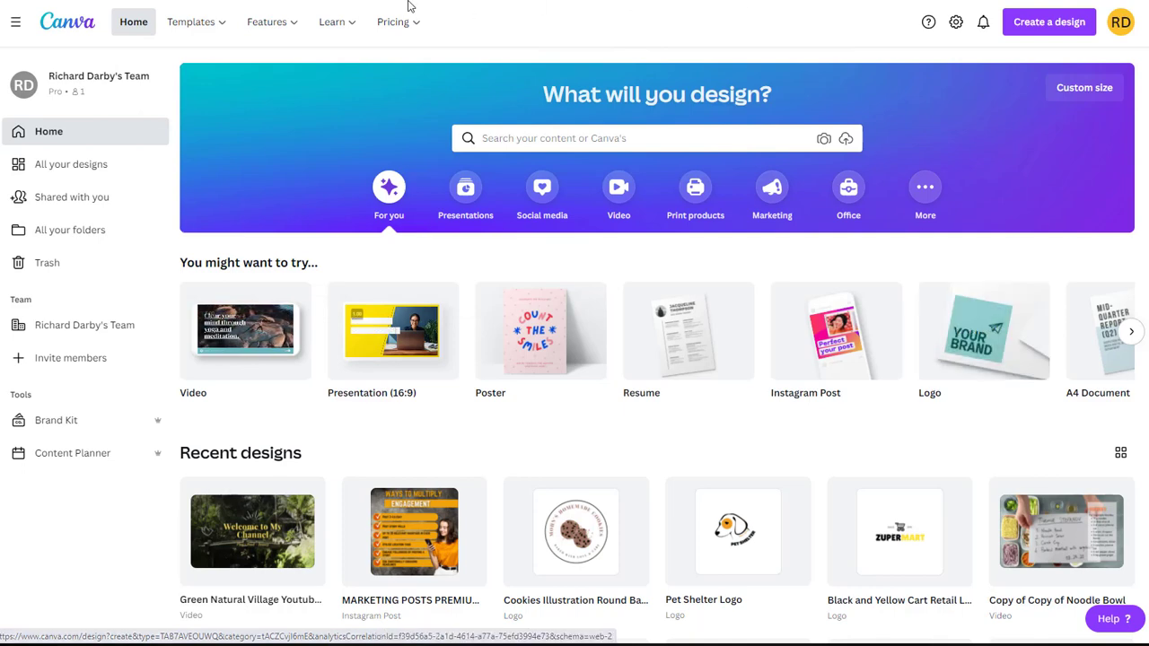
left_click(190, 21)
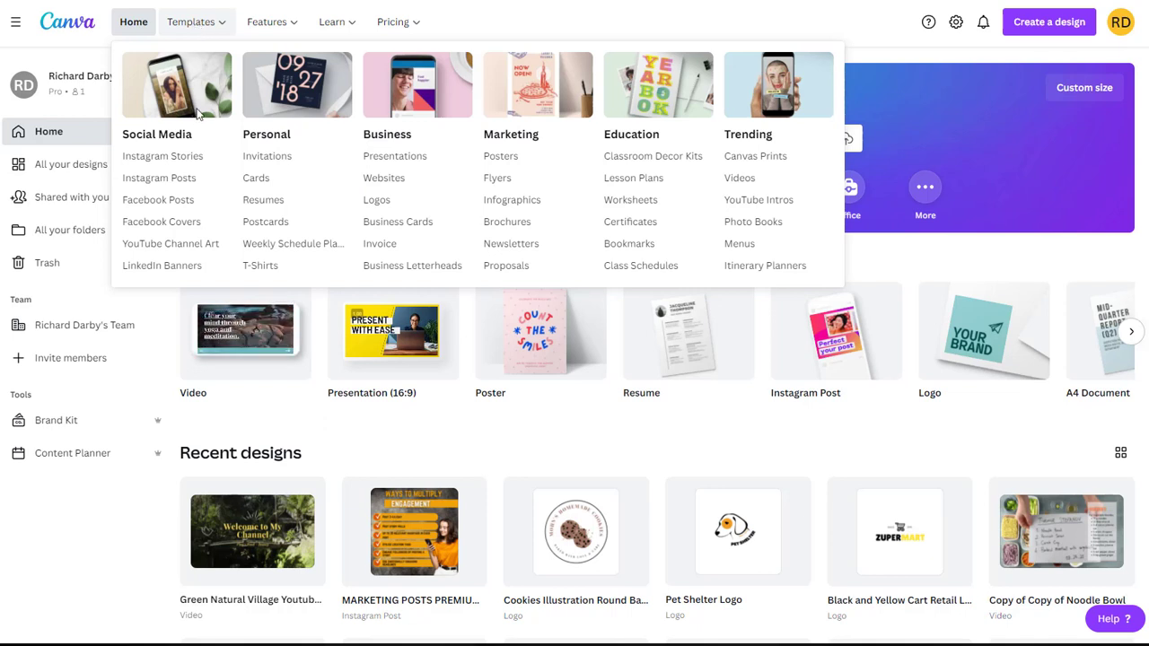
left_click(268, 21)
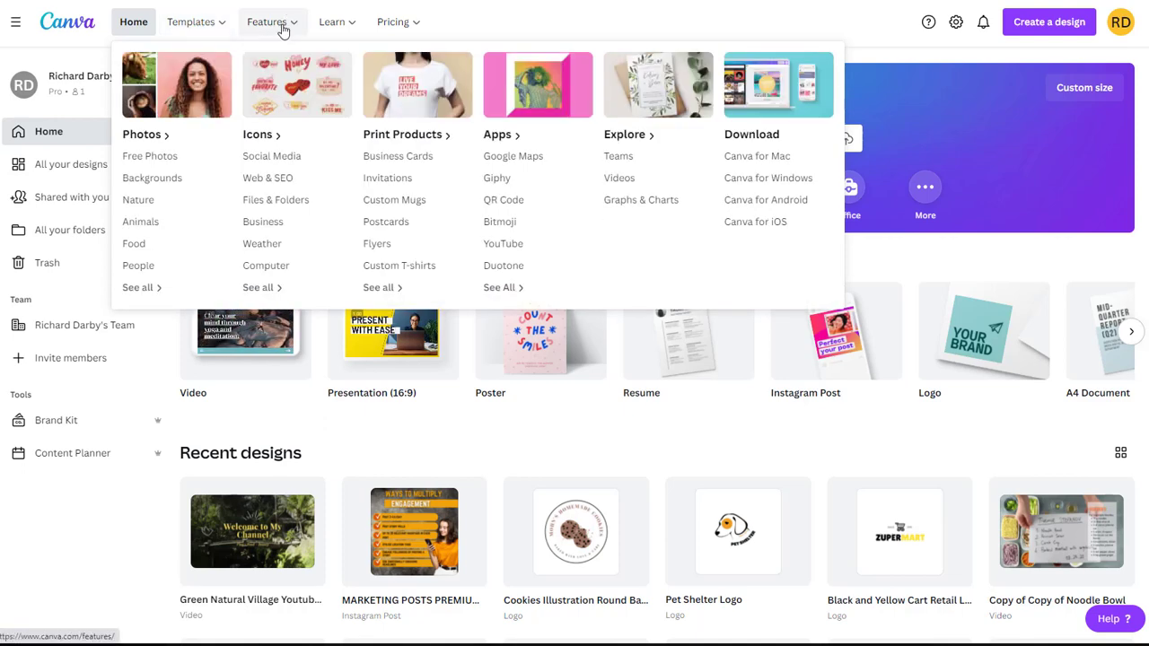
left_click(333, 22)
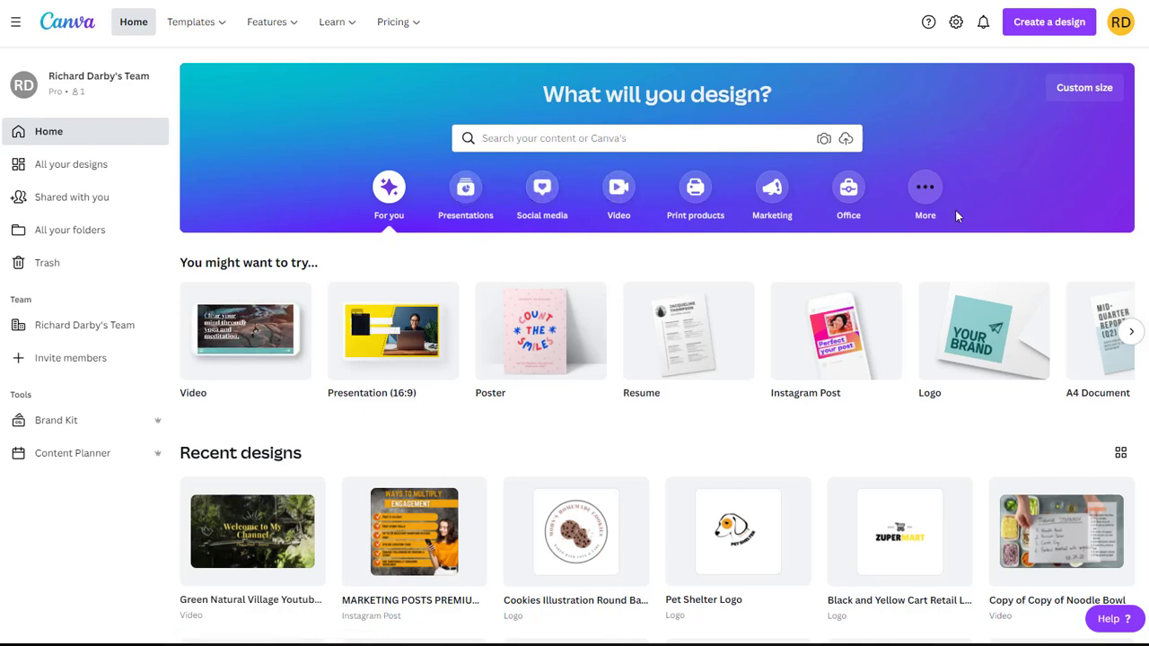
Search templates for 'youtube' and filter the ~4,900 results to the YouTube Thumbnail category.
left_click(924, 196)
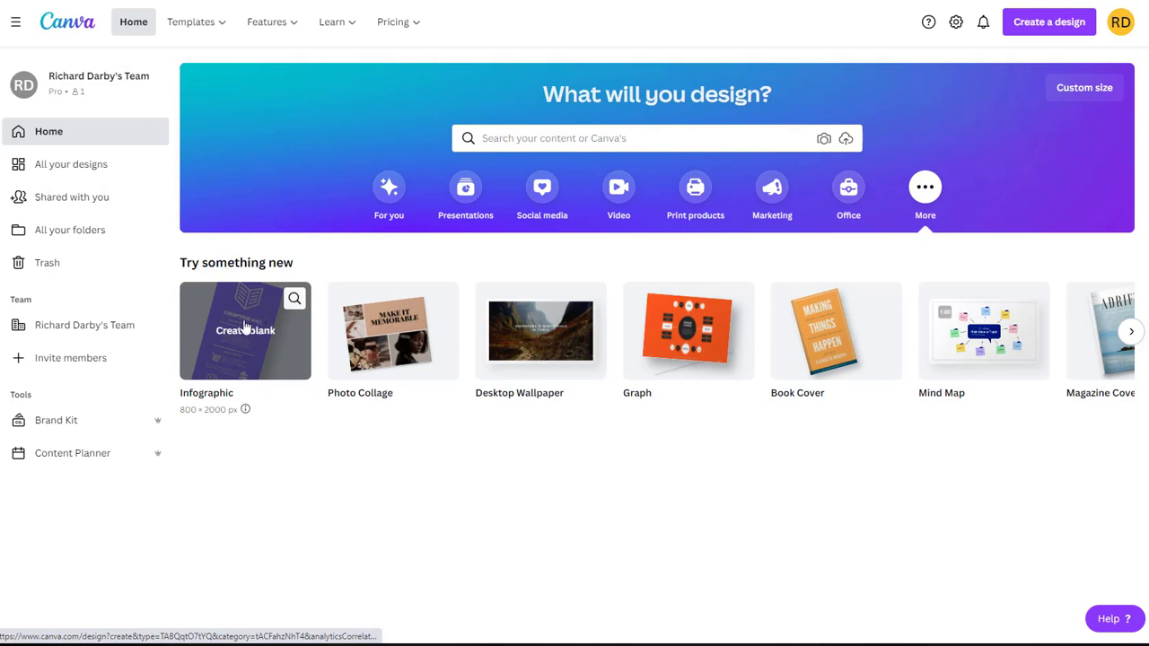
mouse_move(1142, 350)
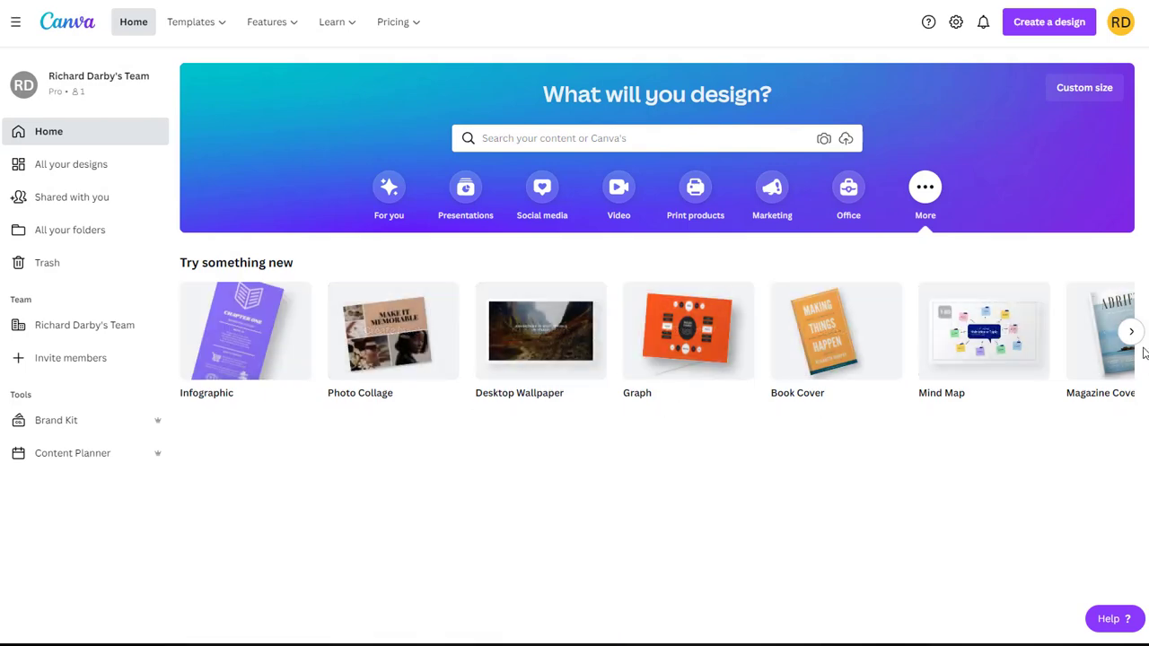
left_click(1131, 330)
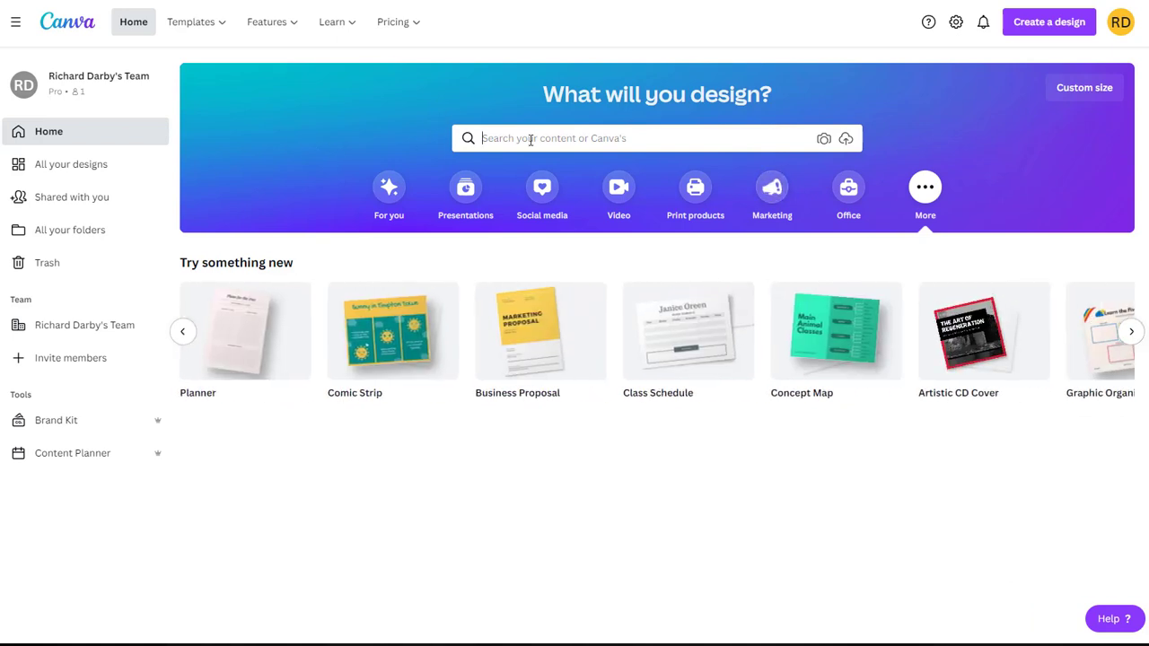
type("youtube")
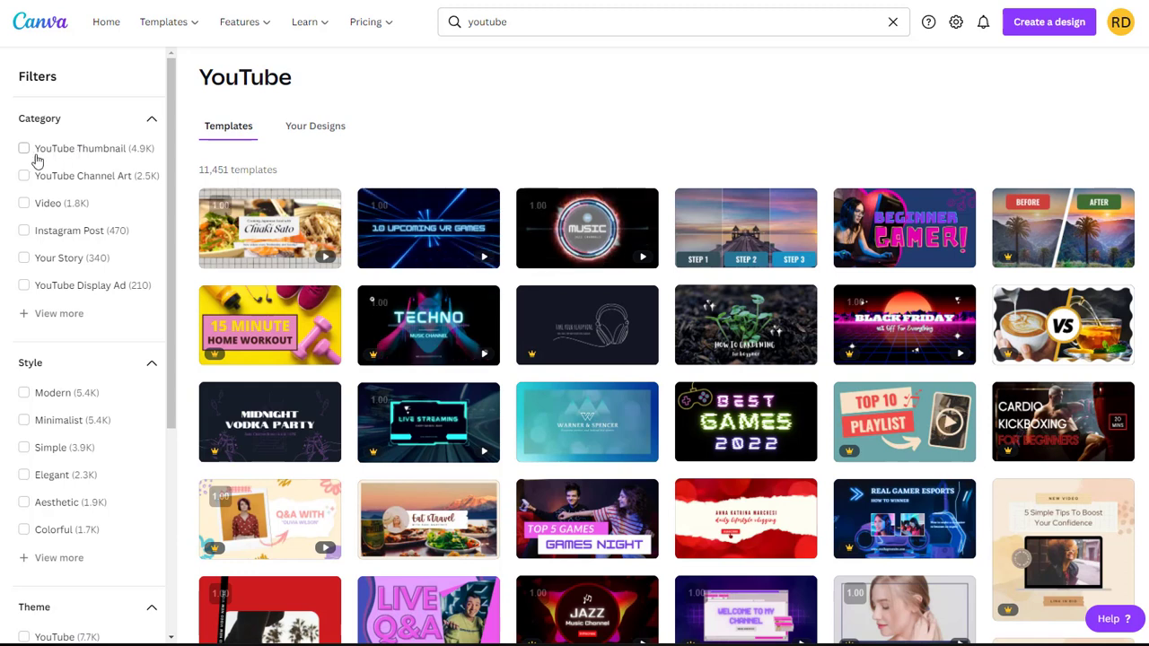
mouse_move(120, 190)
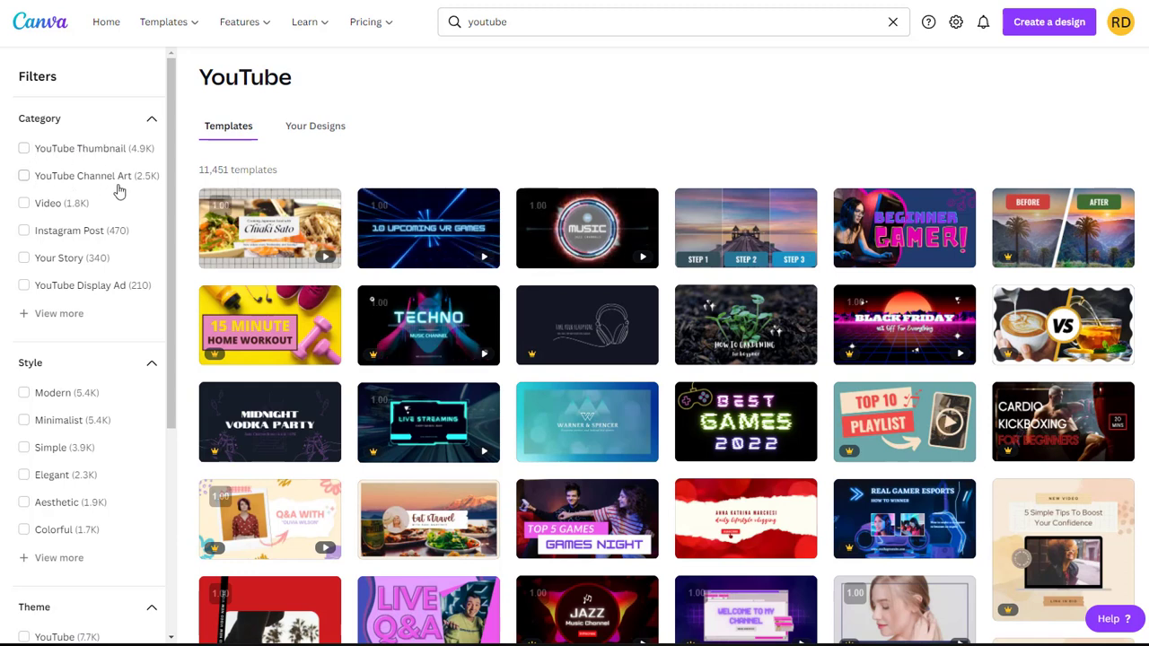
mouse_move(75, 258)
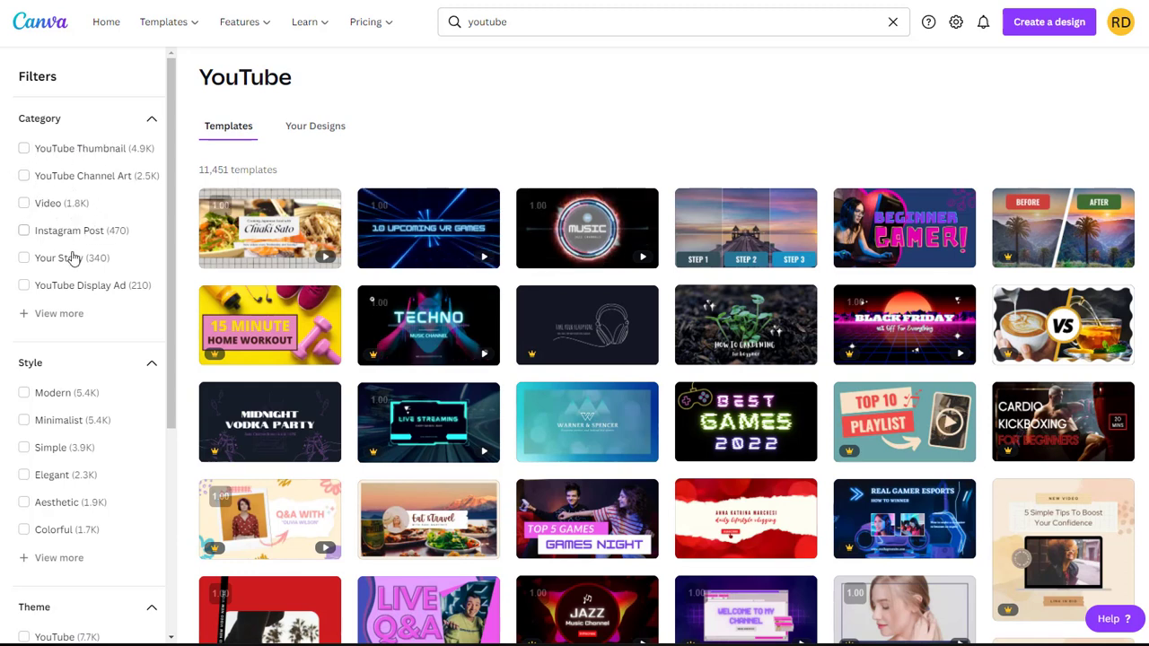
mouse_move(27, 169)
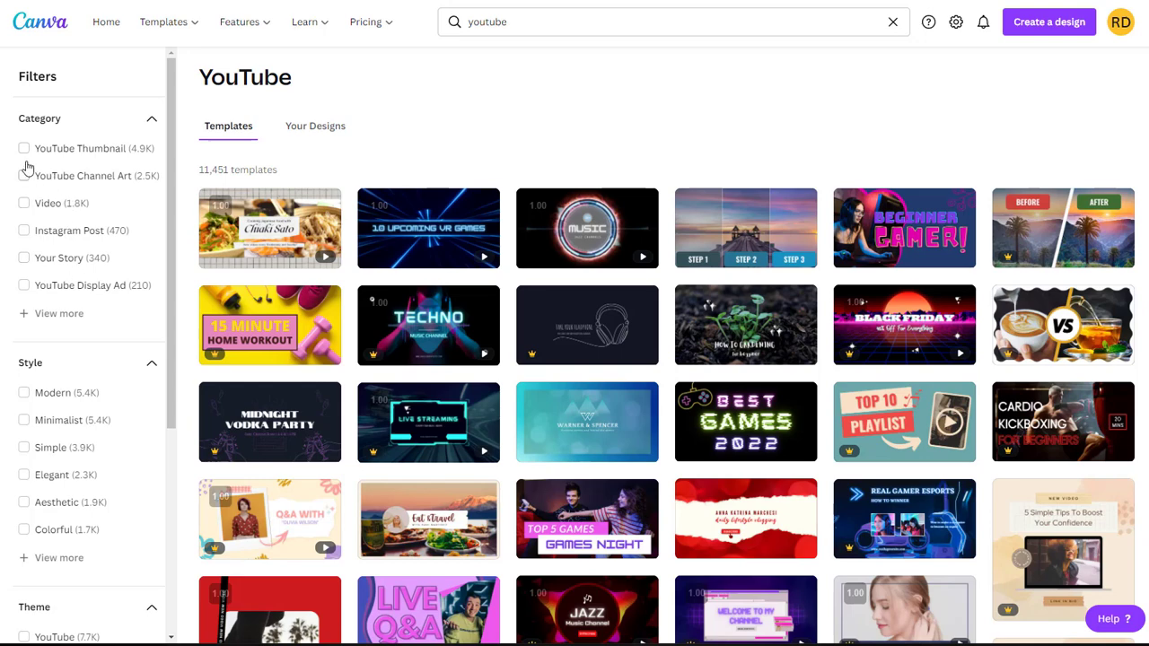
left_click(25, 147)
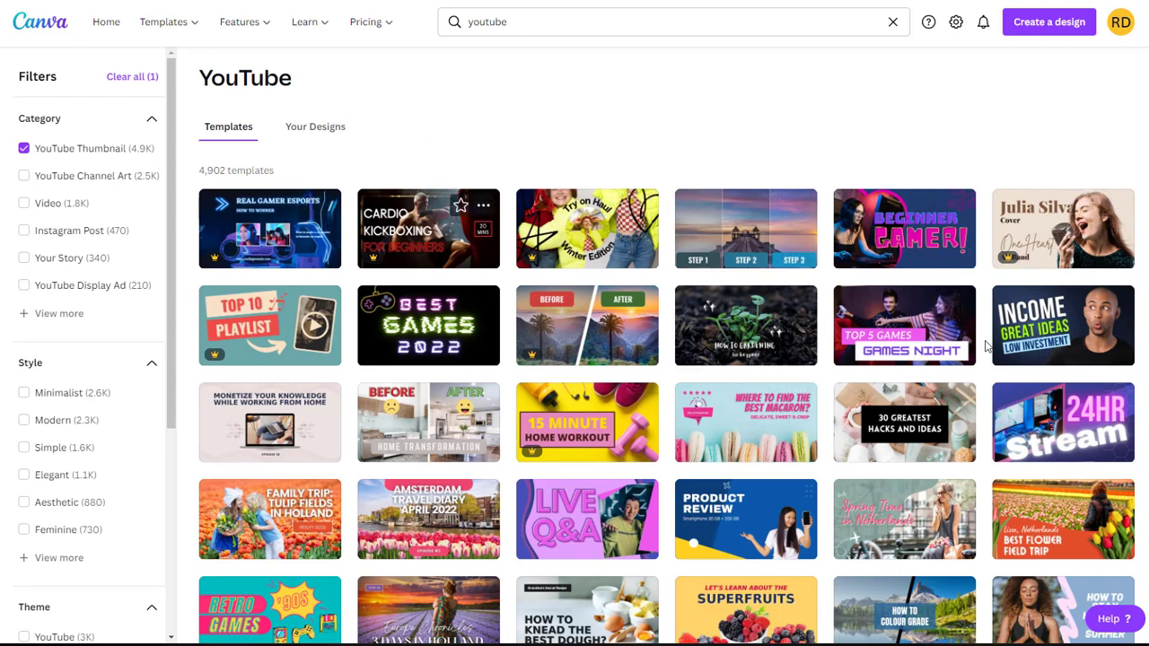
scroll("down", 3)
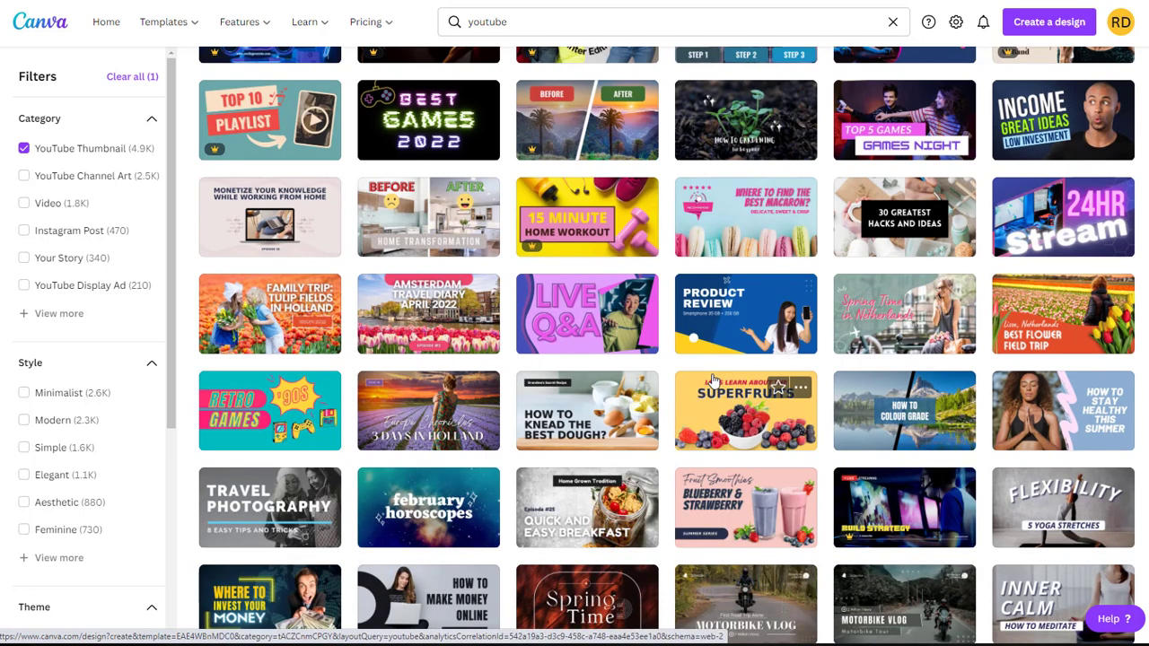
scroll("down", 3)
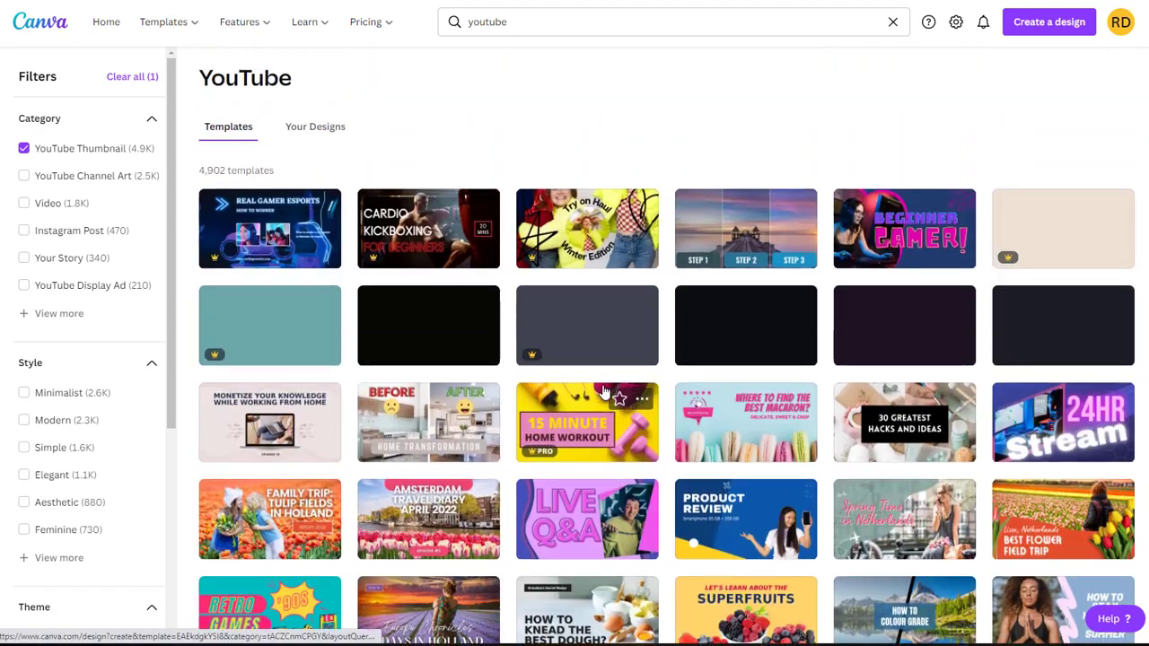
scroll("down", 3)
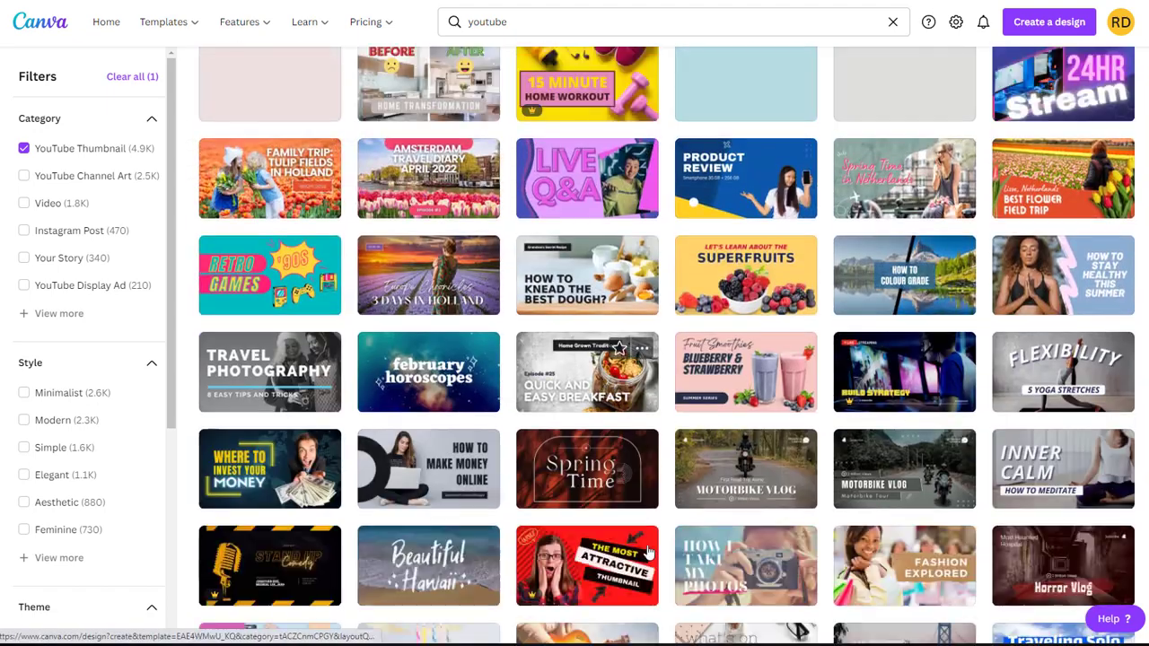
Add the thumbs-up LIKE sticker from Graphics and place it beside the word THUMBNAIL.
scroll("down", 3)
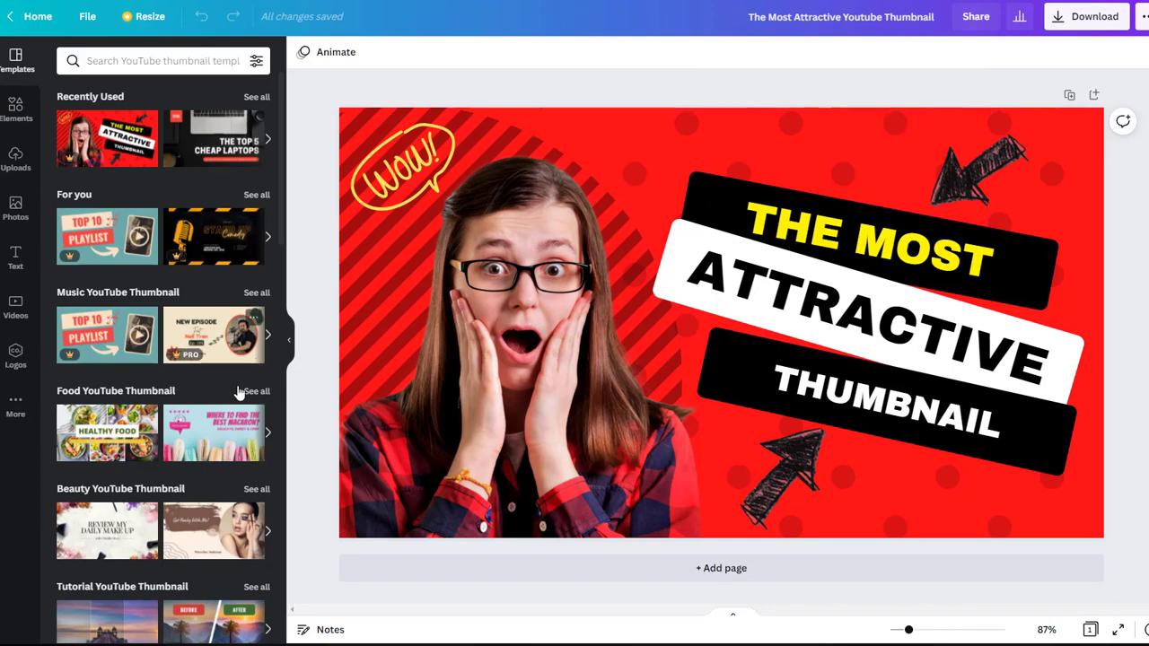
left_click(15, 108)
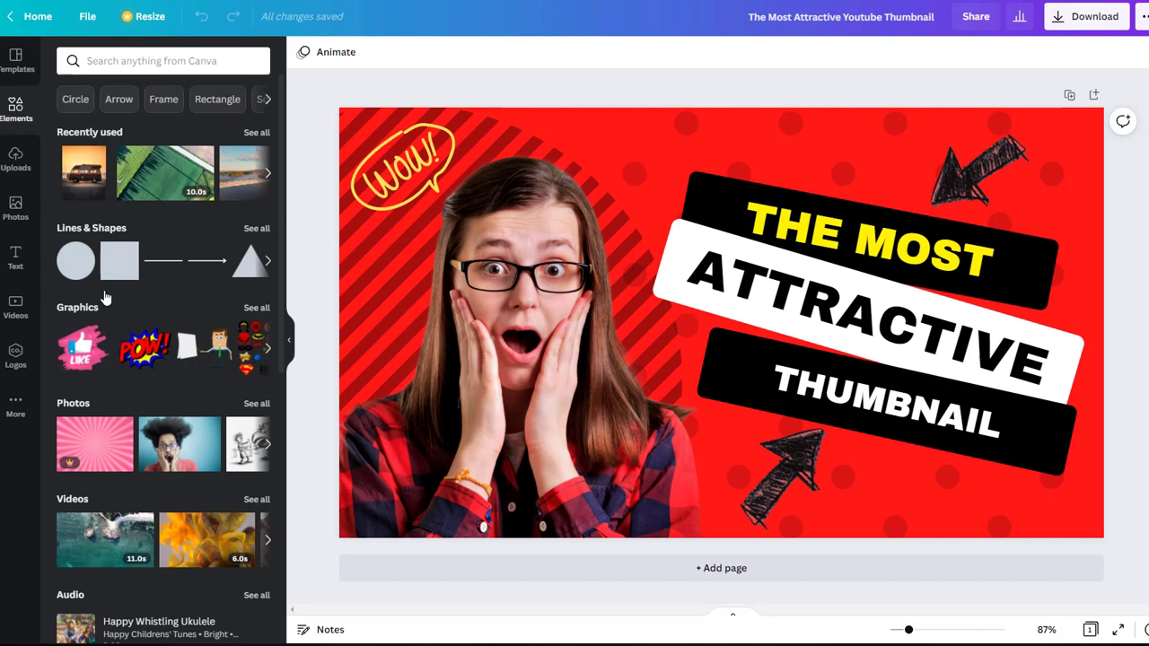
left_click(83, 212)
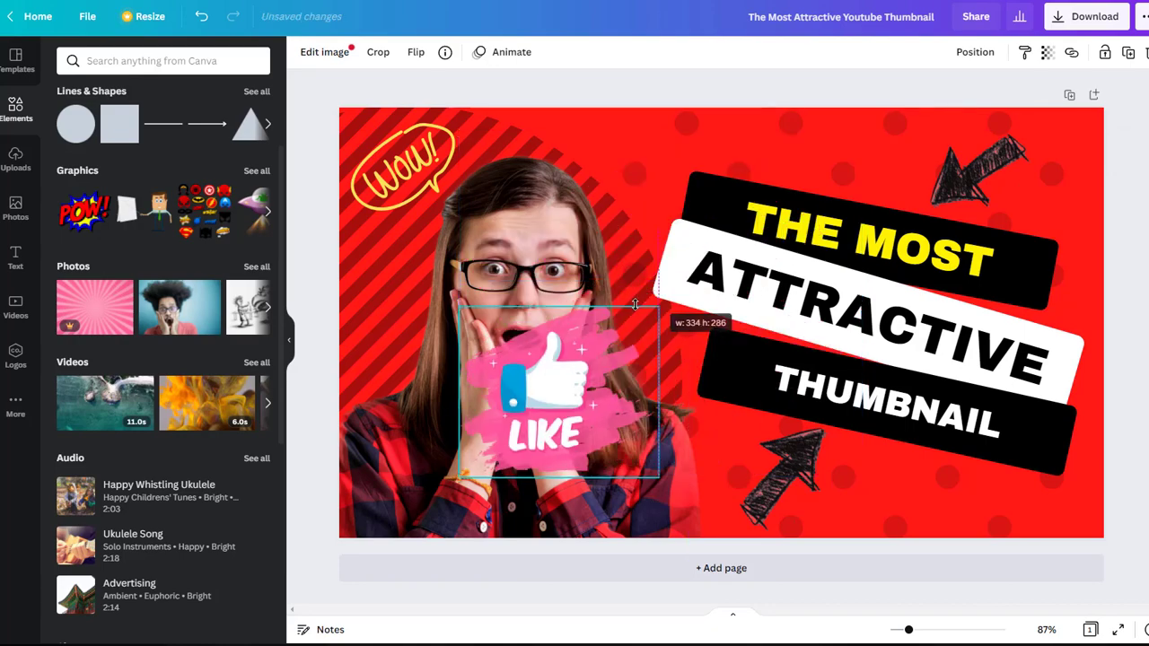
left_click_drag(560, 392, 622, 151)
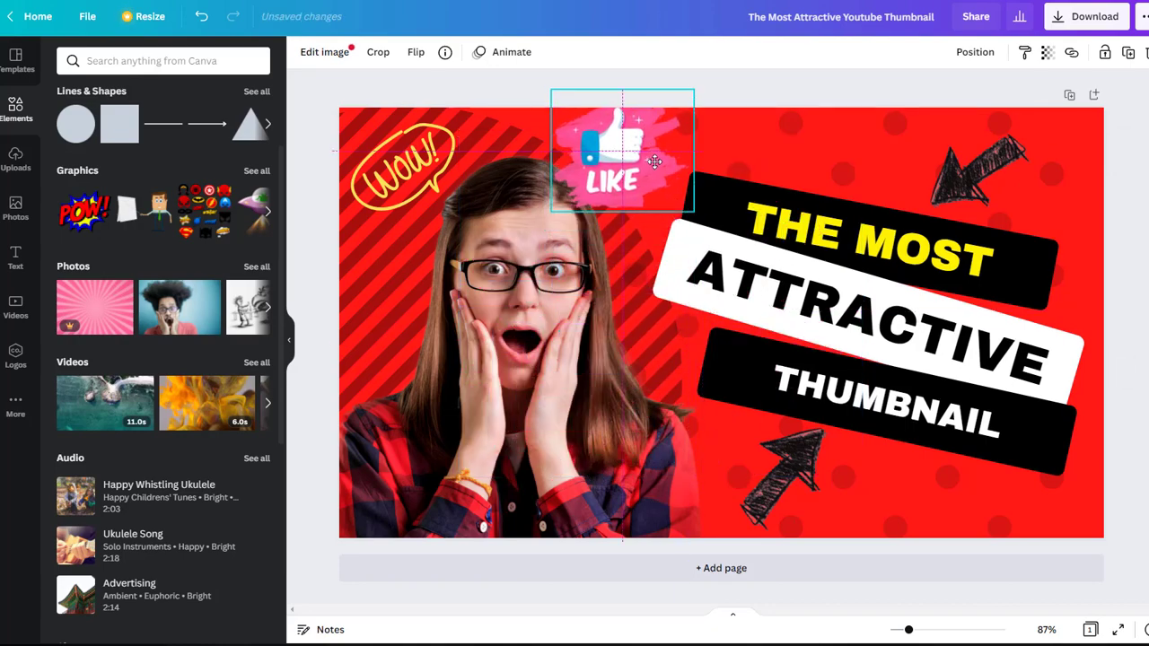
left_click_drag(621, 150, 912, 482)
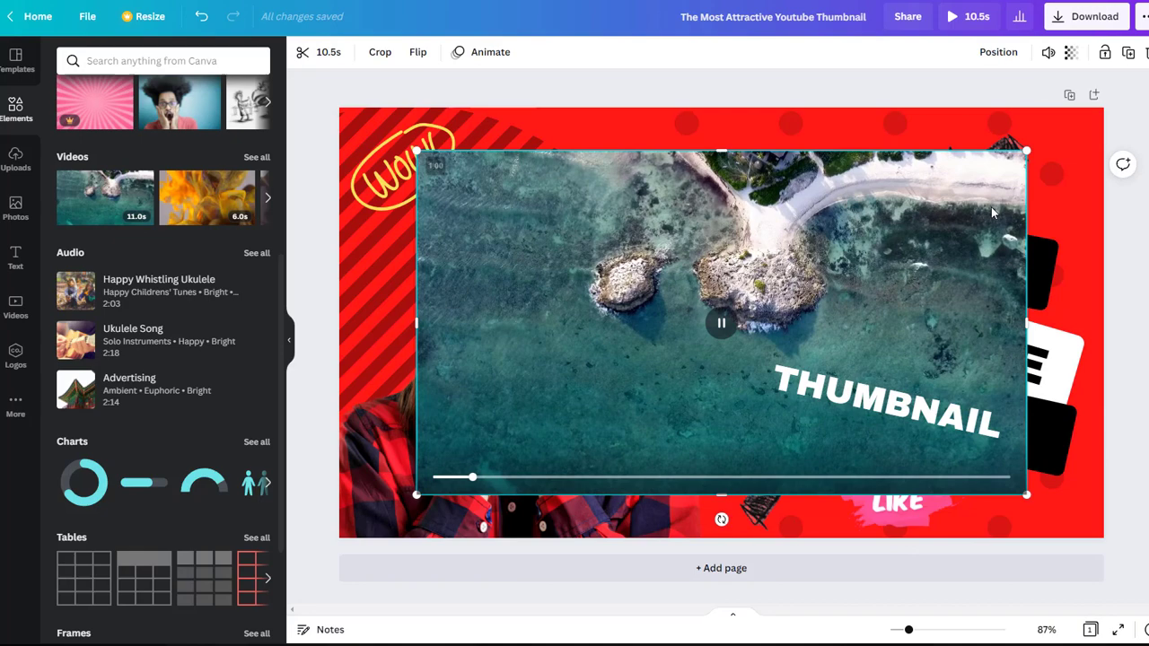
left_click_drag(1027, 495, 671, 501)
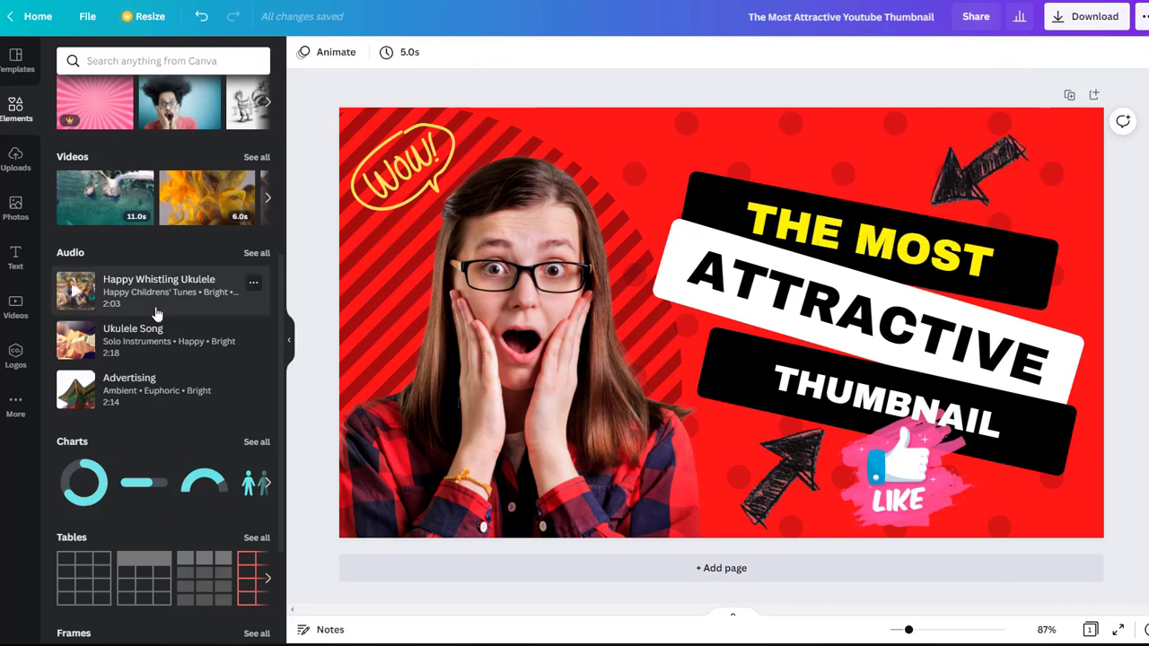
Reposition the girl's photo and flip it back upright.
scroll("down", 3)
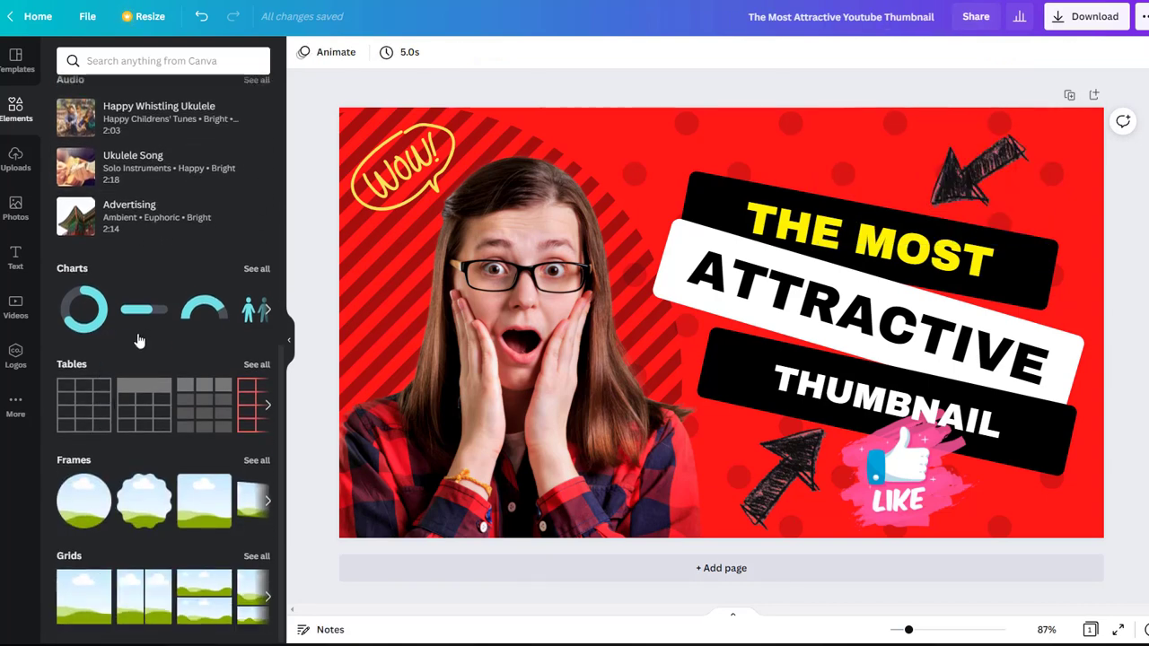
mouse_move(112, 512)
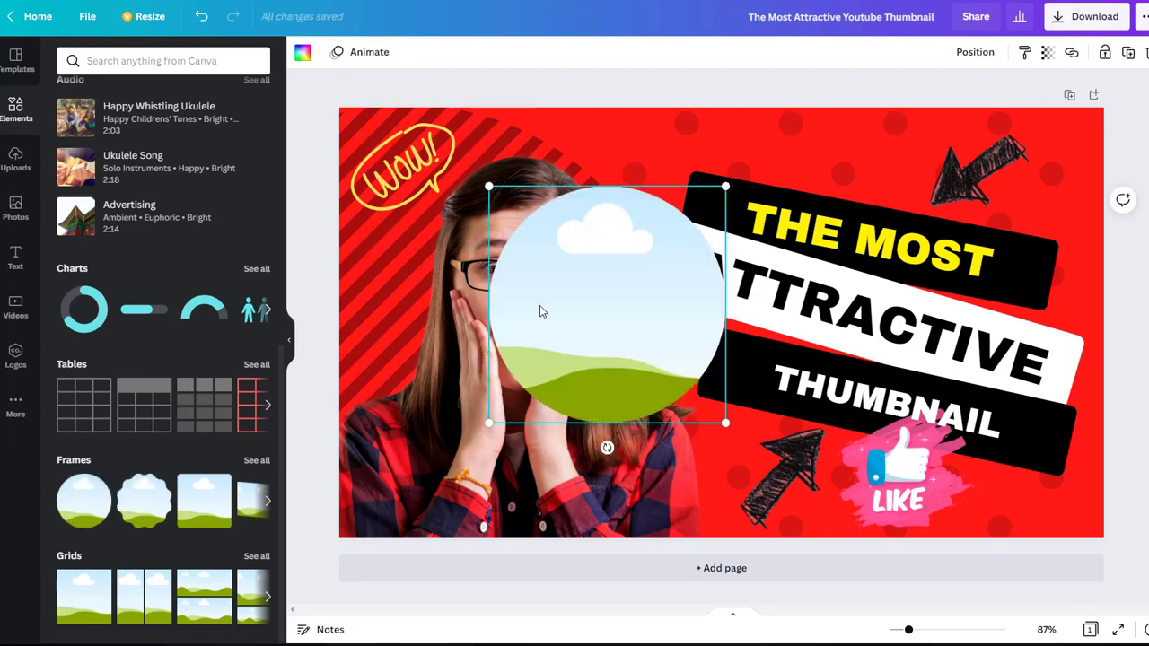
left_click_drag(606, 306, 548, 225)
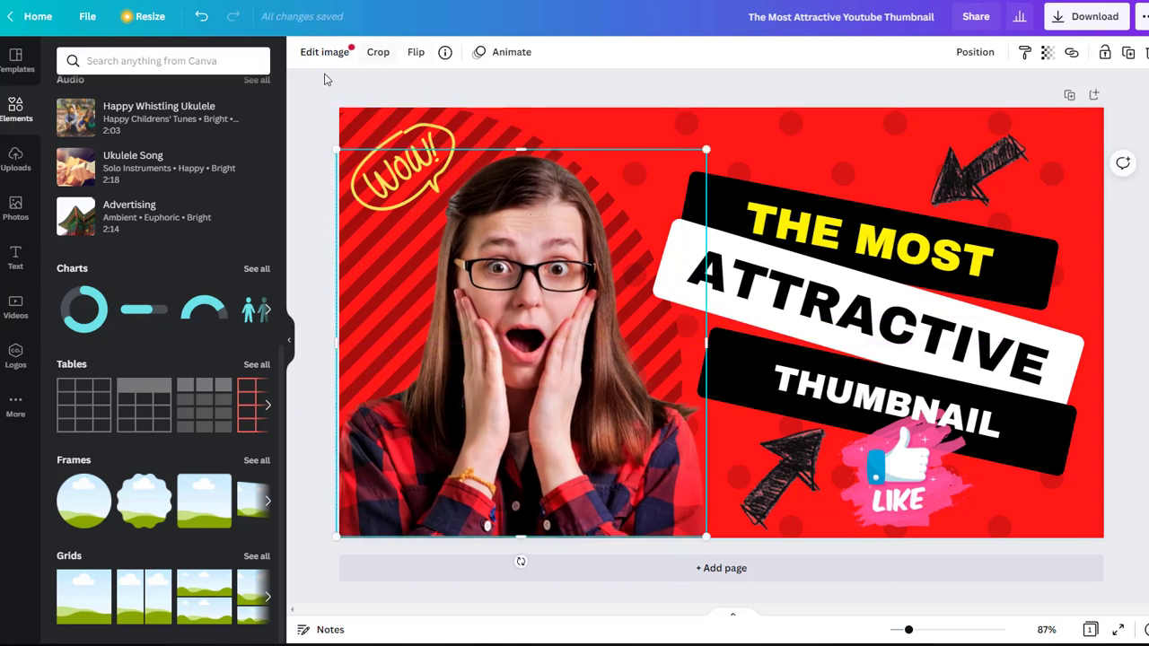
left_click(417, 50)
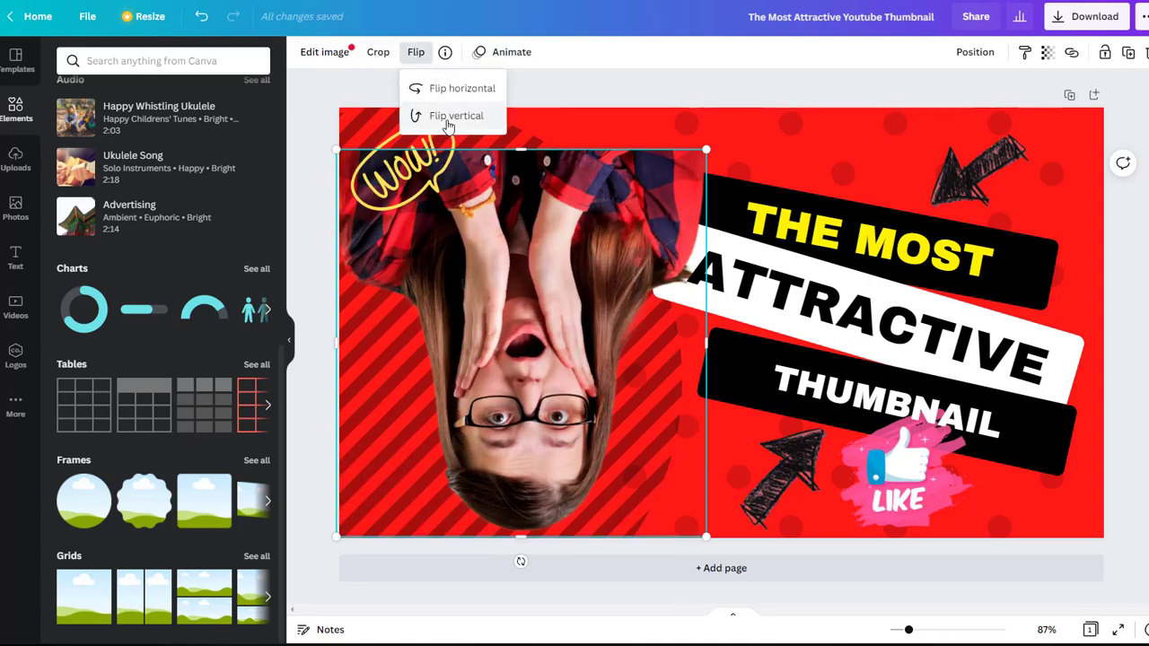
left_click(456, 115)
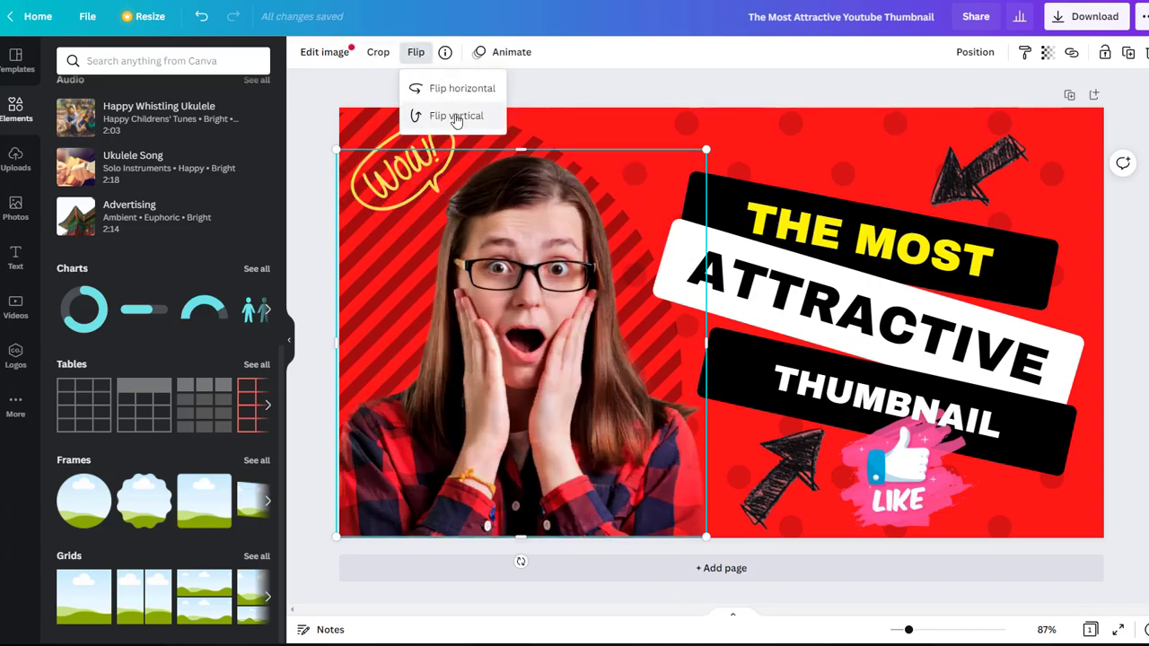
left_click(456, 115)
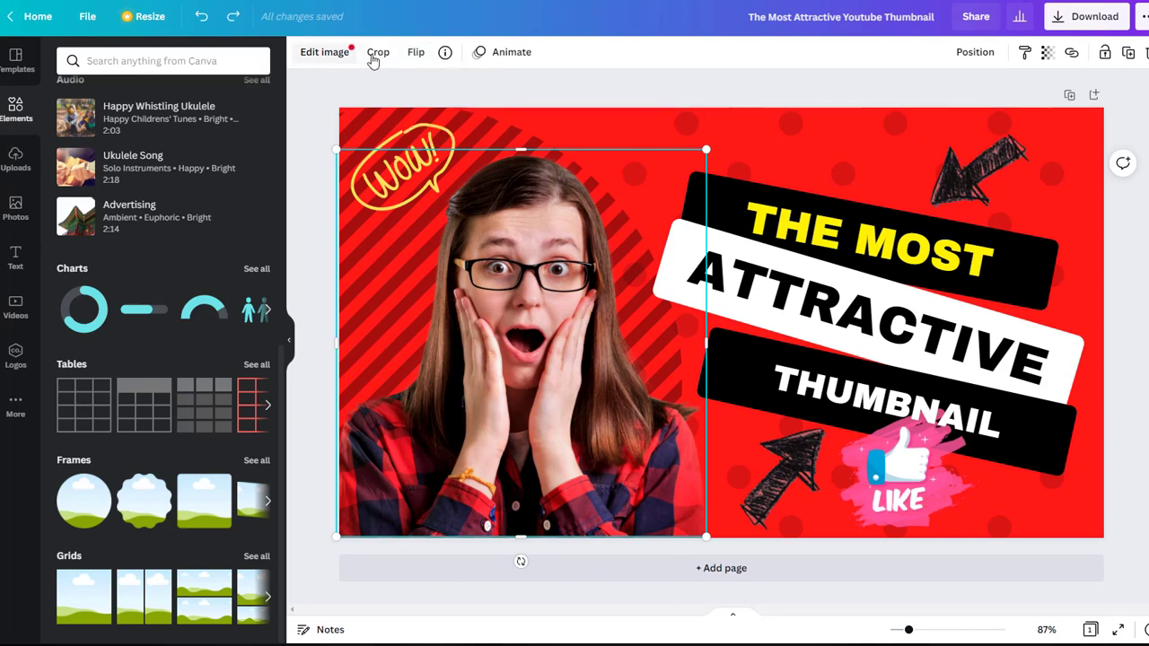
Adjust the photo's brightness, apply the Flint filter, then place it in the Laptop 5 Smartmockup.
left_click(323, 50)
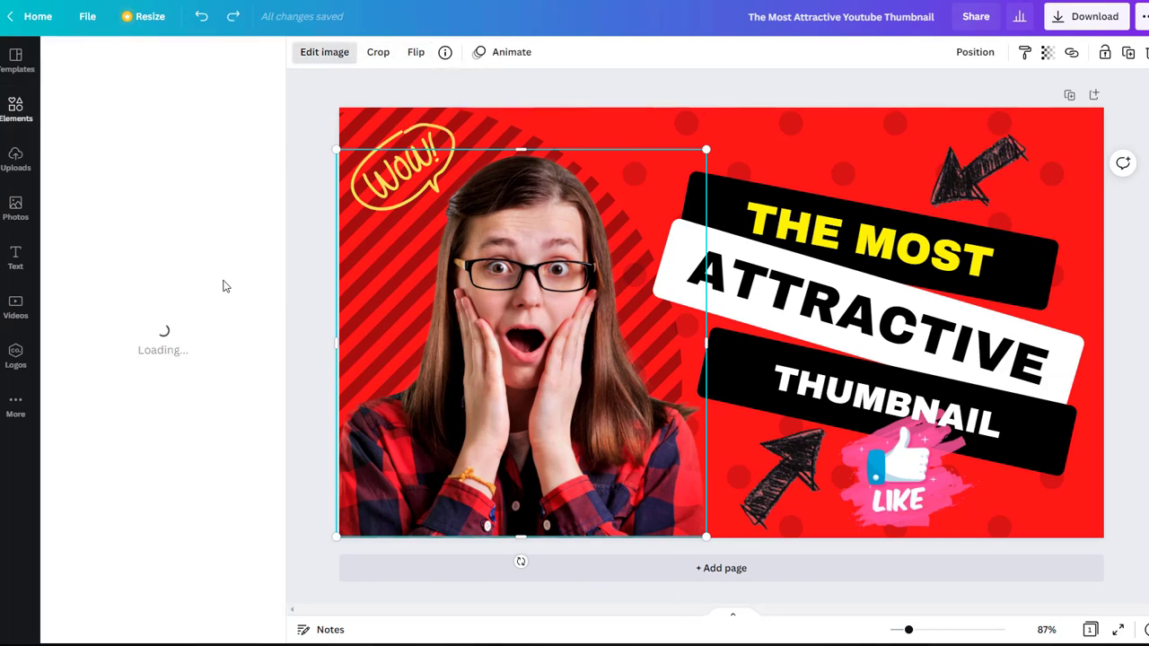
left_click(324, 50)
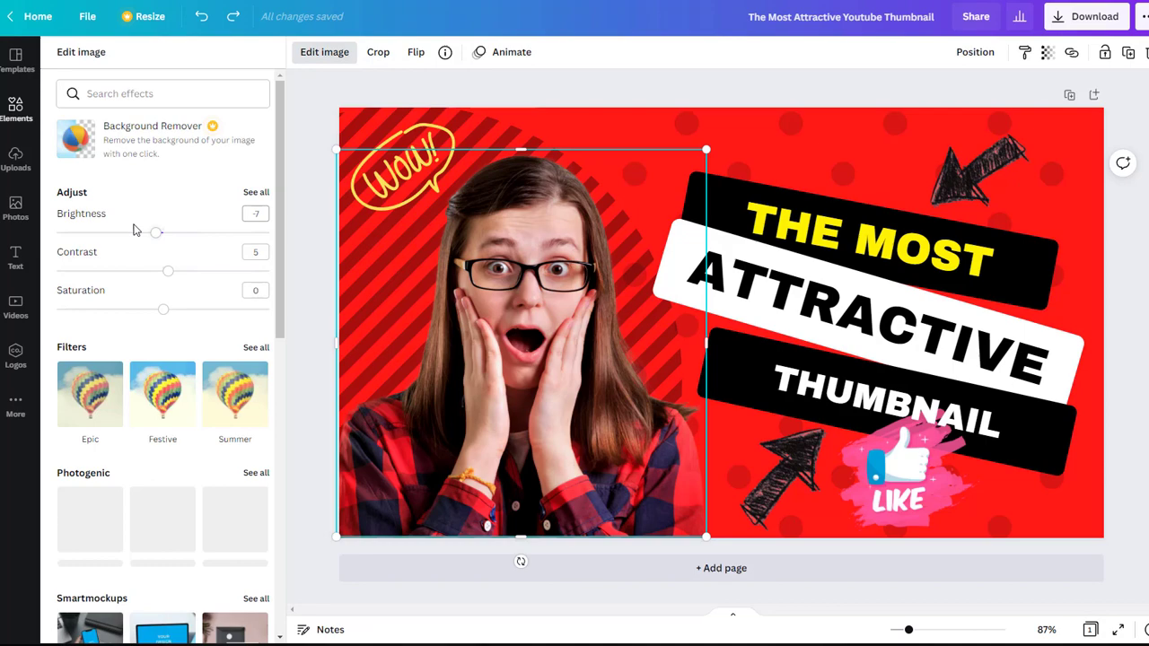
left_click_drag(155, 233, 161, 233)
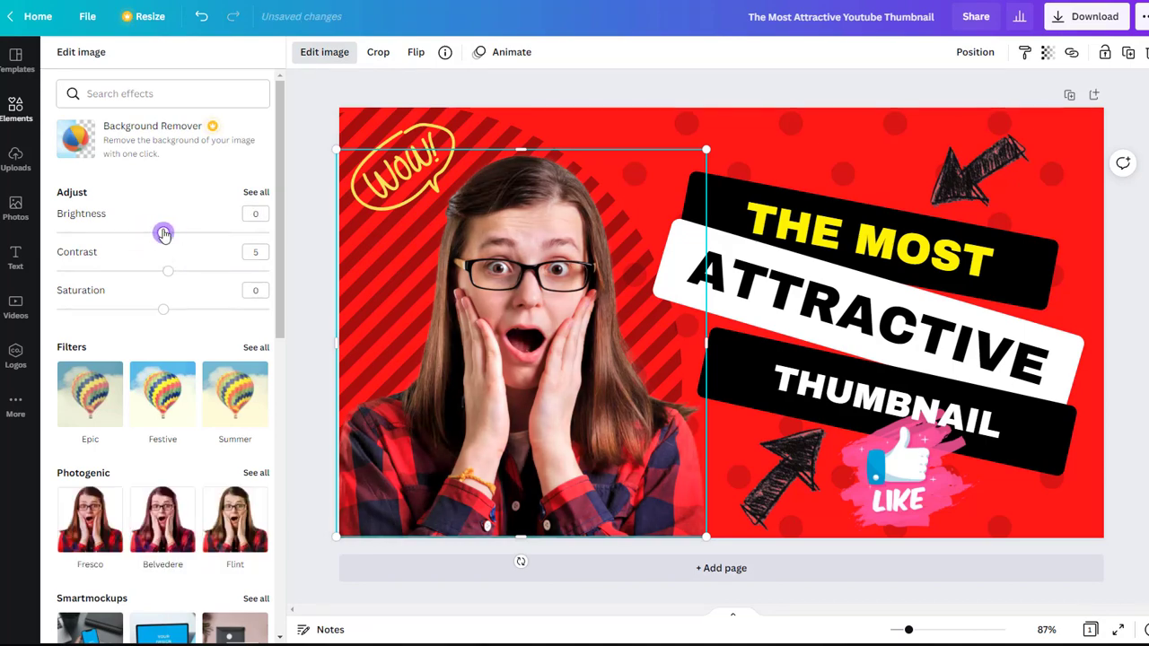
scroll("down", 3)
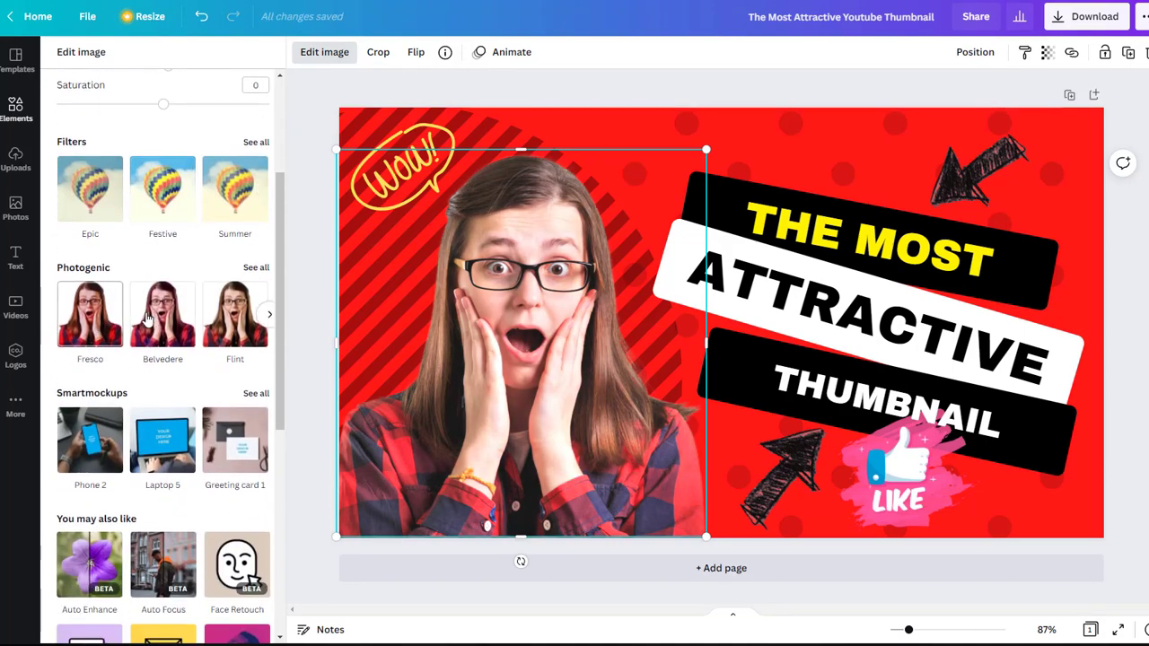
left_click(233, 312)
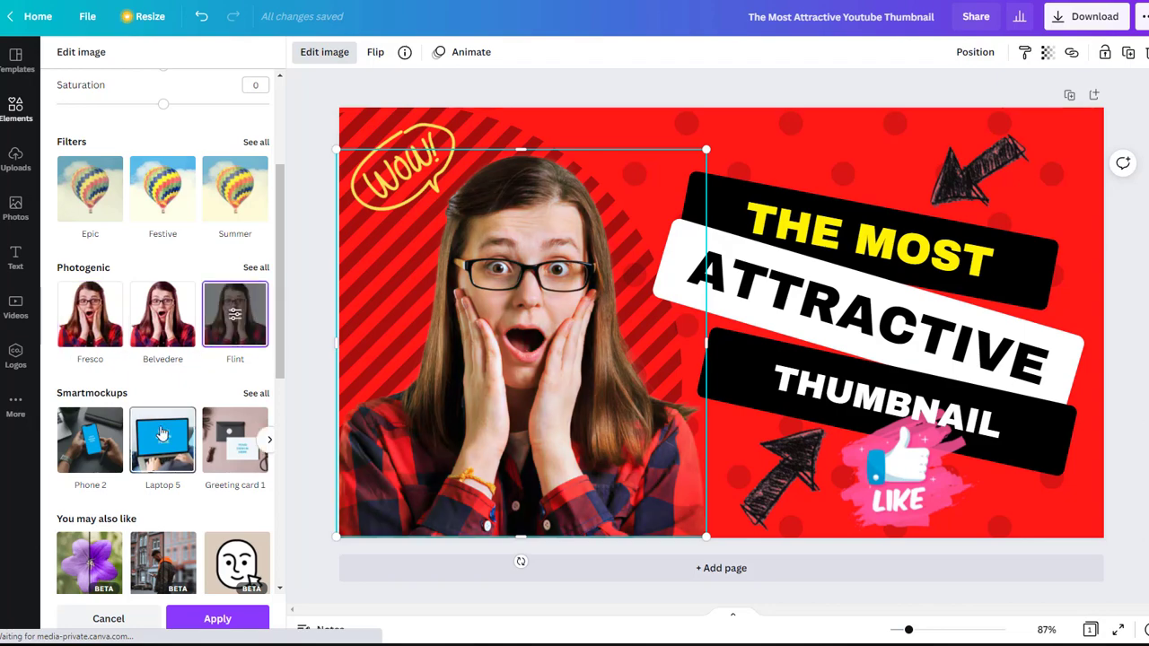
scroll("down", 3)
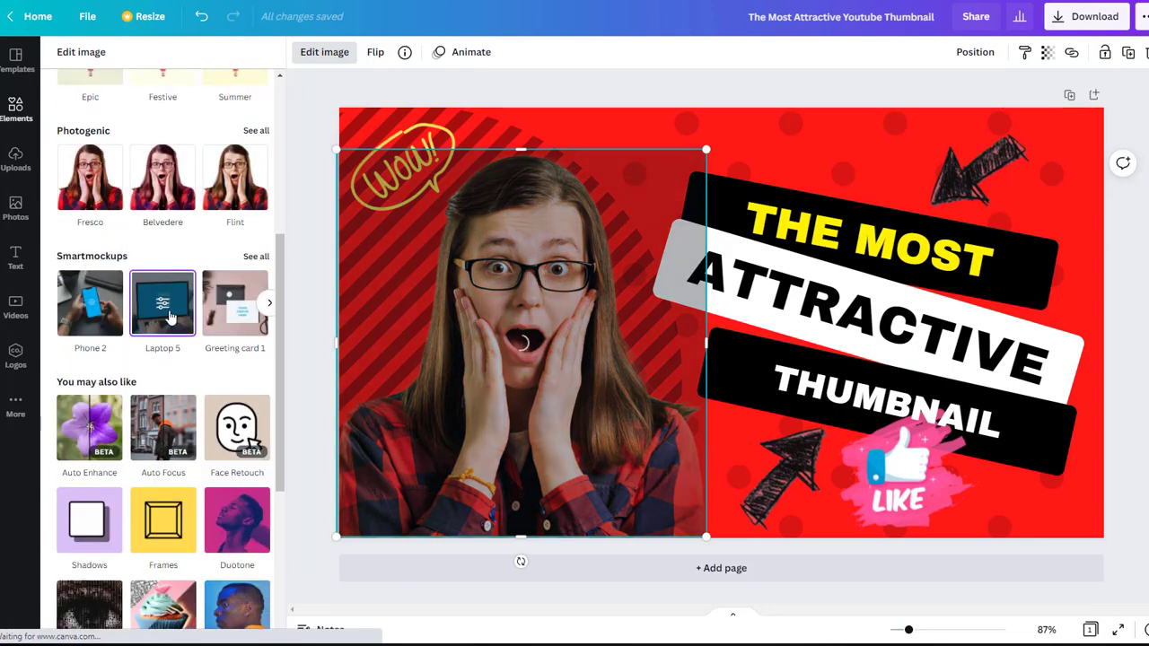
left_click(162, 302)
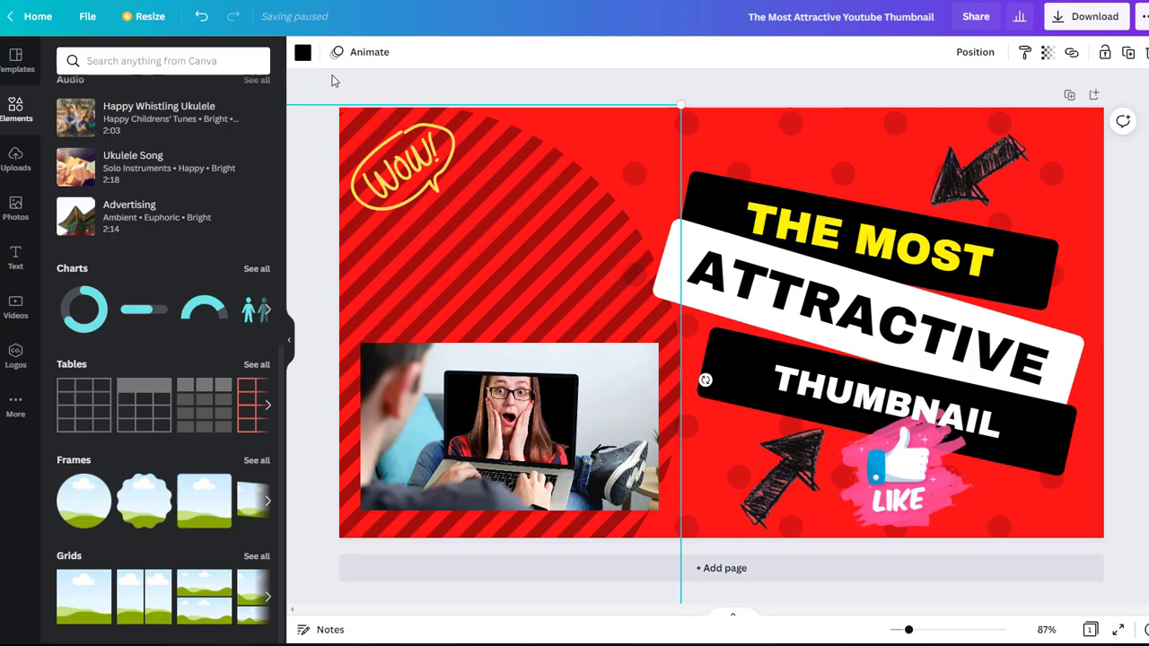
Recolour the word ATTRACTIVE yellow to match the THE MOST heading.
left_click(866, 237)
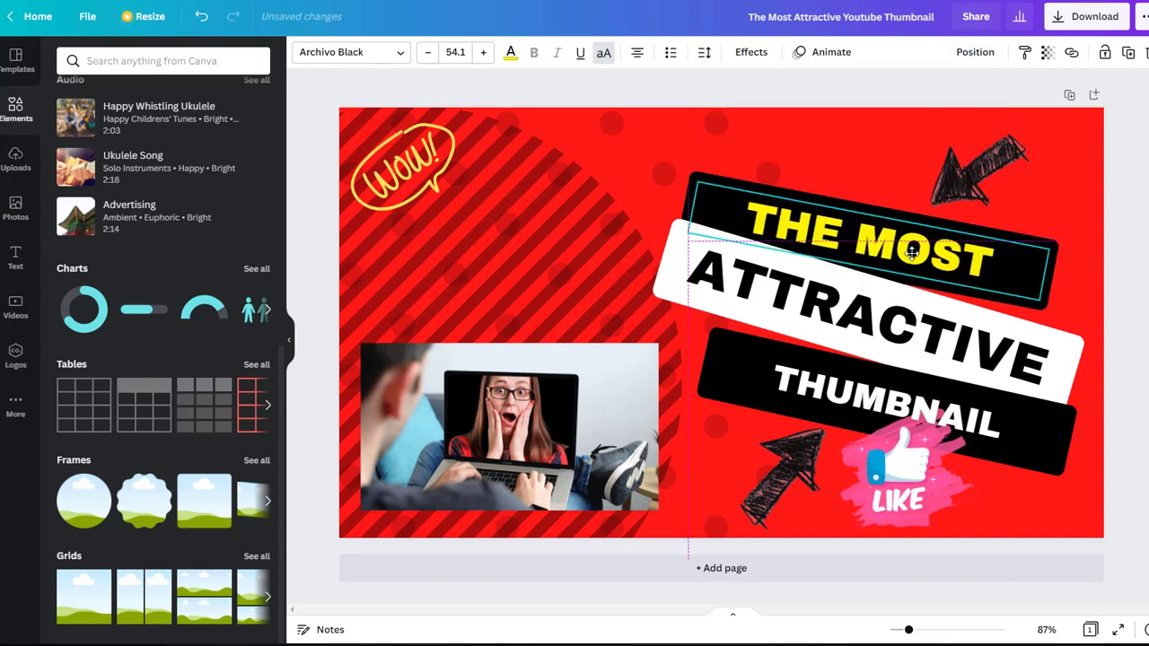
left_click(974, 51)
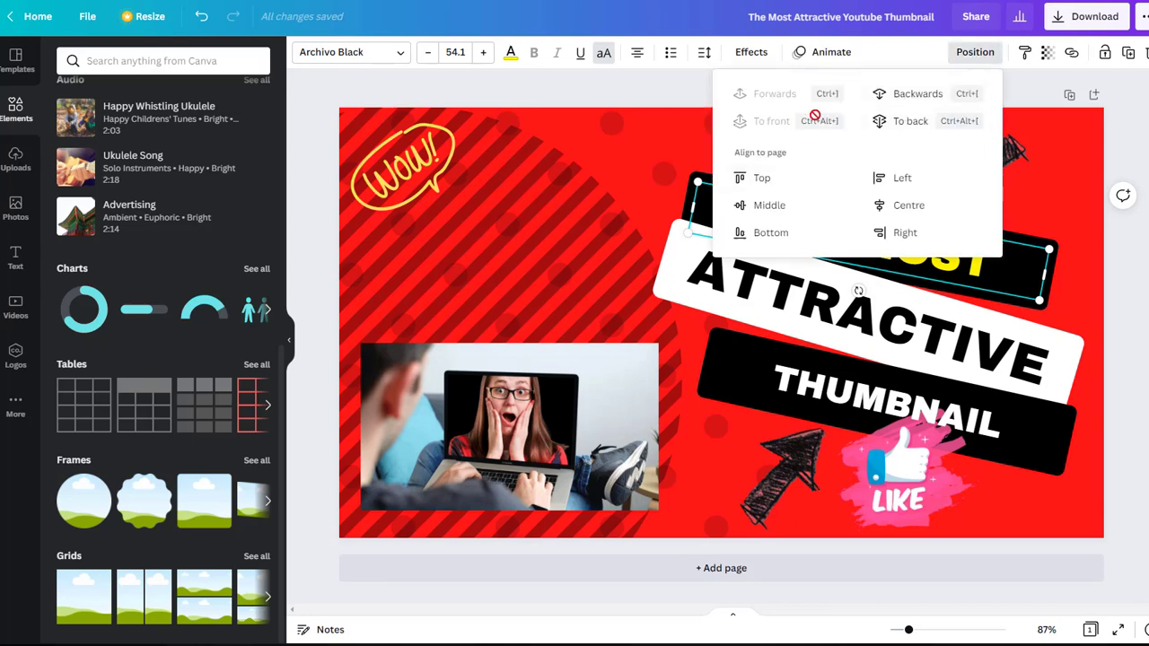
mouse_move(762, 178)
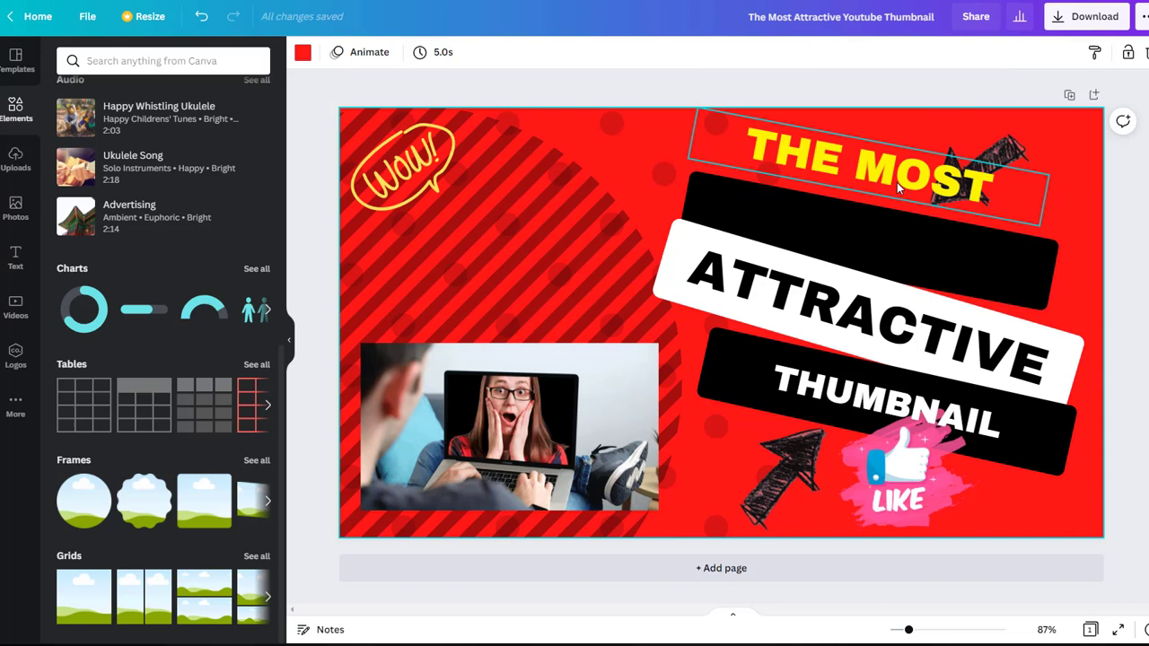
mouse_move(893, 195)
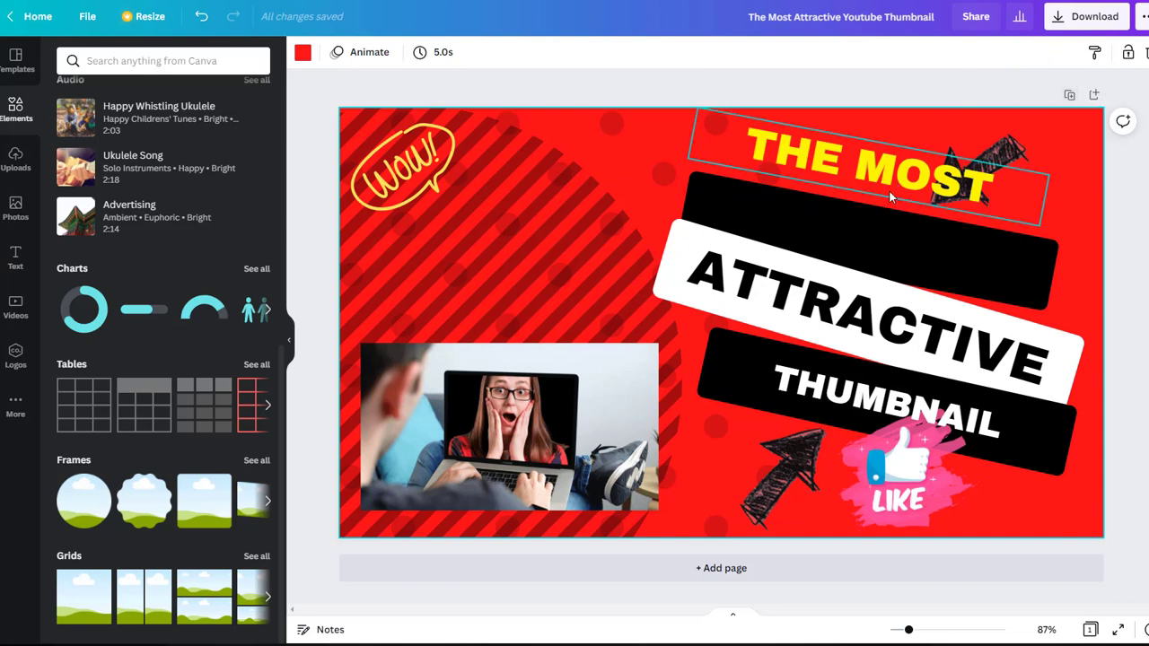
left_click(852, 261)
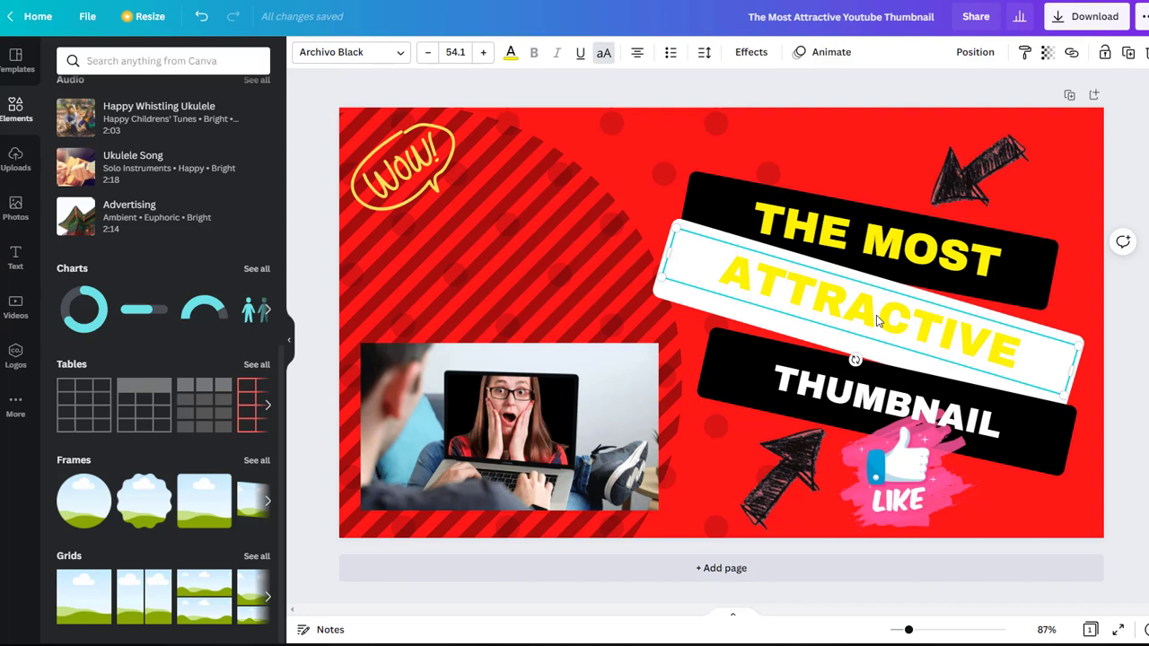
mouse_move(1009, 88)
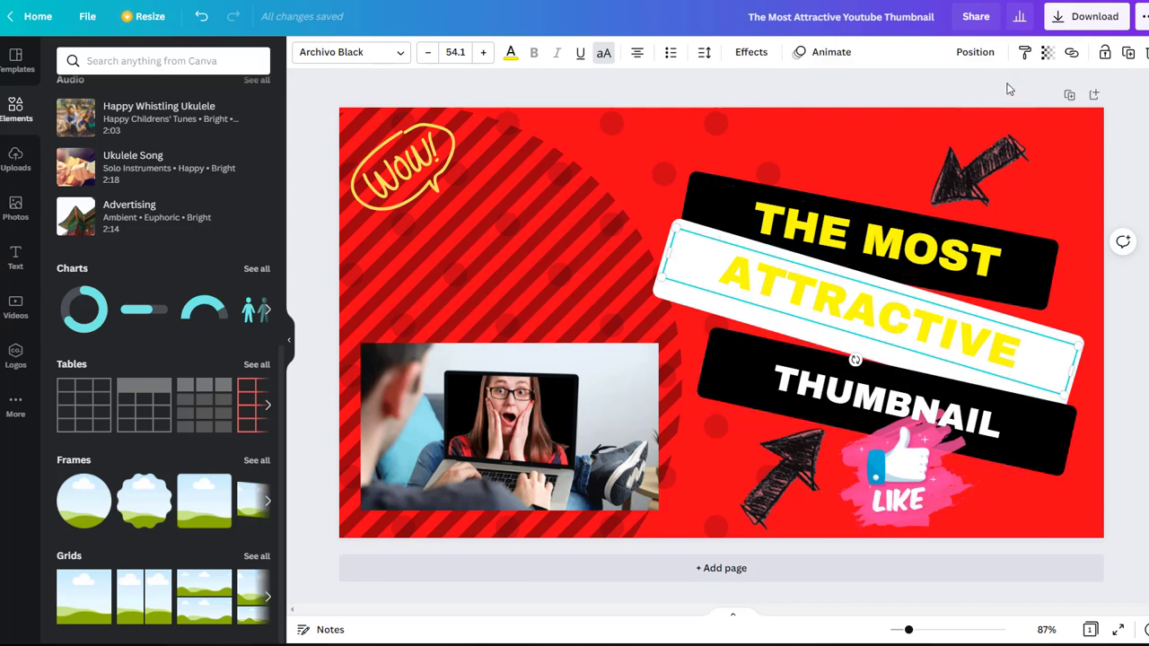
Tweak ATTRACTIVE's transparency and move the scribbled arrow to the headline's upper left.
left_click(1047, 50)
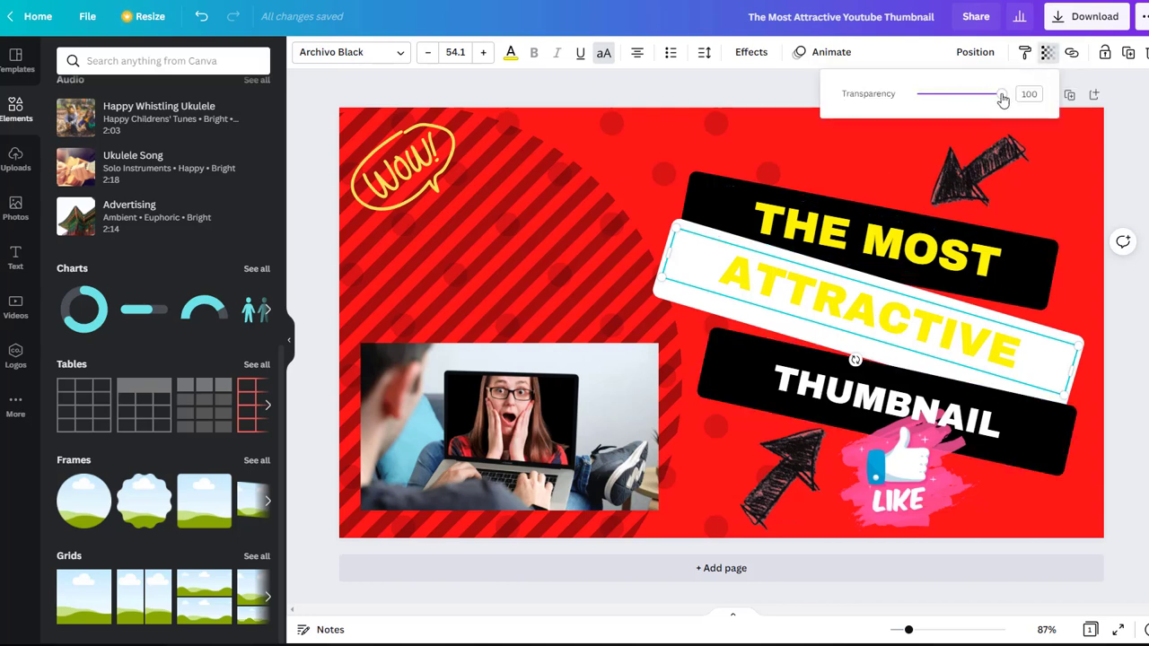
left_click_drag(1002, 94, 988, 93)
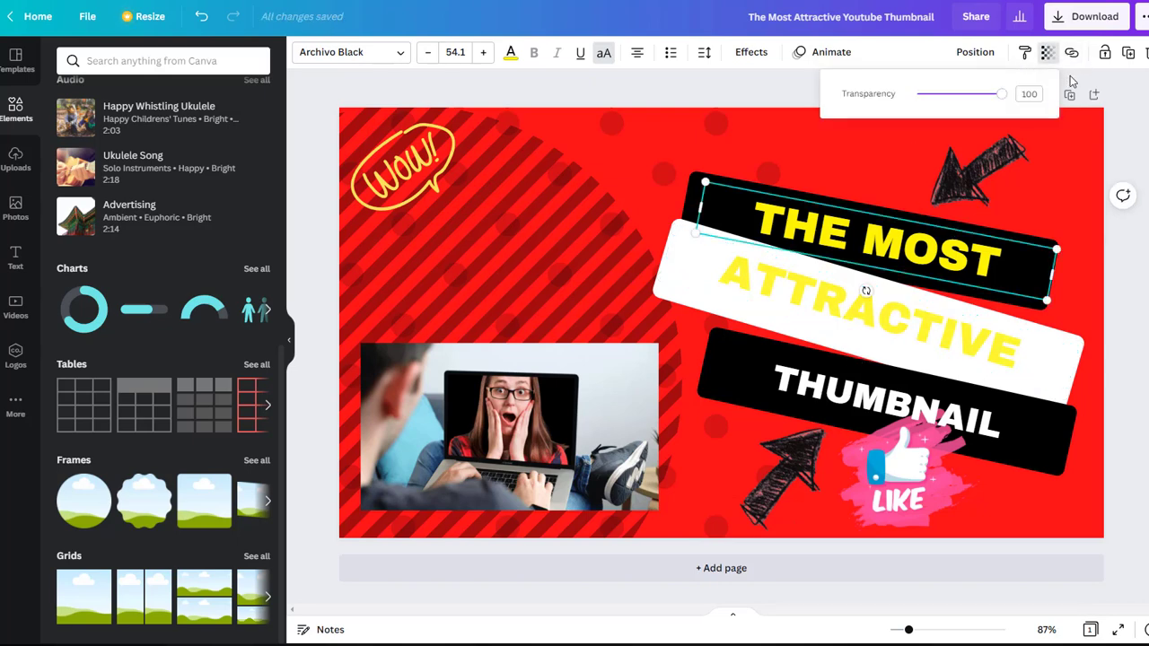
left_click_drag(1000, 94, 968, 94)
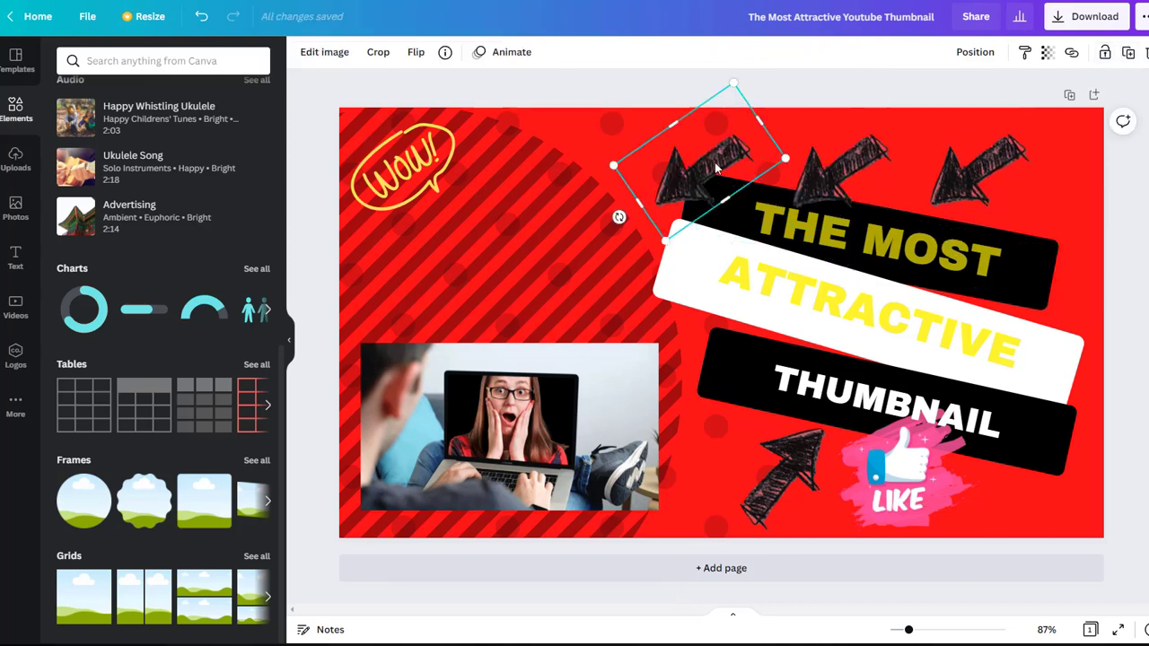
left_click_drag(700, 171, 973, 162)
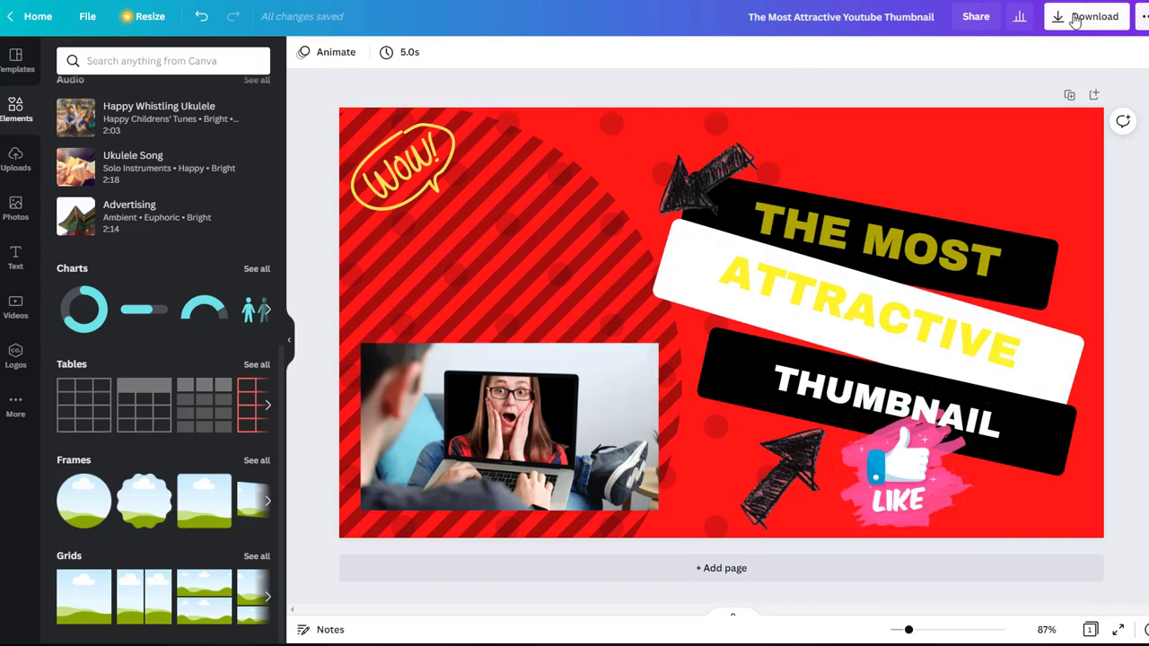
left_click(1086, 16)
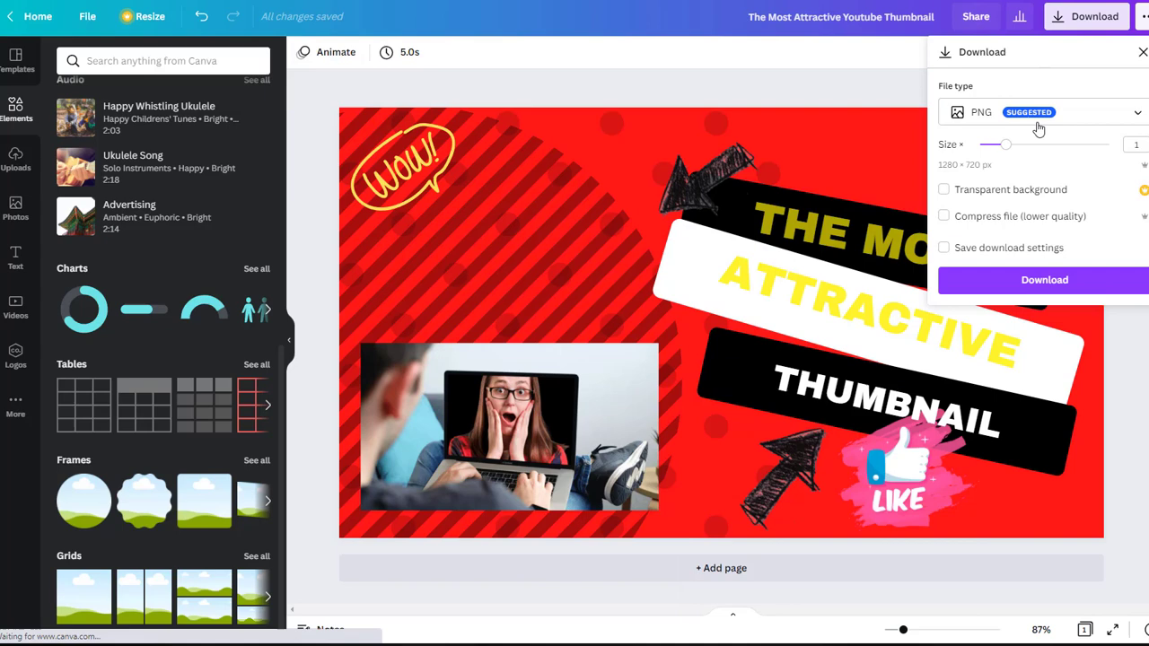
left_click(1042, 111)
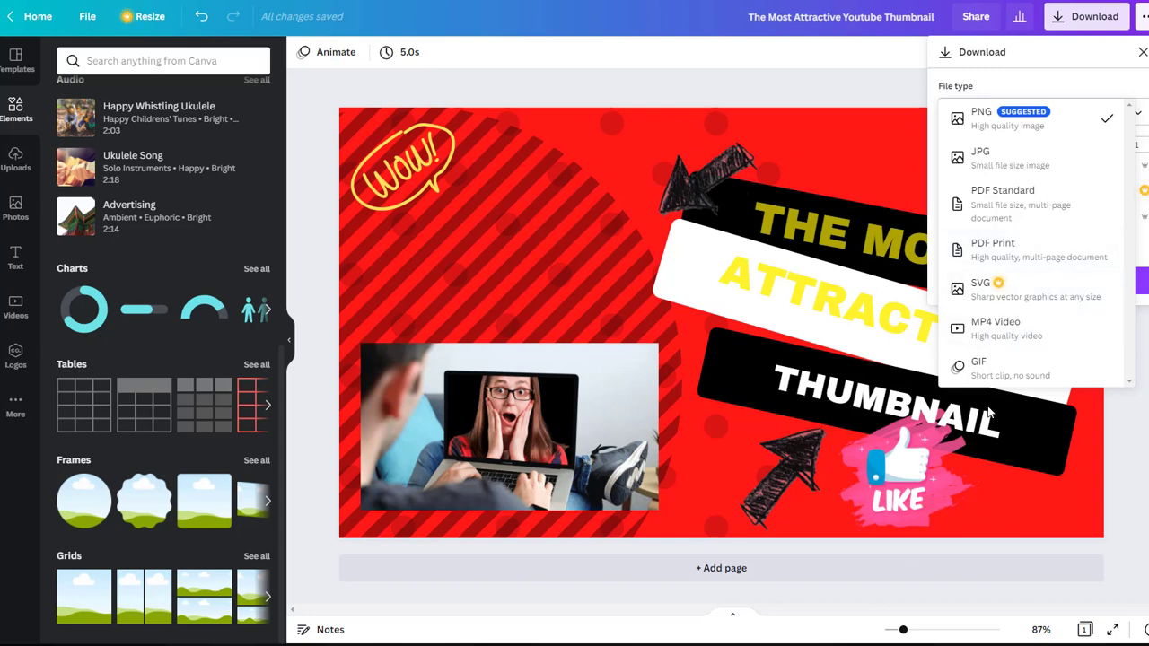
mouse_move(1092, 444)
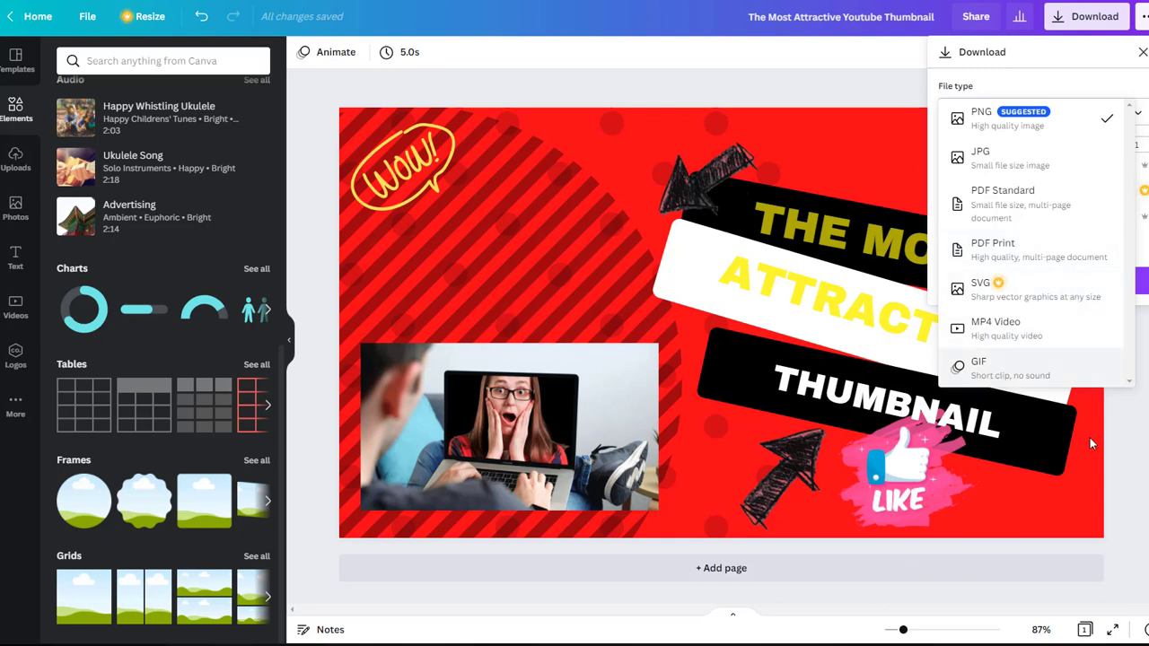
left_click(975, 16)
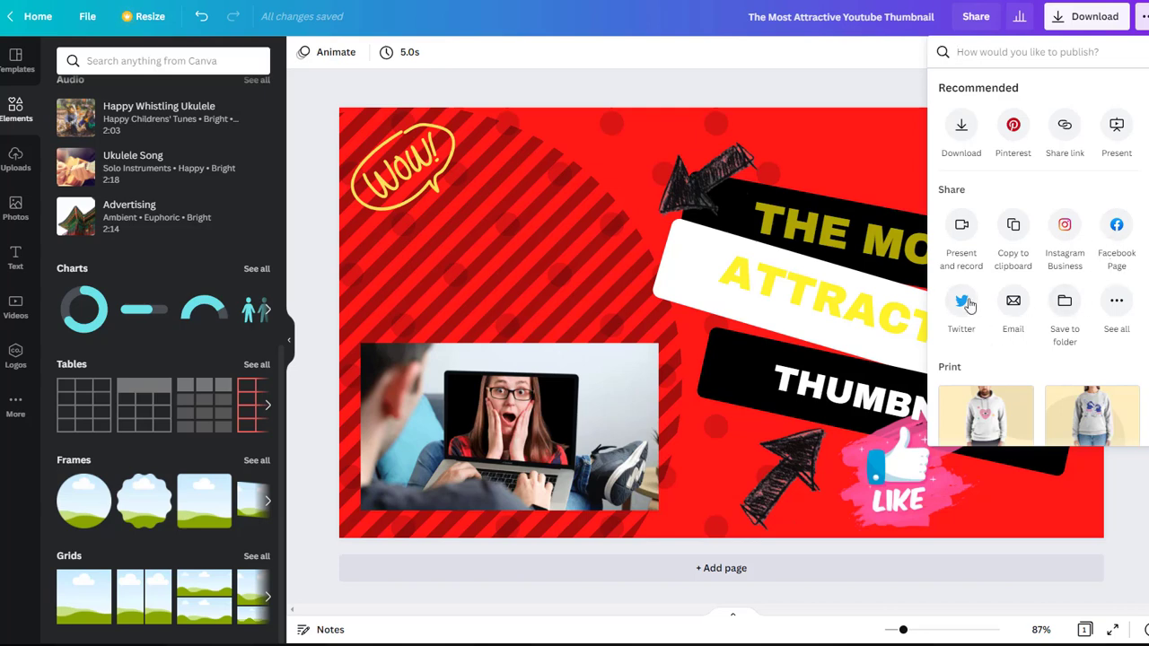
mouse_move(1065, 225)
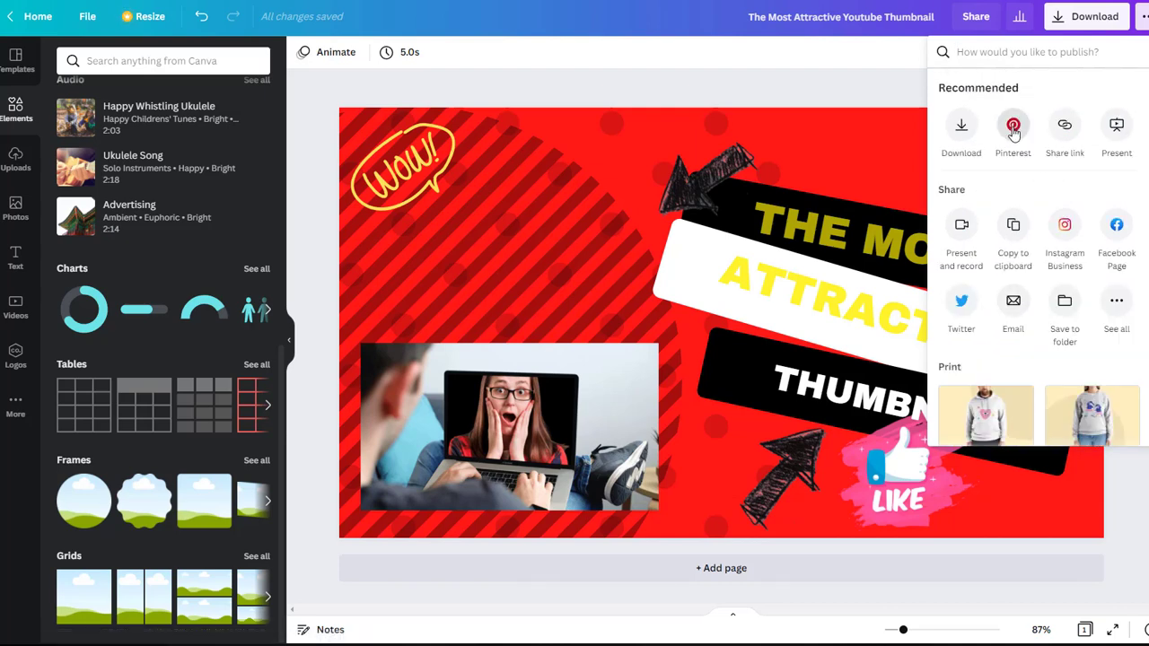
left_click(624, 99)
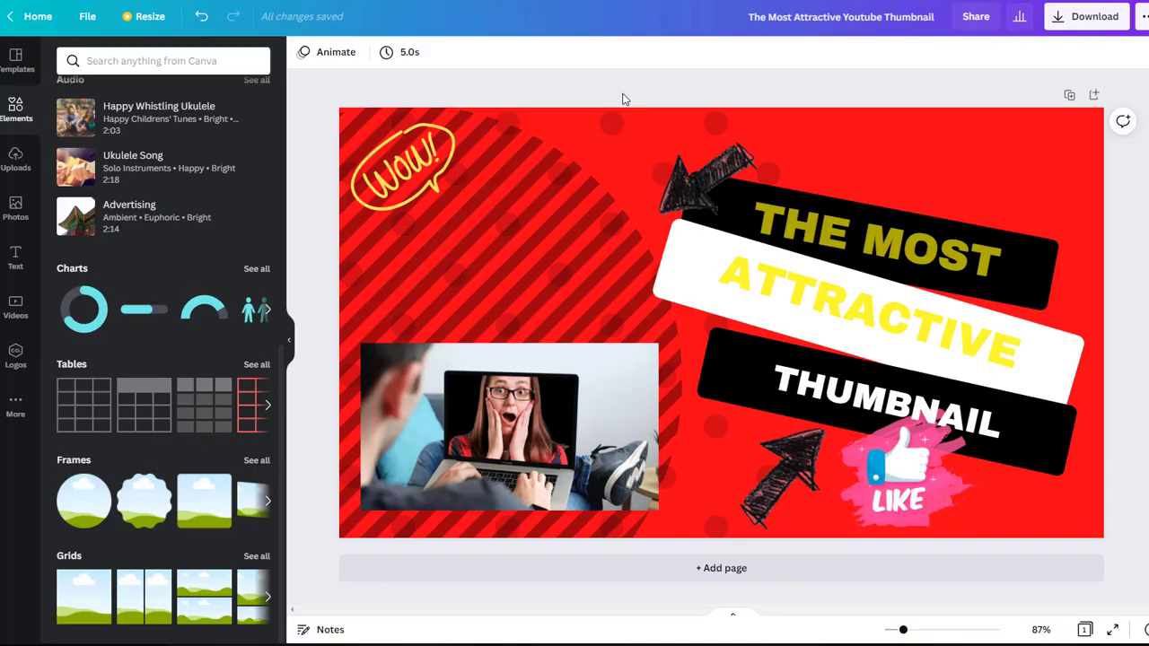
From Home, browse Presentations, Social media and Video types and create a blank TikTok-sized Mobile Video.
left_click(36, 16)
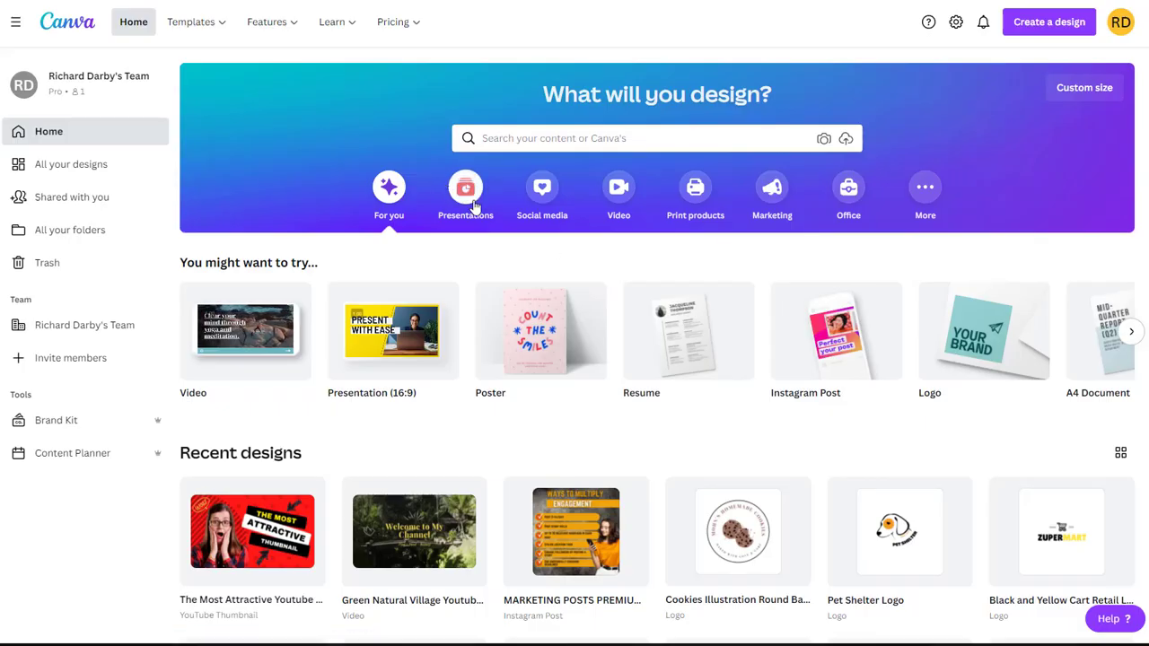
left_click(465, 188)
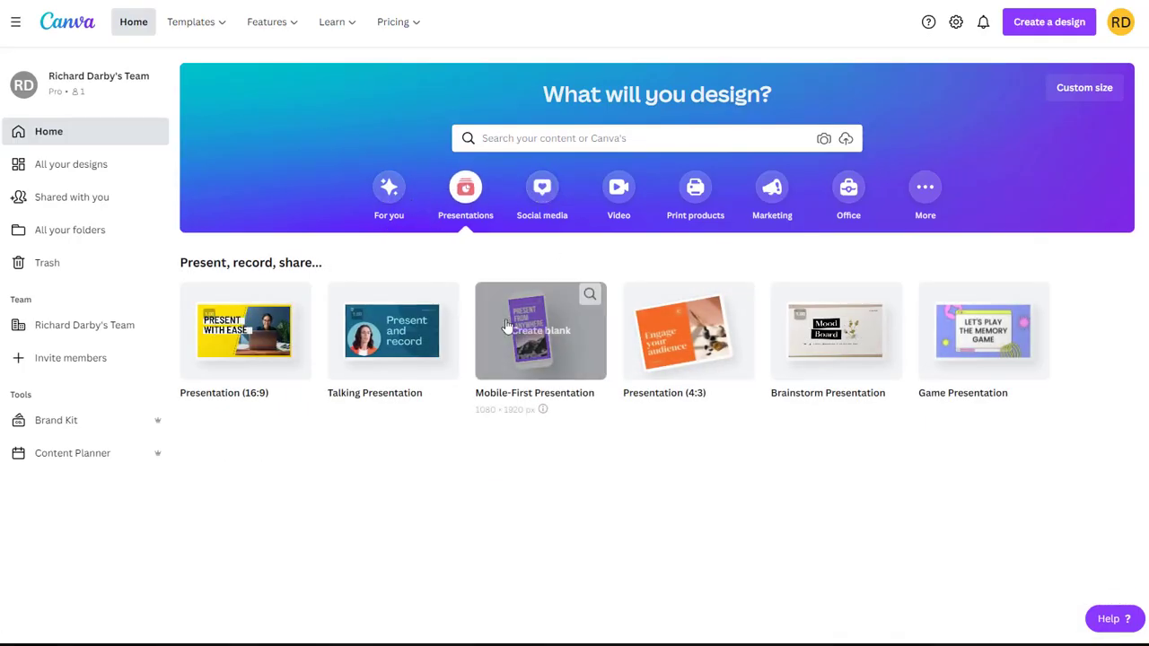
left_click(542, 188)
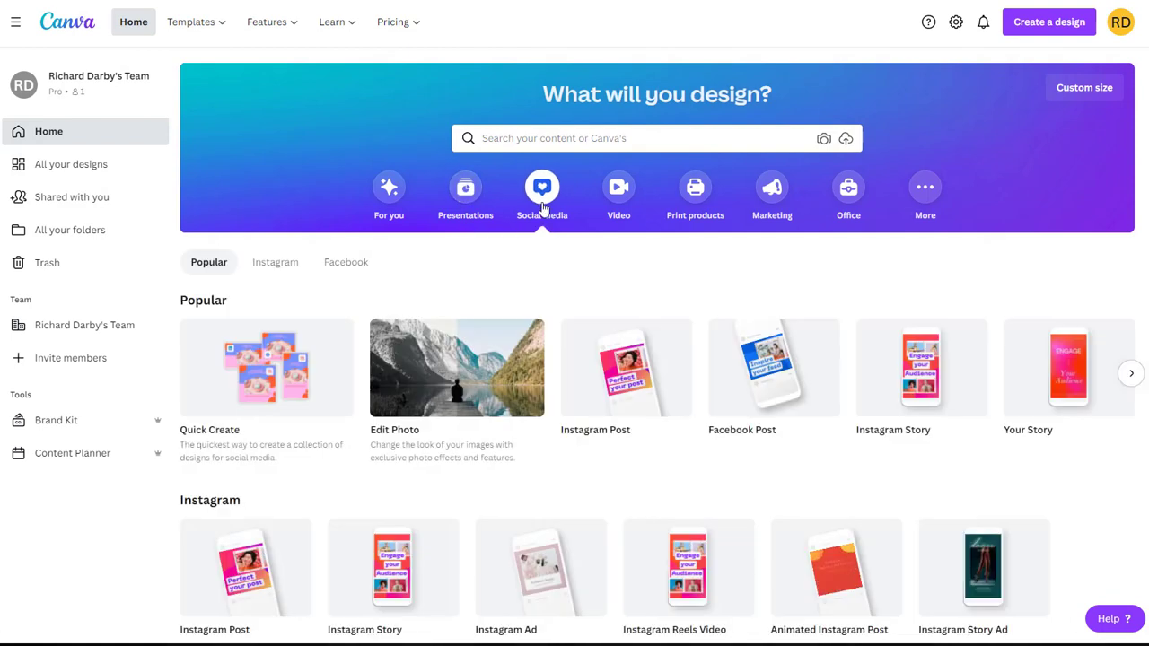
left_click(618, 188)
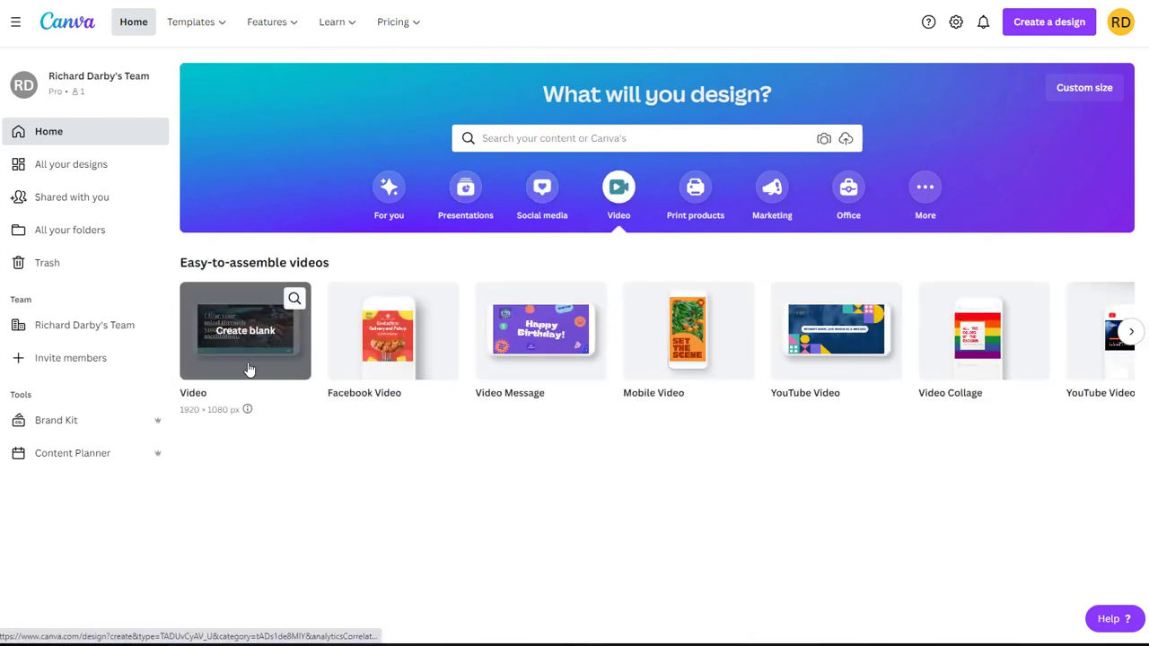
mouse_move(541, 331)
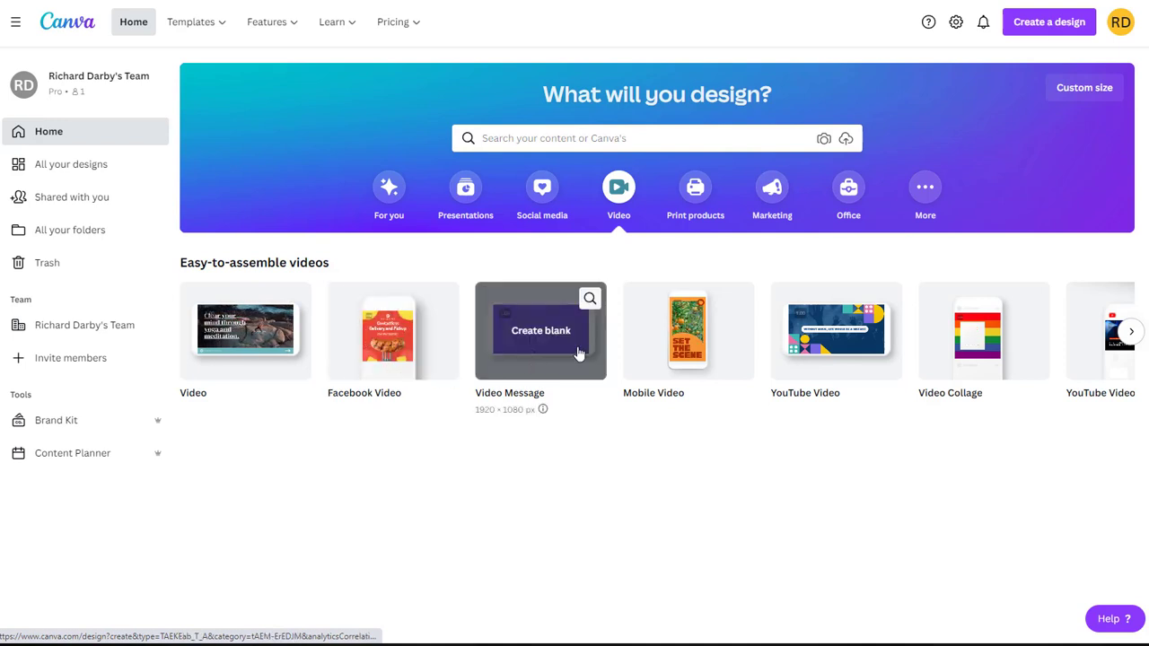
mouse_move(984, 334)
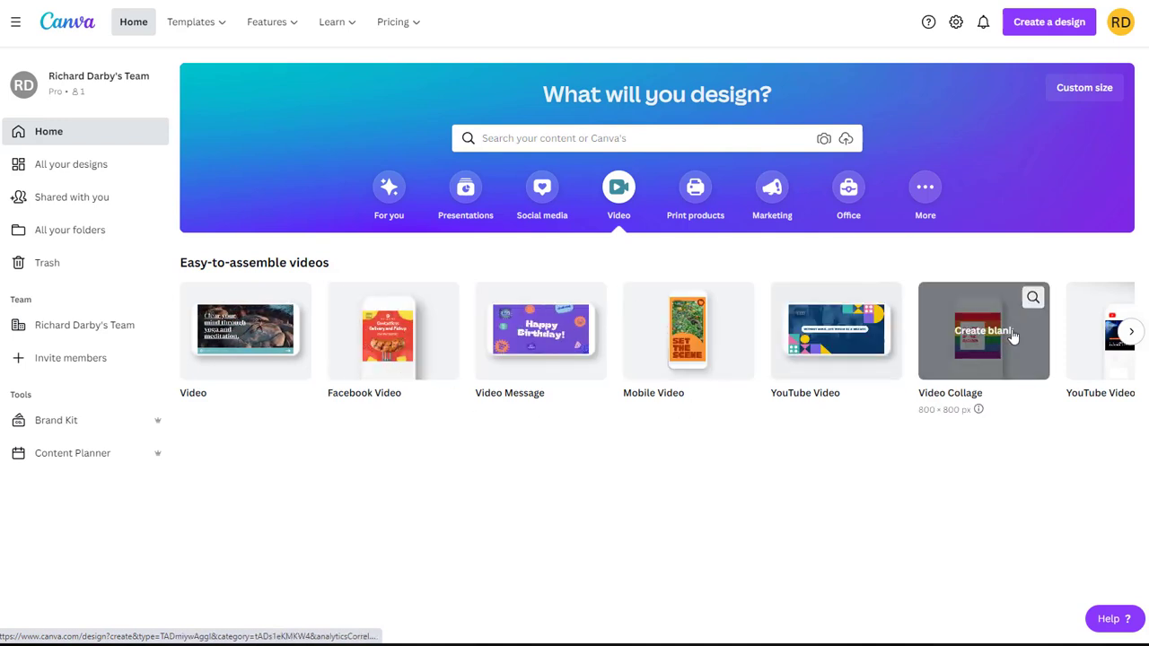
left_click(1131, 330)
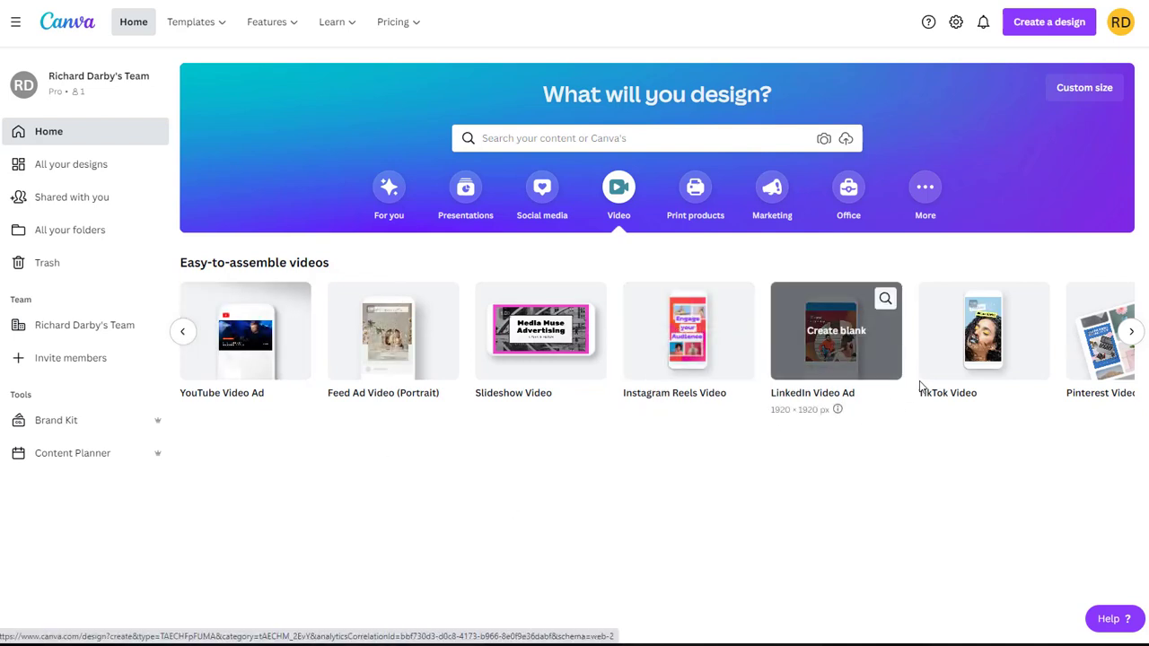
left_click(837, 330)
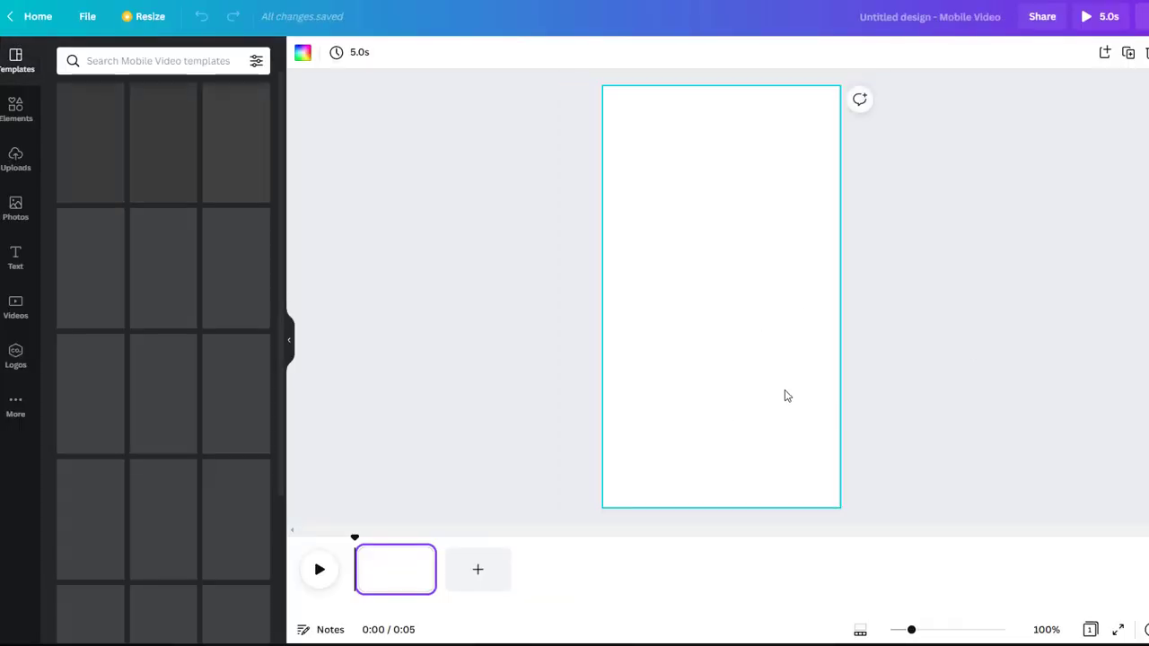
left_click(1041, 16)
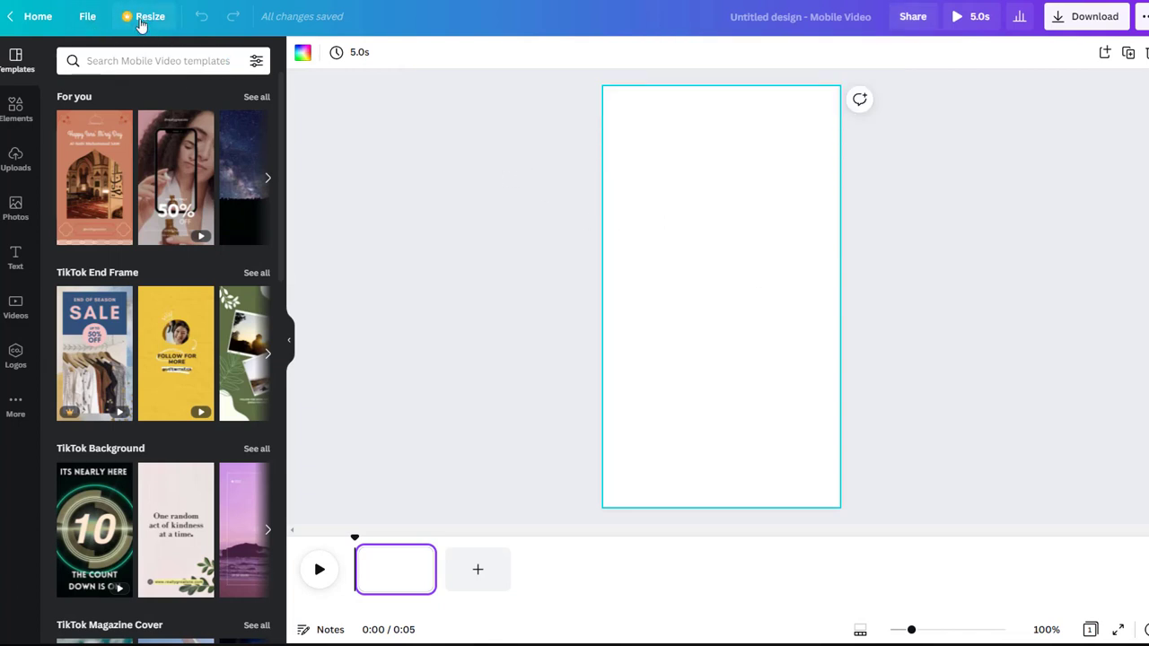
left_click(151, 16)
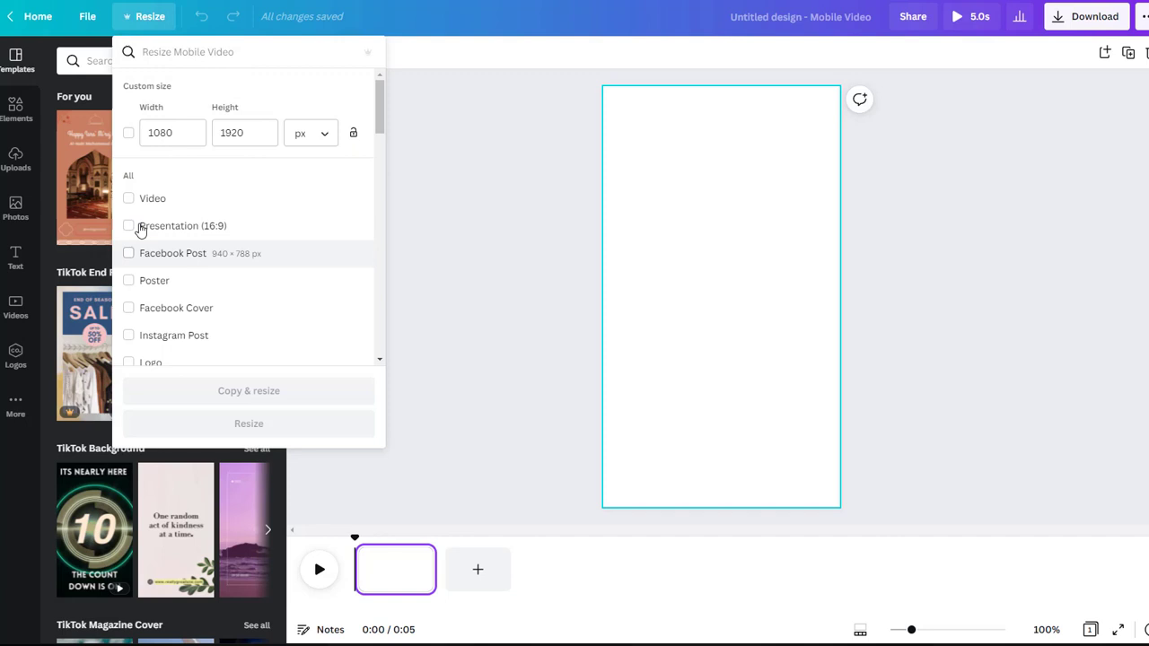
mouse_move(135, 261)
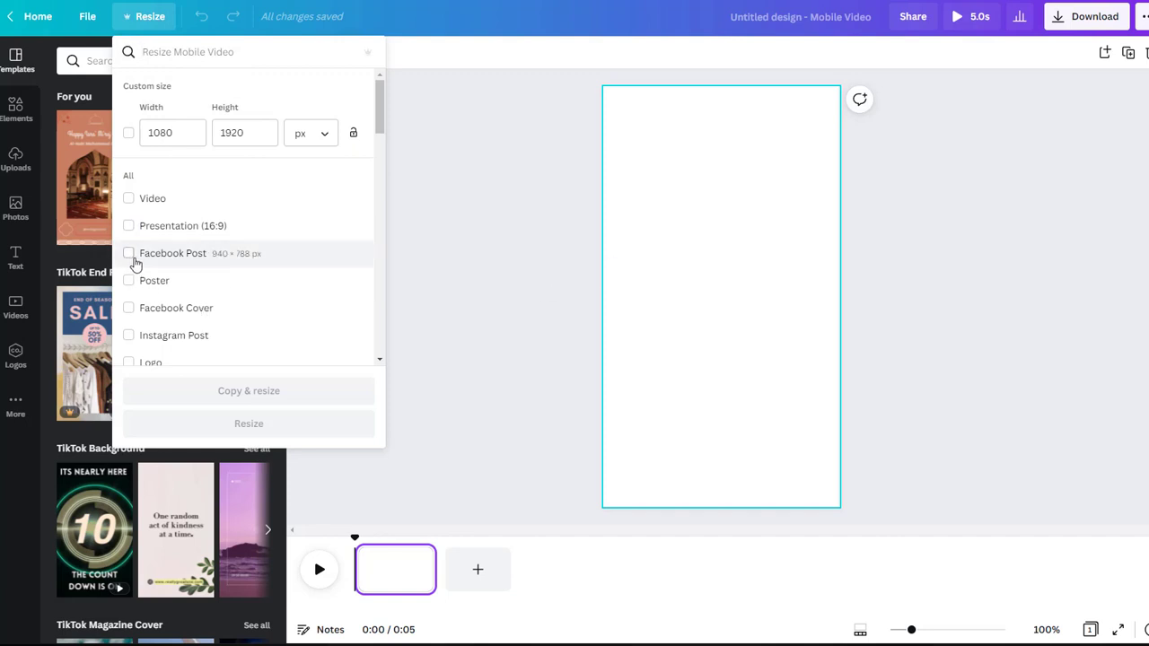
mouse_move(483, 277)
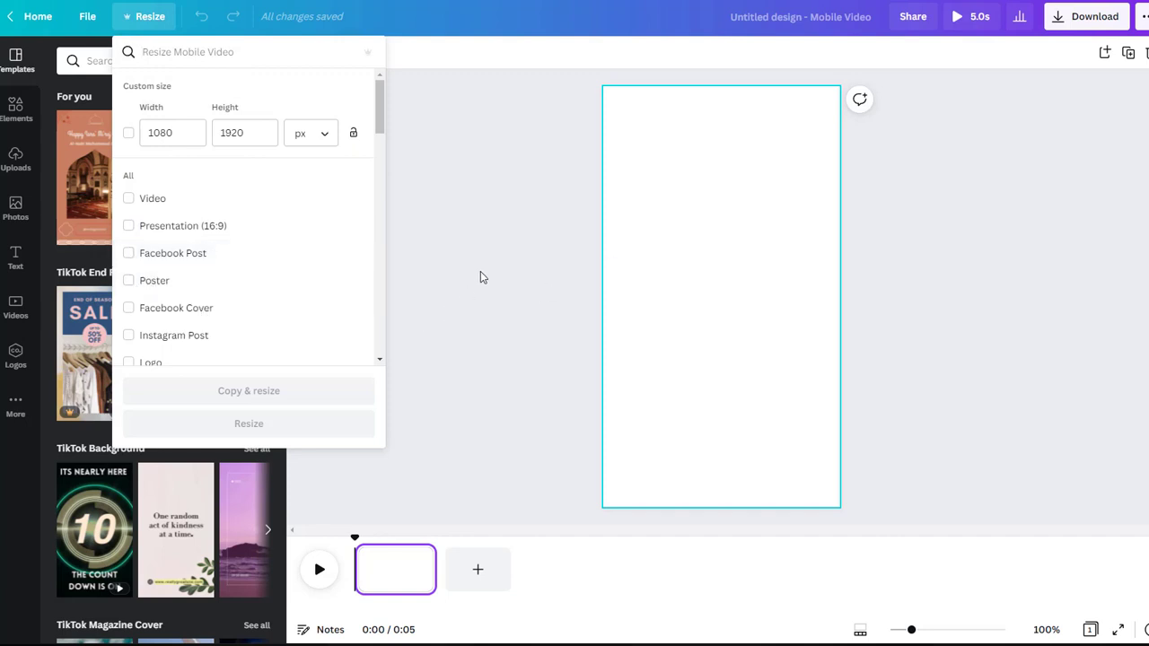
left_click(151, 16)
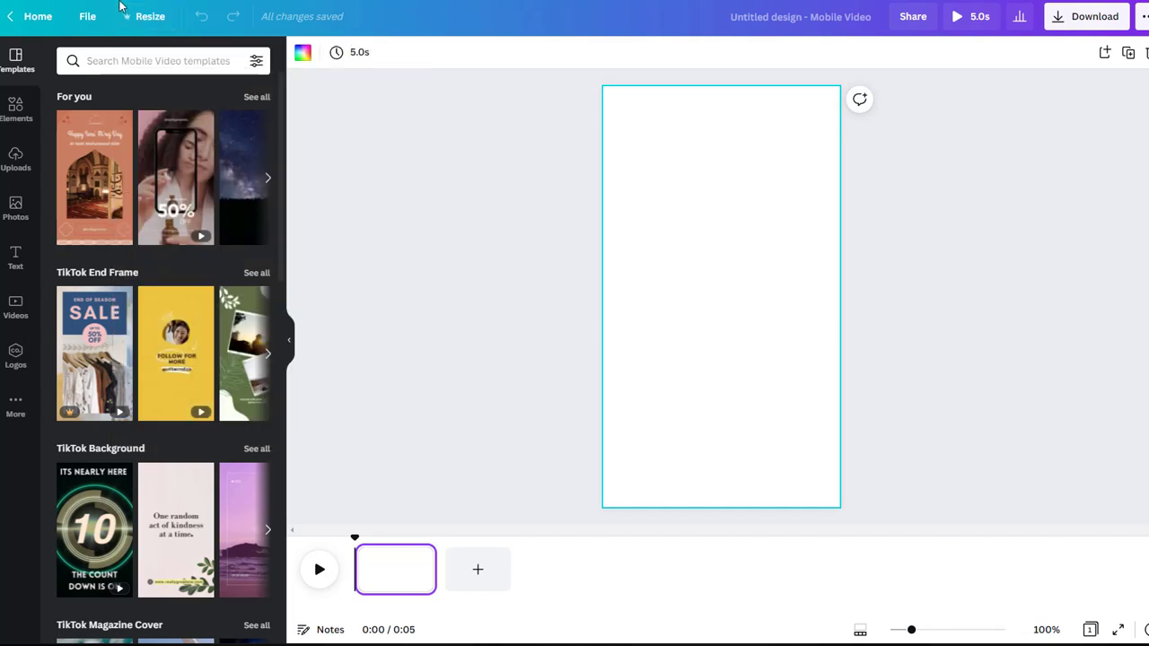
mouse_move(853, 411)
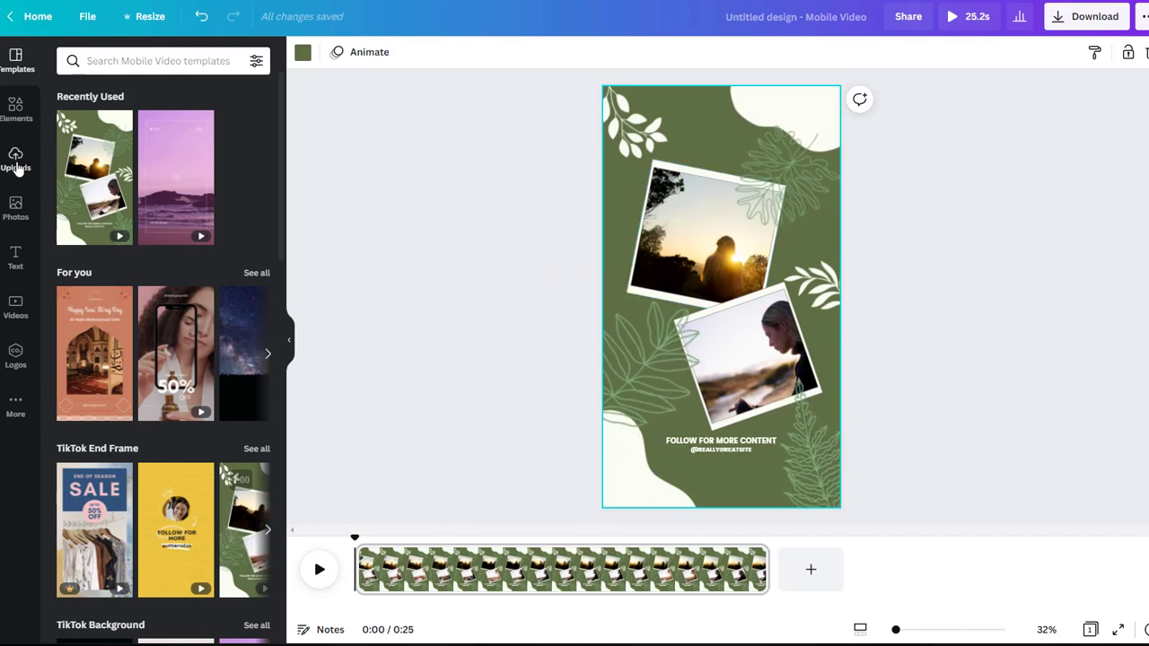
Add an uploaded video clip from the Uploads videos library to the mobile video design.
left_click(14, 160)
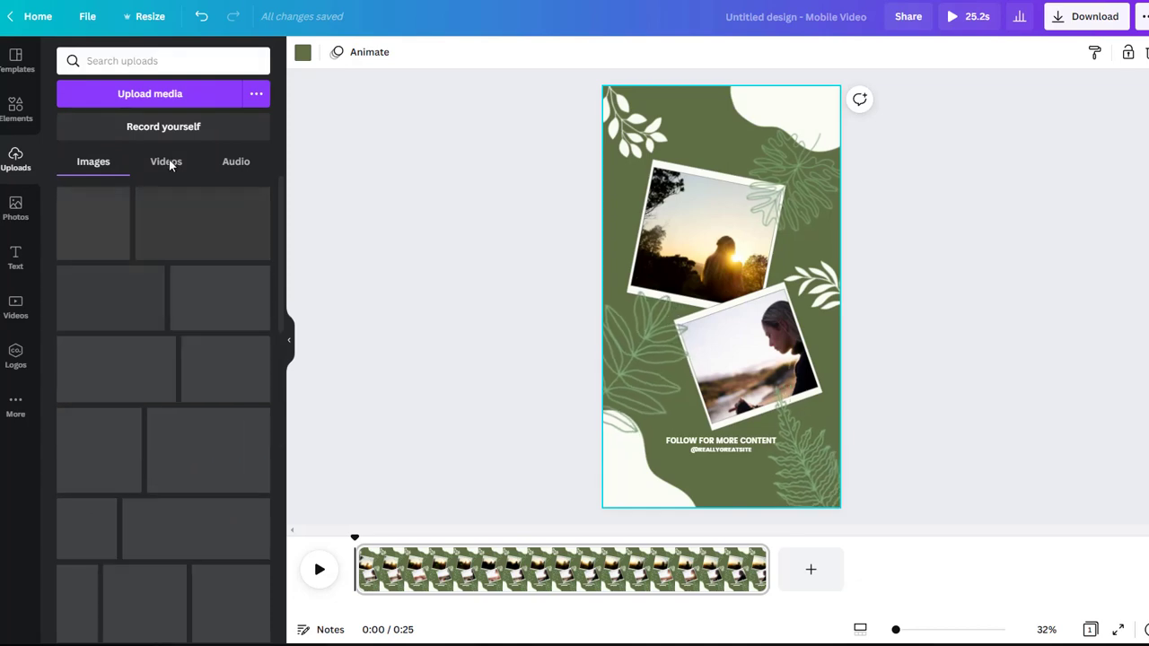
left_click(165, 162)
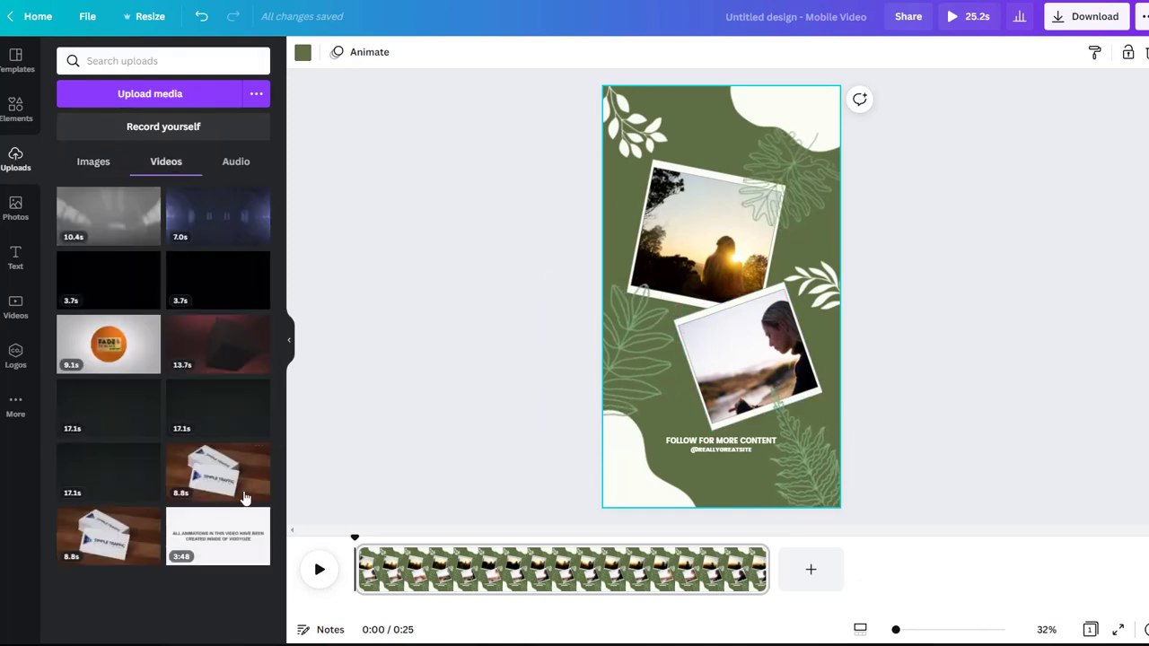
left_click(710, 243)
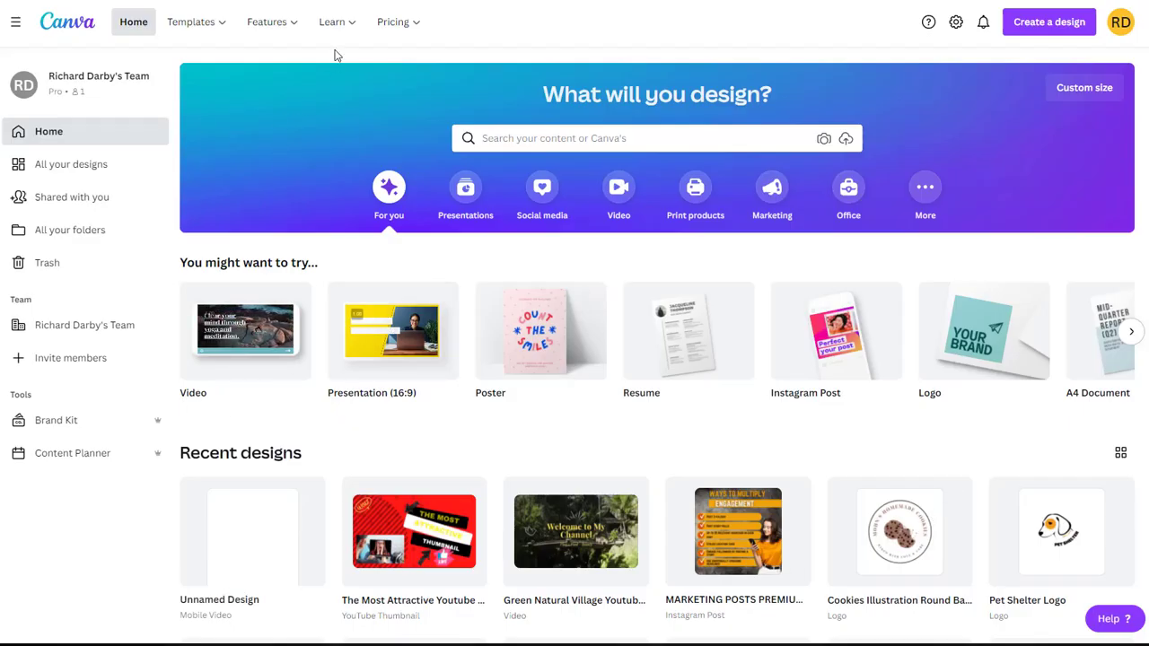
Go to the Pricing page comparing the Free, Pro and Enterprise plans.
left_click(394, 22)
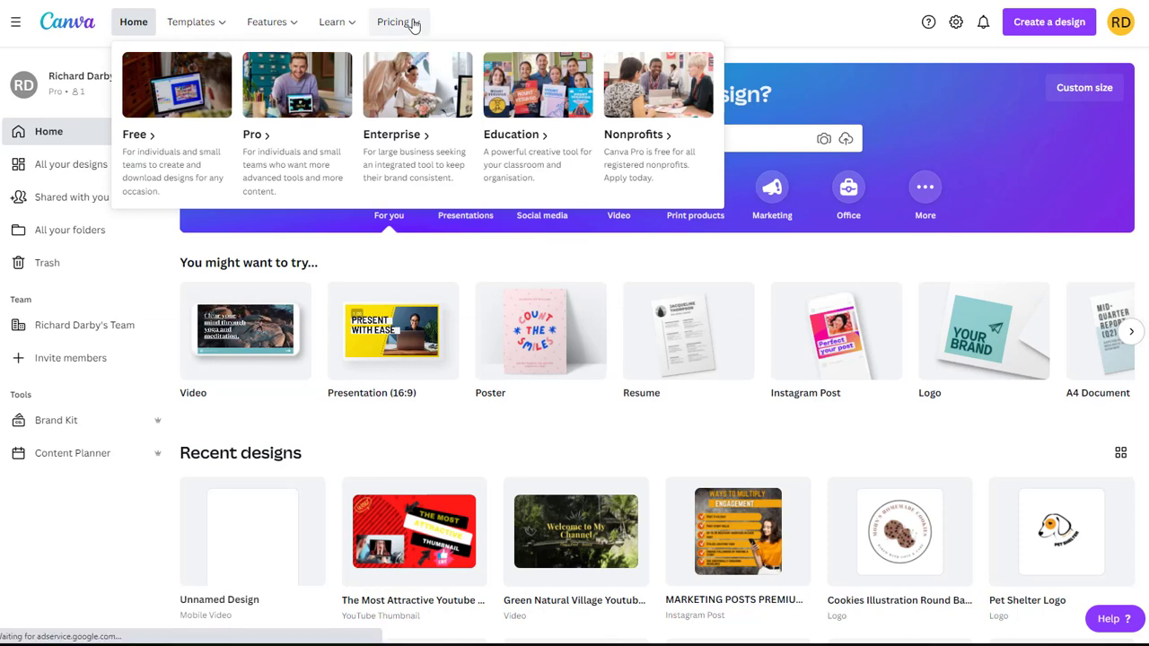
left_click(395, 21)
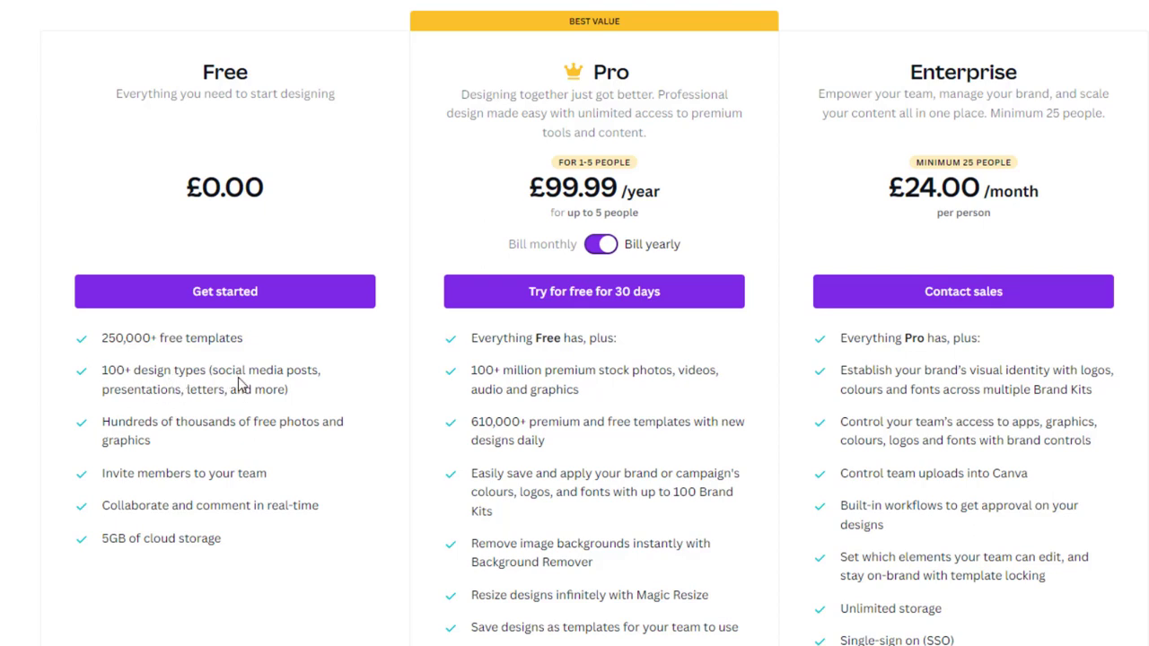
mouse_move(282, 452)
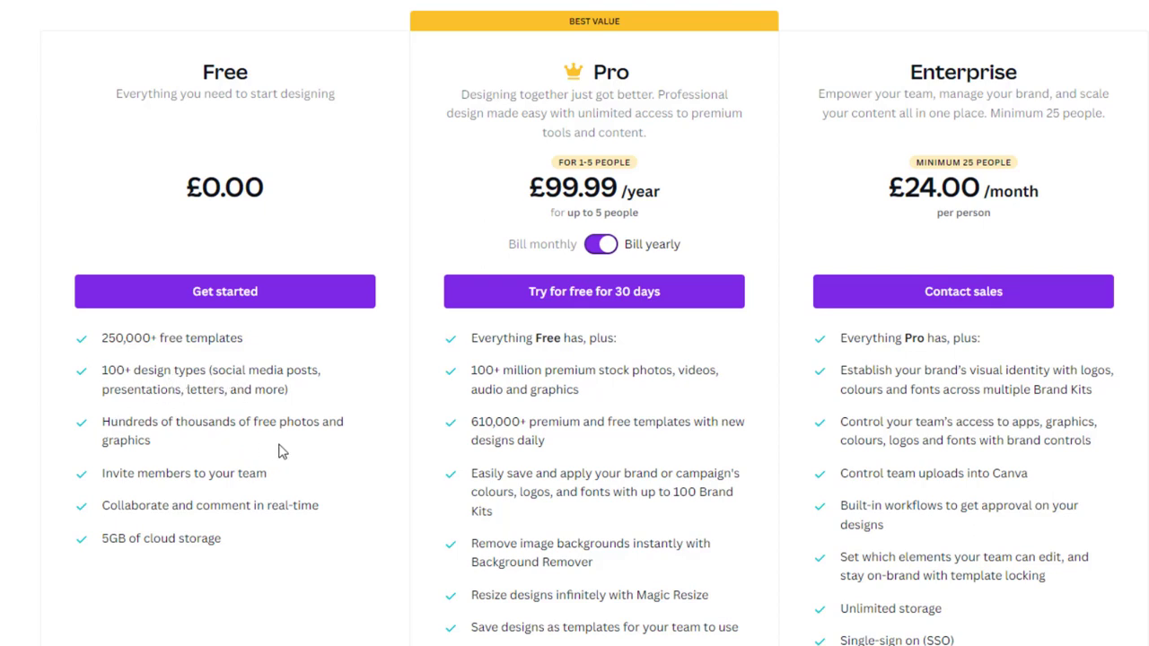
mouse_move(230, 496)
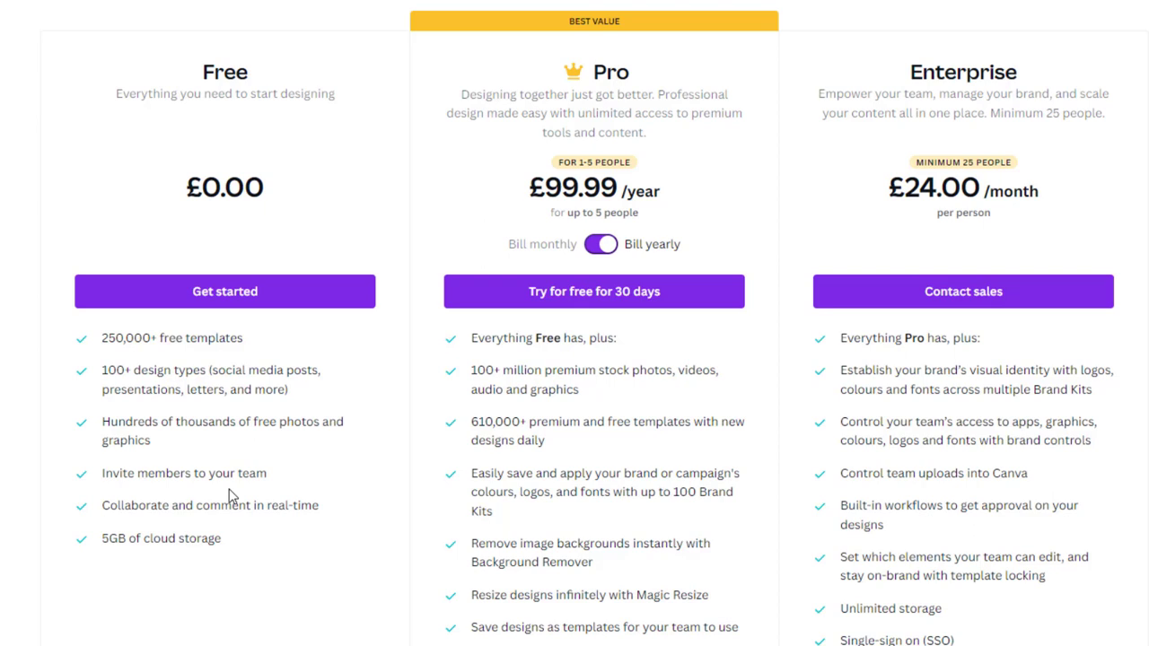
mouse_move(298, 526)
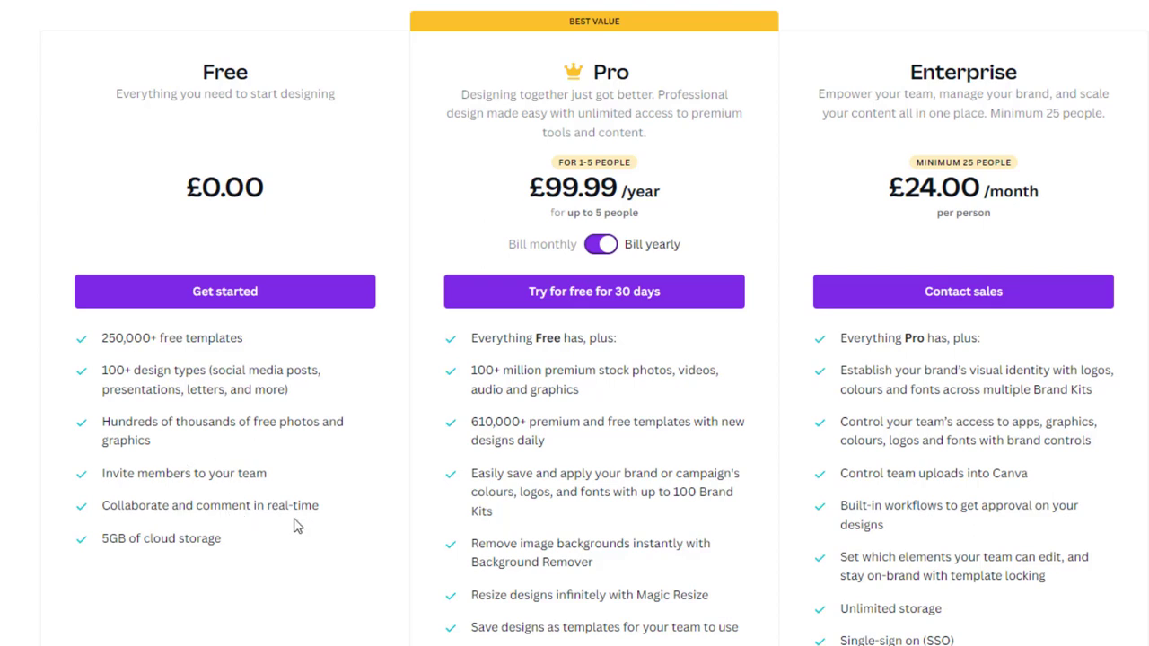
scroll("down", 3)
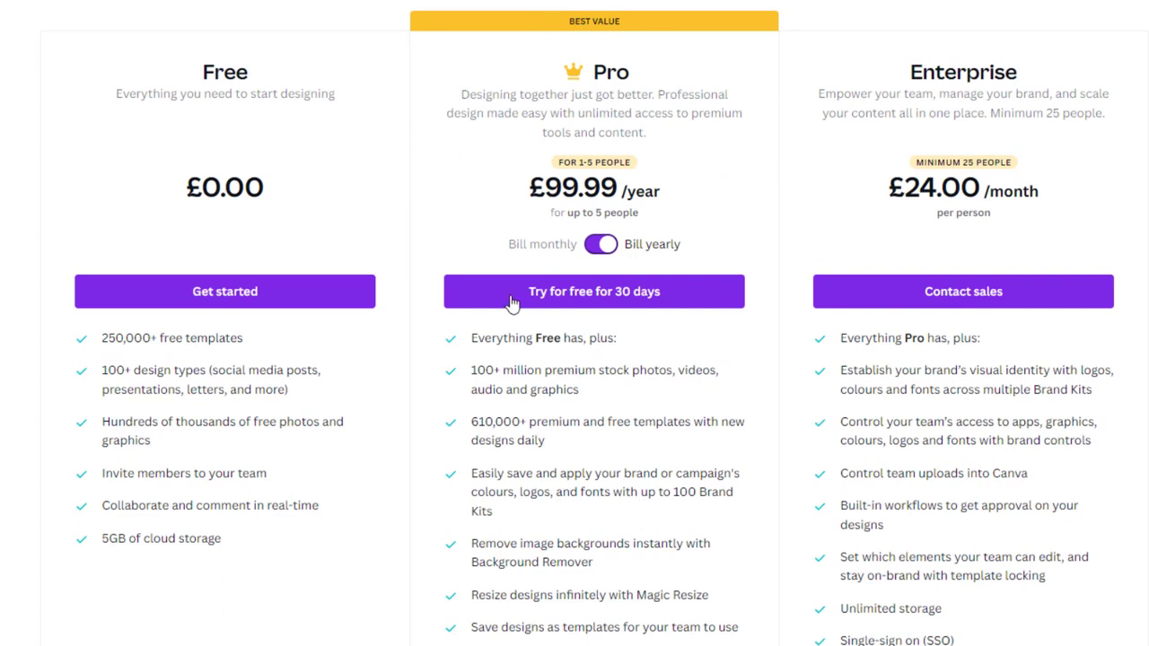
mouse_move(572, 173)
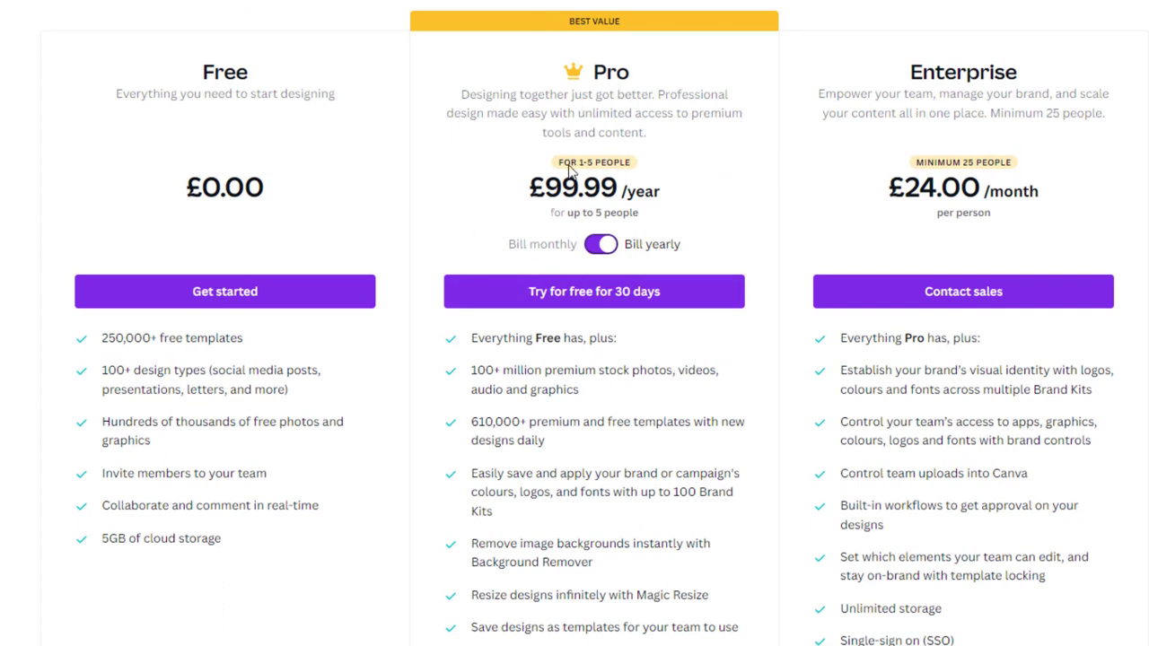
mouse_move(655, 176)
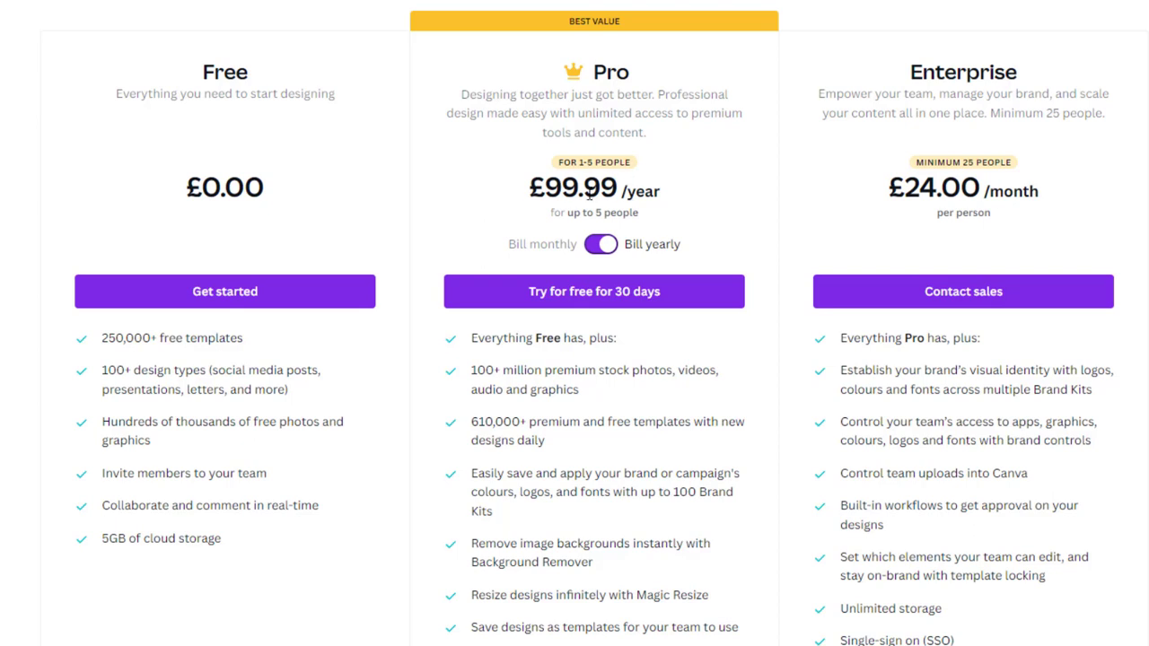
mouse_move(674, 276)
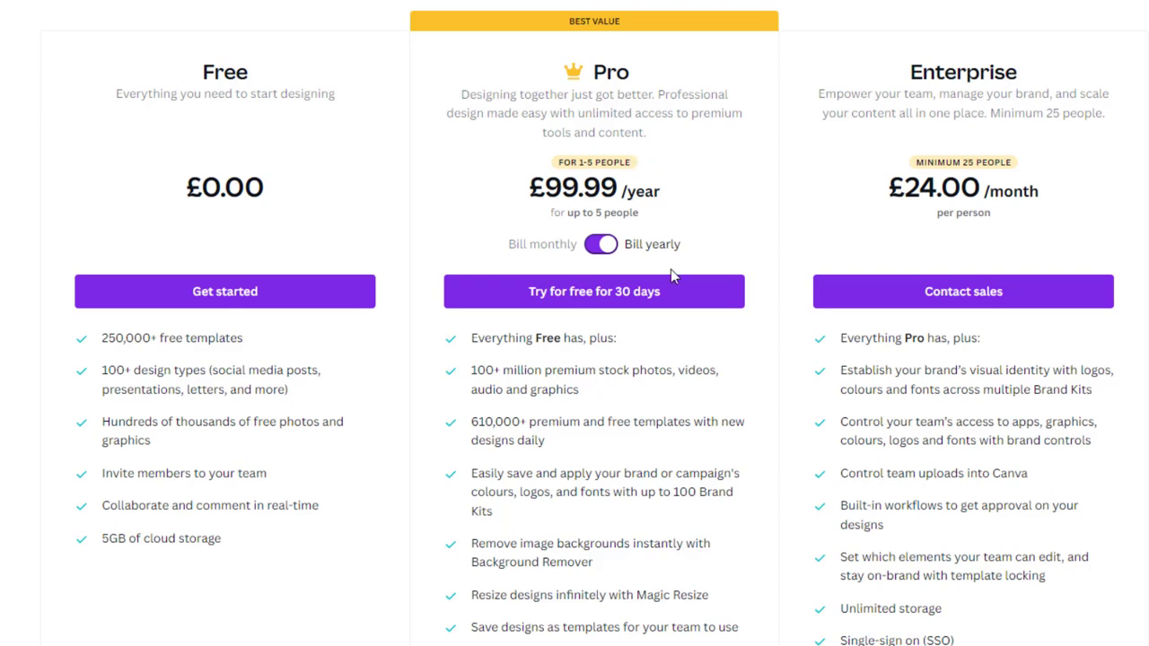
Compare the Pro plan's monthly price with its £99.99 yearly billing and scroll through the plans.
left_click(600, 244)
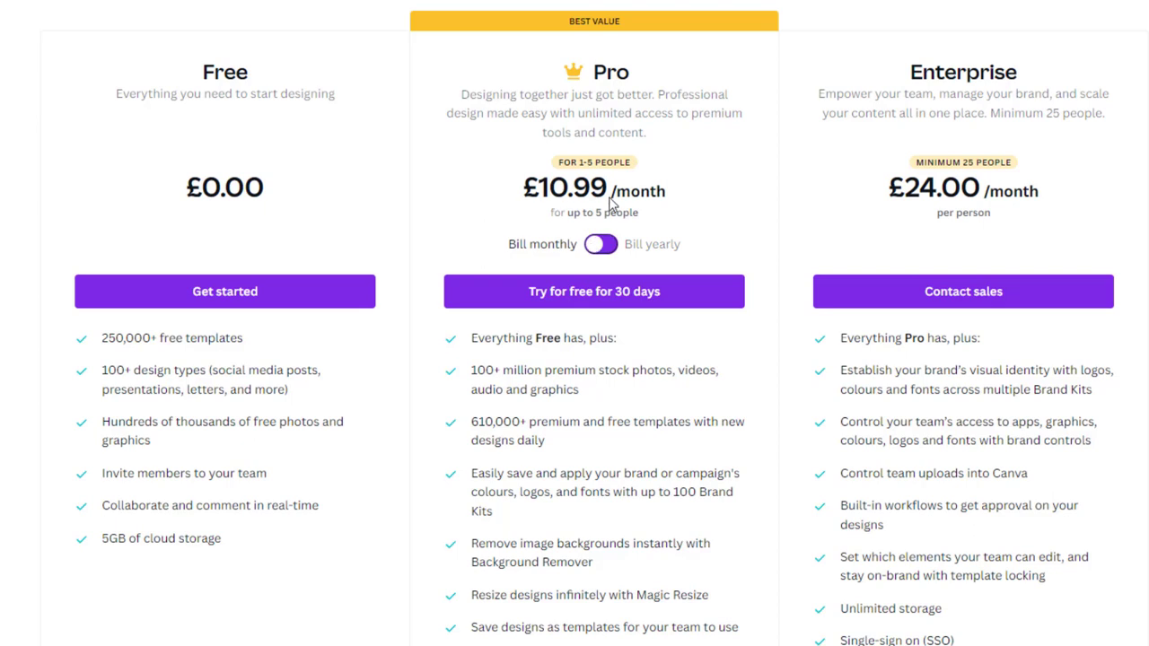
left_click(600, 244)
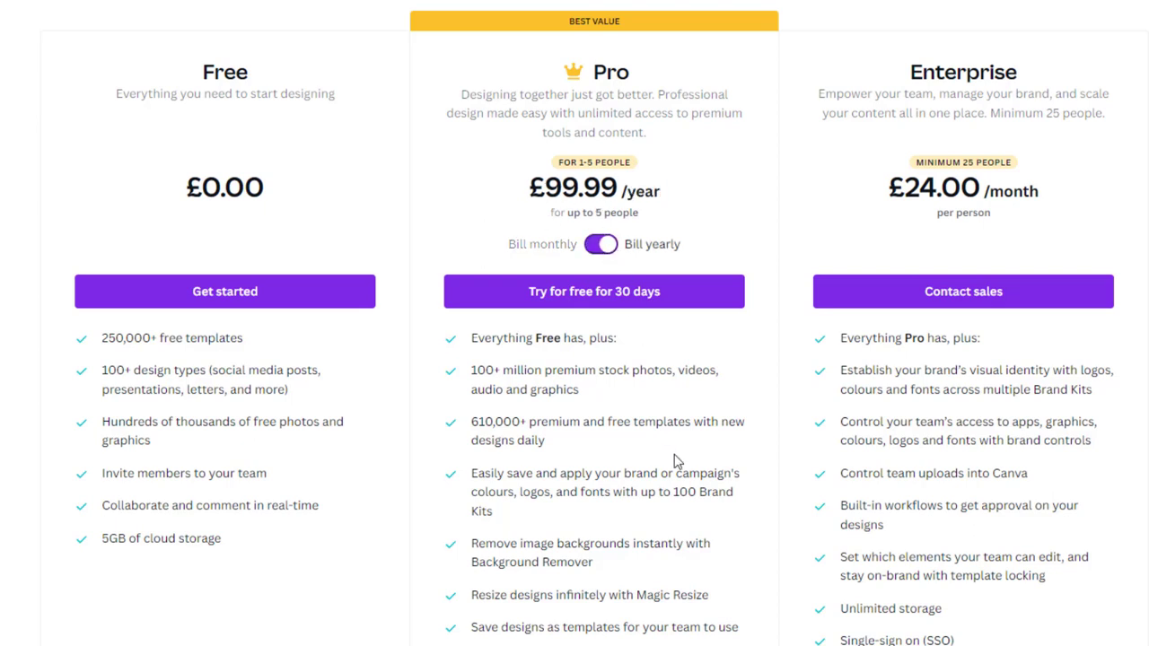
scroll("down", 3)
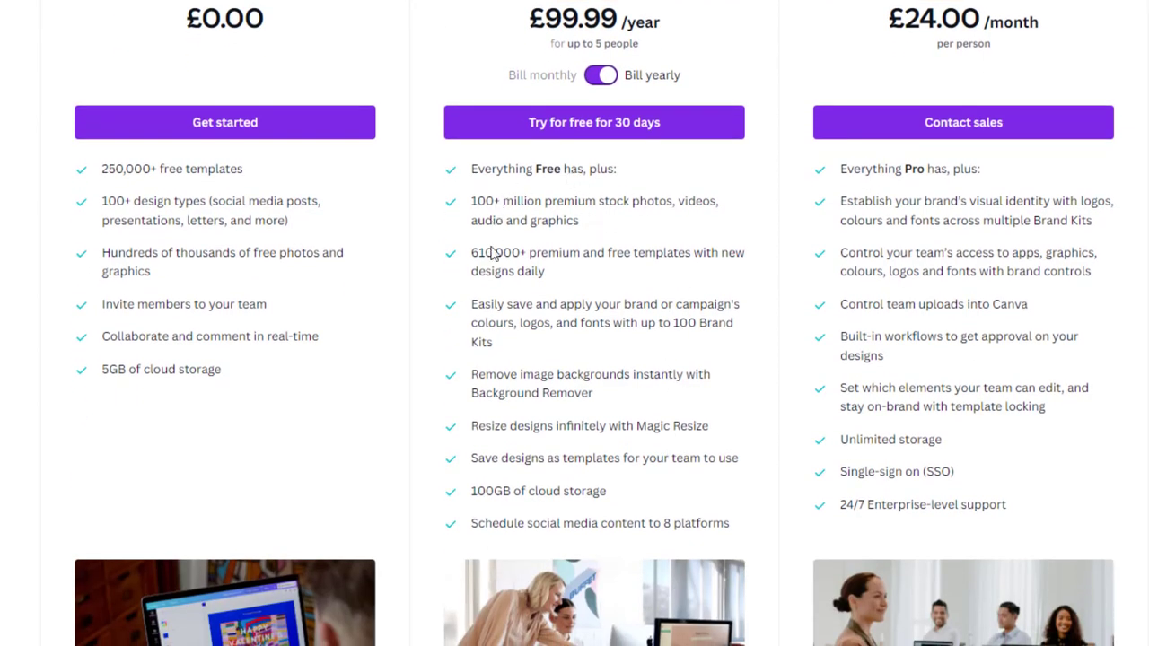
mouse_move(529, 249)
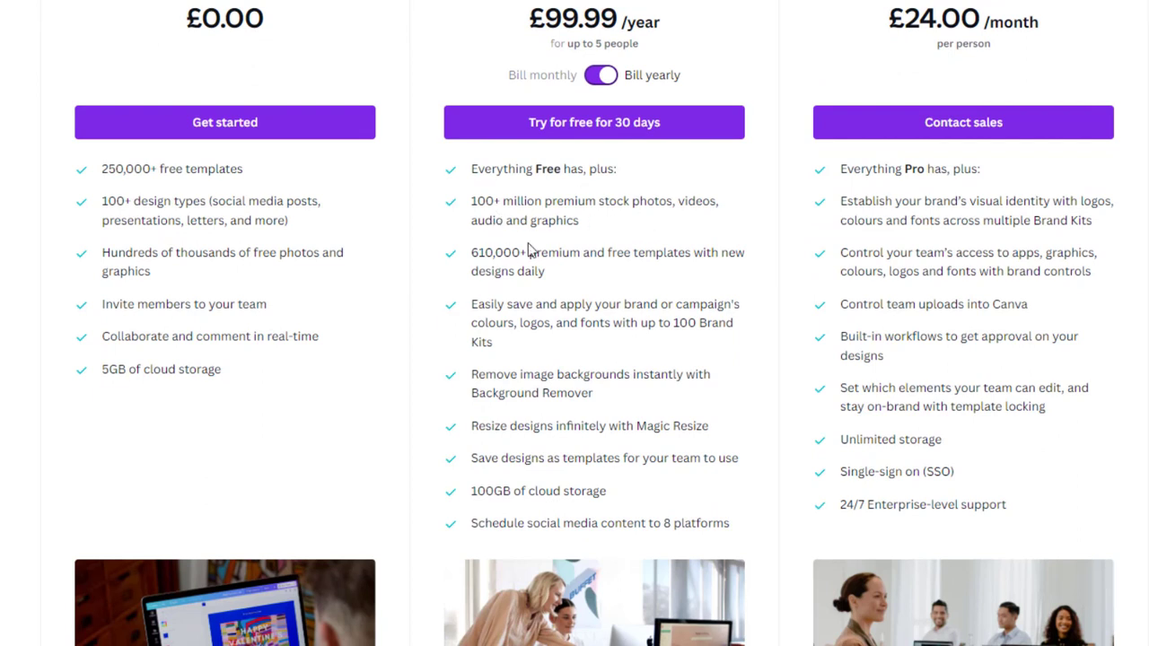
mouse_move(525, 287)
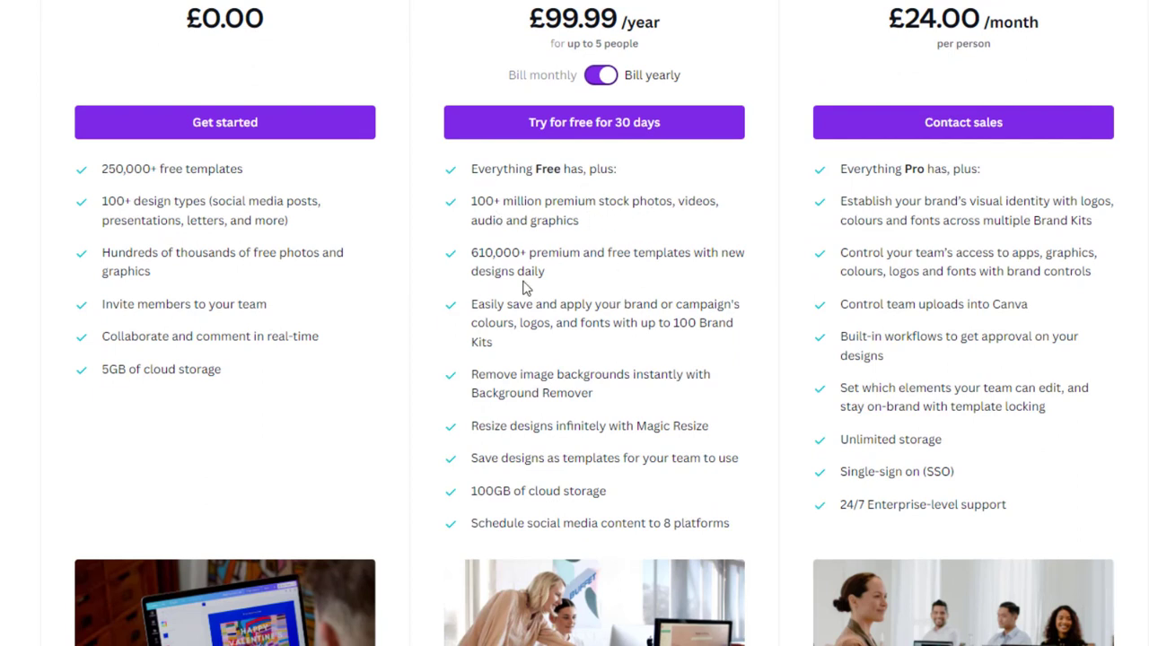
scroll("down", 3)
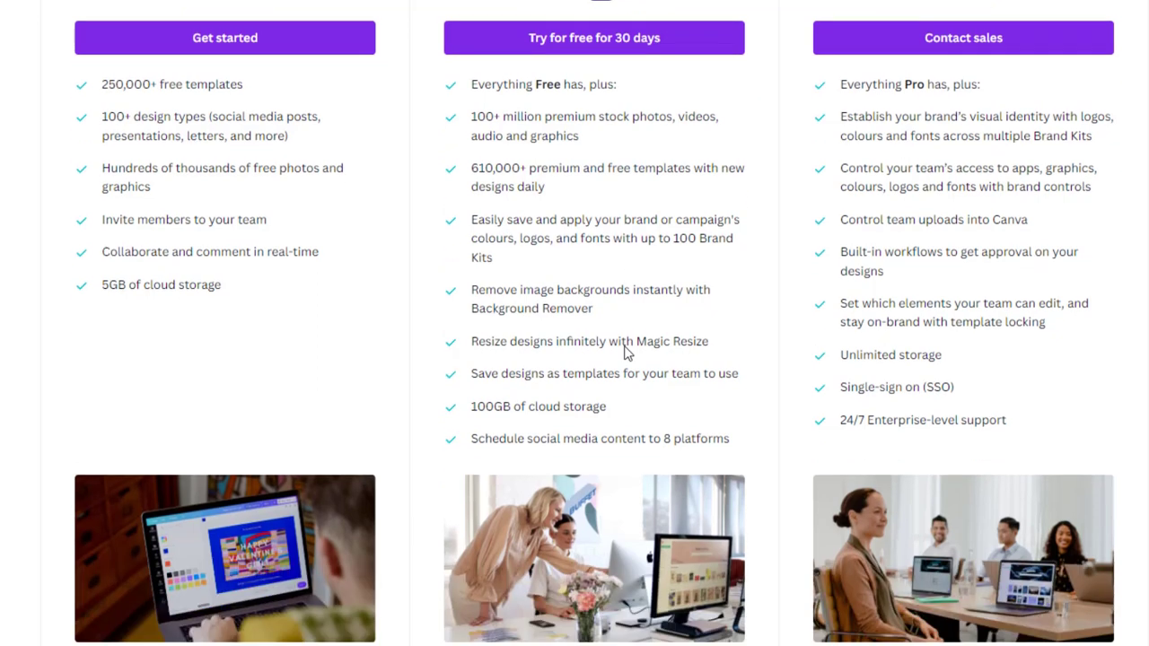
scroll("down", 3)
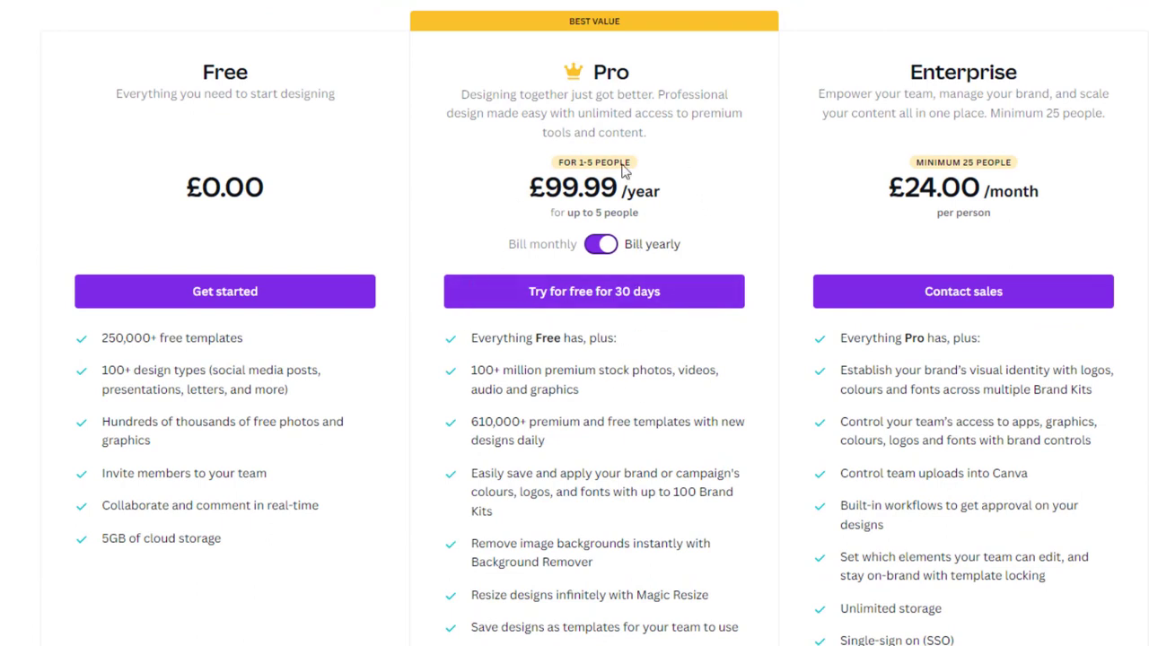
mouse_move(627, 422)
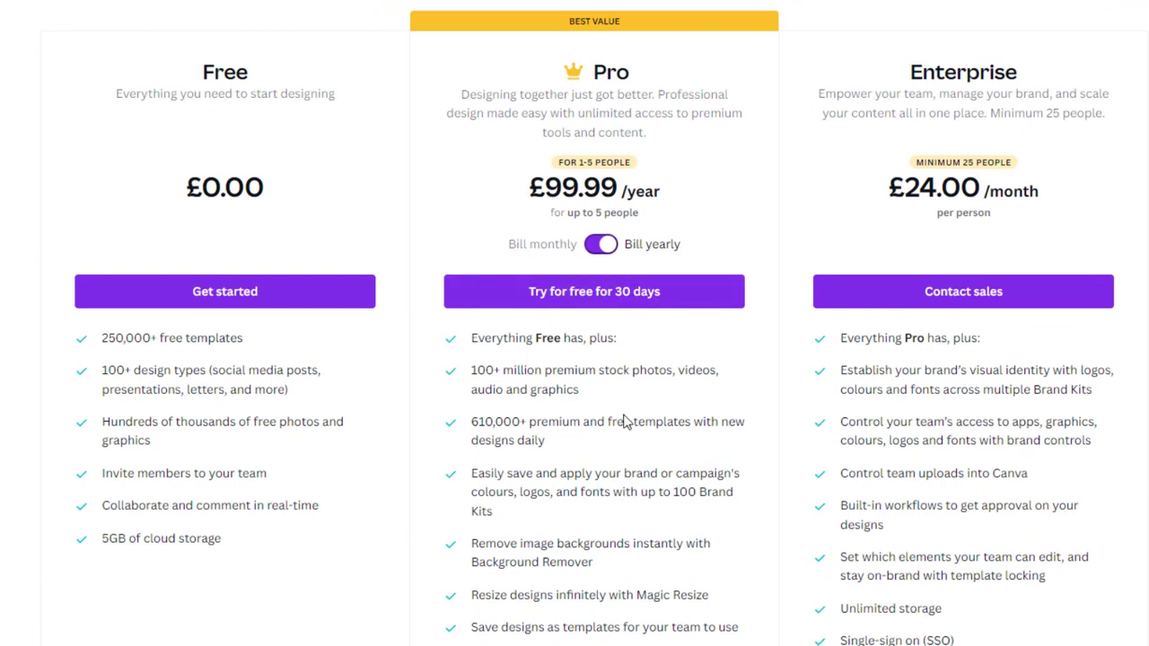
mouse_move(512, 411)
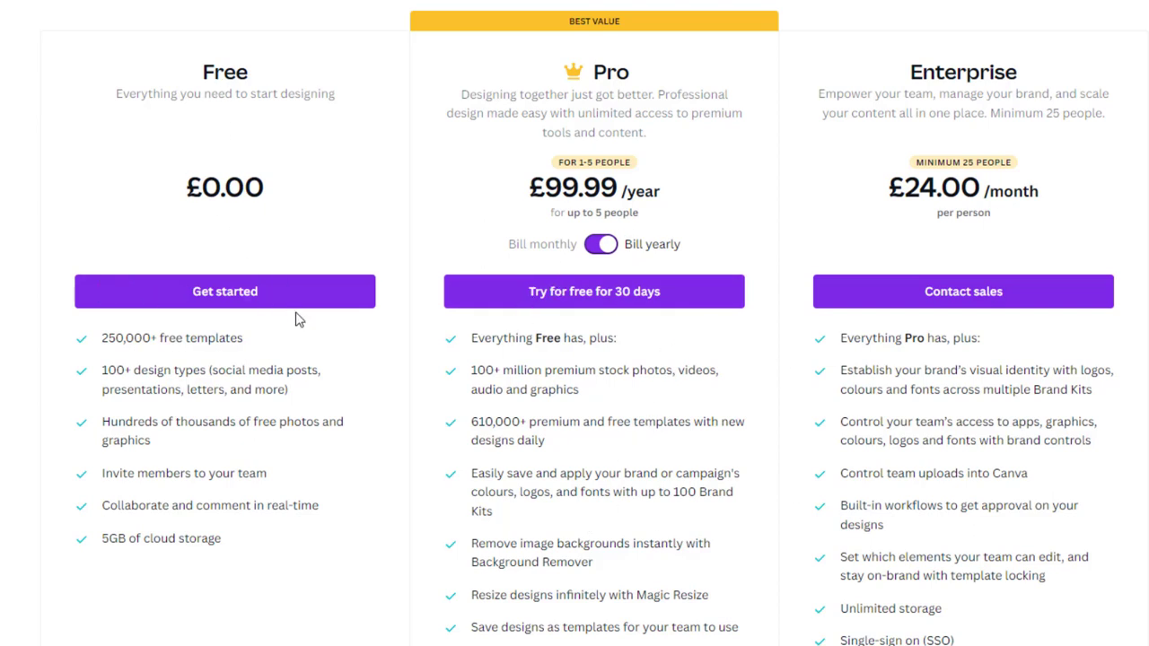
mouse_move(219, 296)
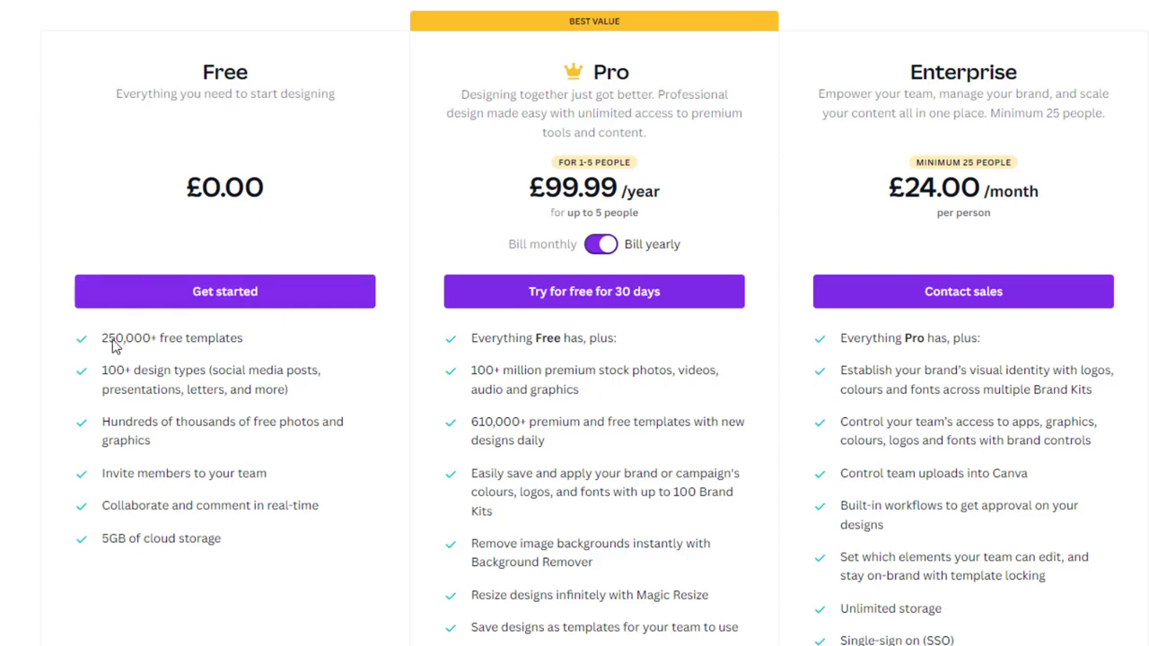
mouse_move(179, 250)
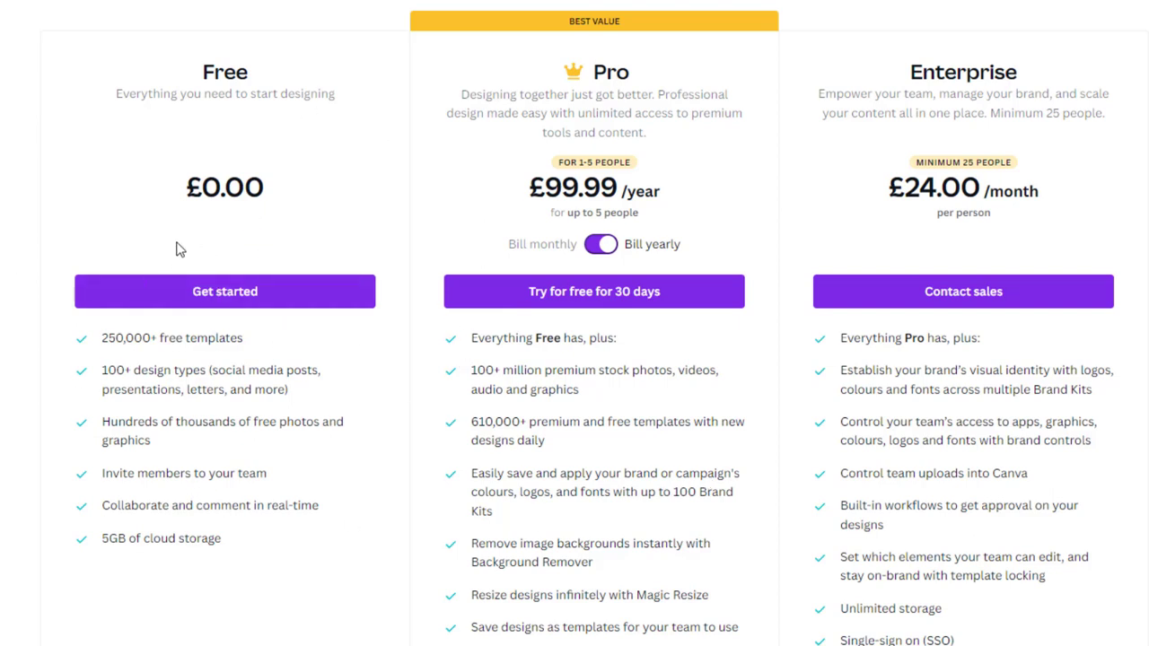
mouse_move(987, 346)
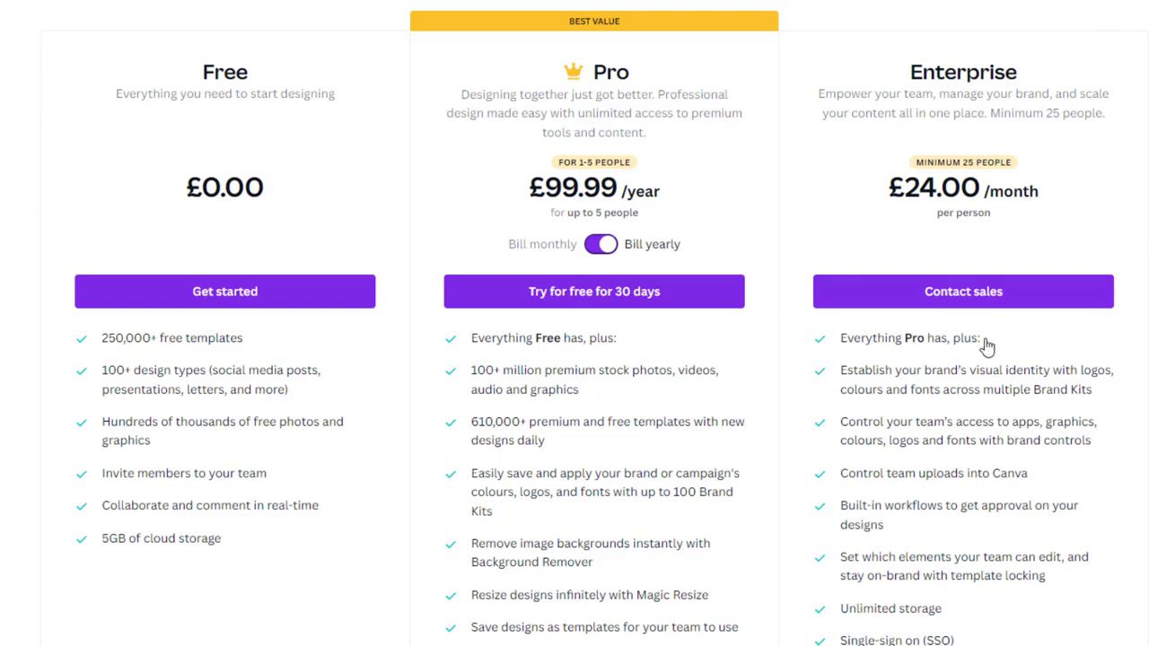
mouse_move(1002, 185)
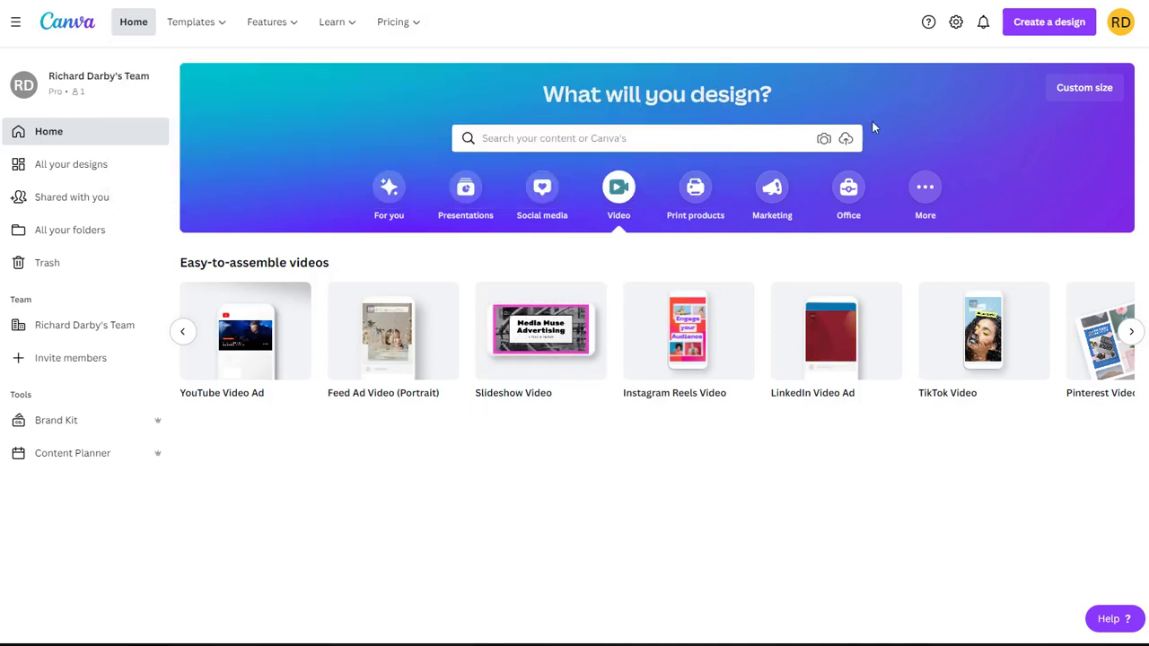
mouse_move(564, 136)
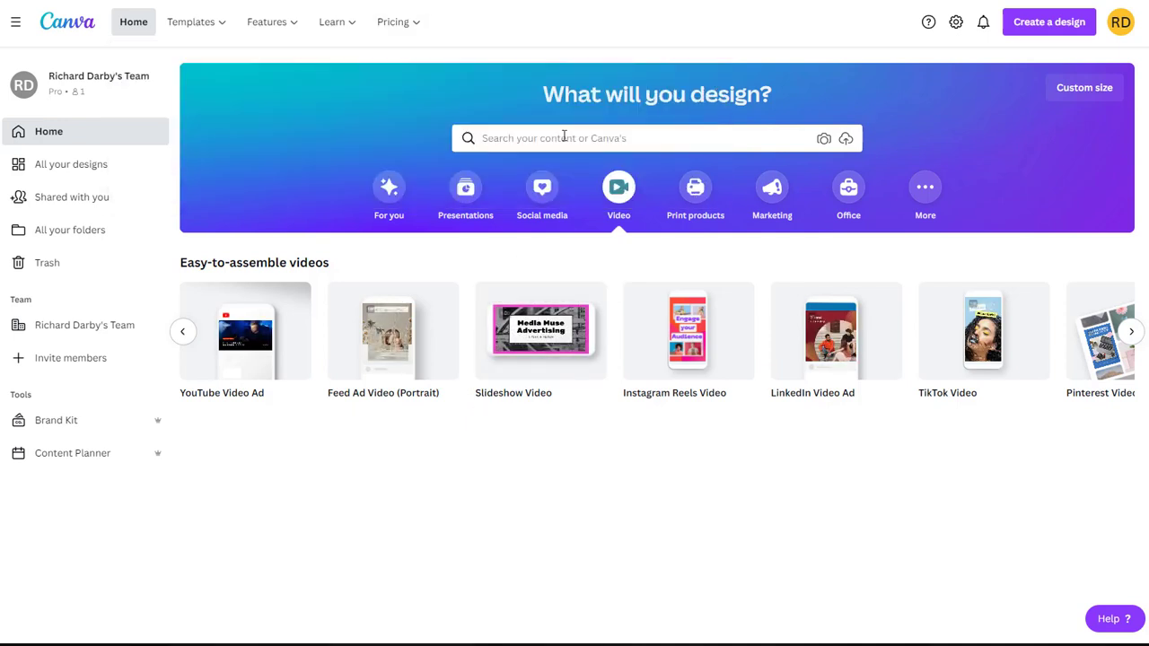